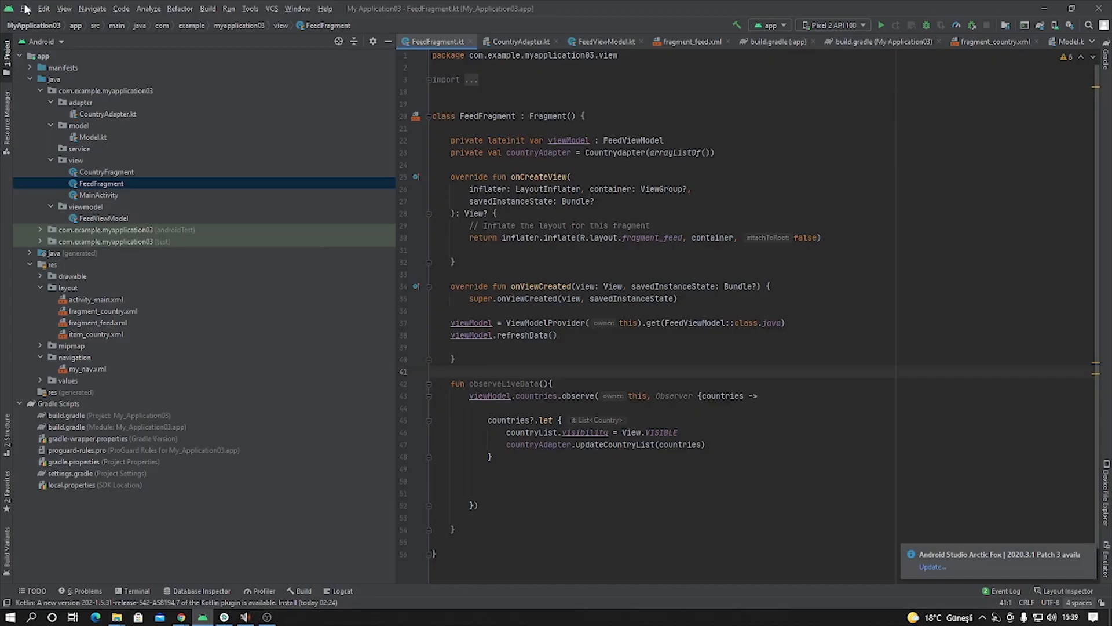
# Start a new project from the Empty Activity template and enter its project name
pyautogui.click(25, 9)
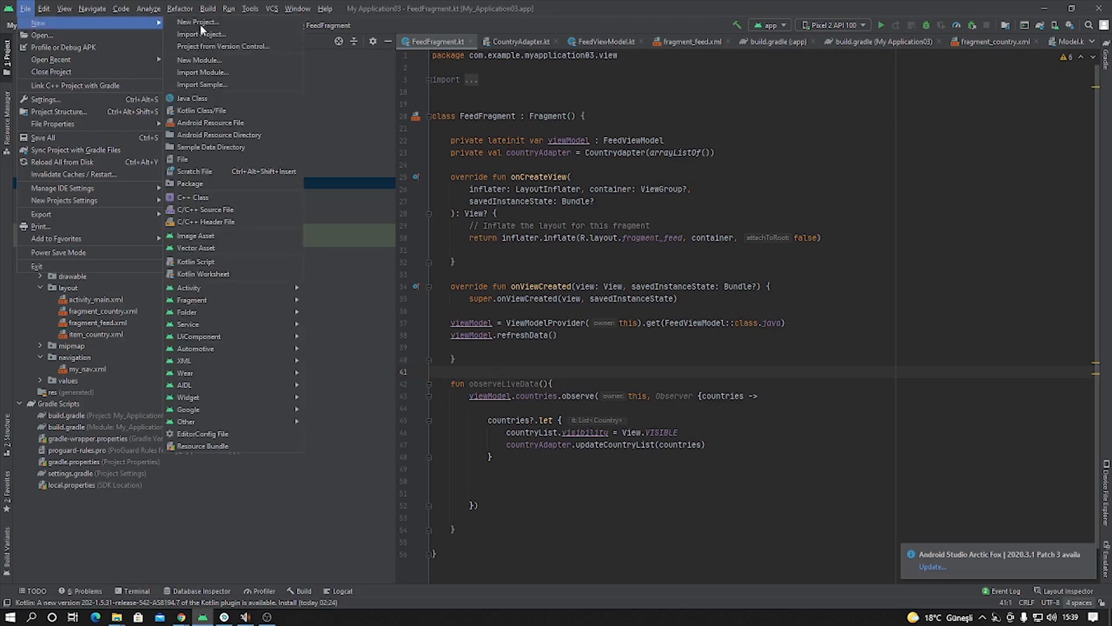
pyautogui.click(200, 21)
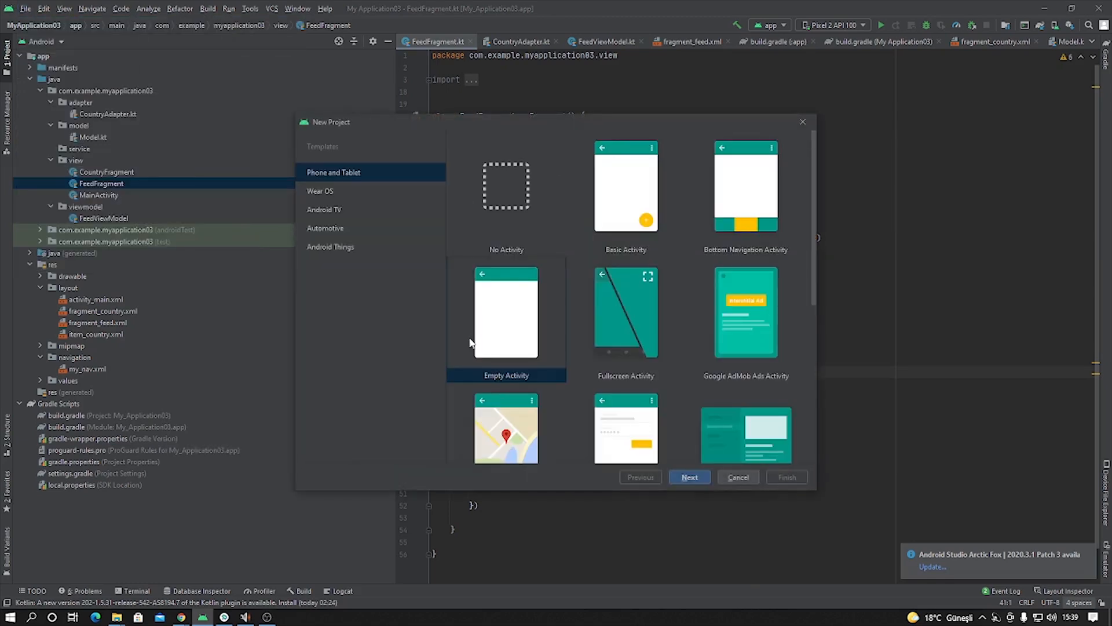
pyautogui.click(688, 477)
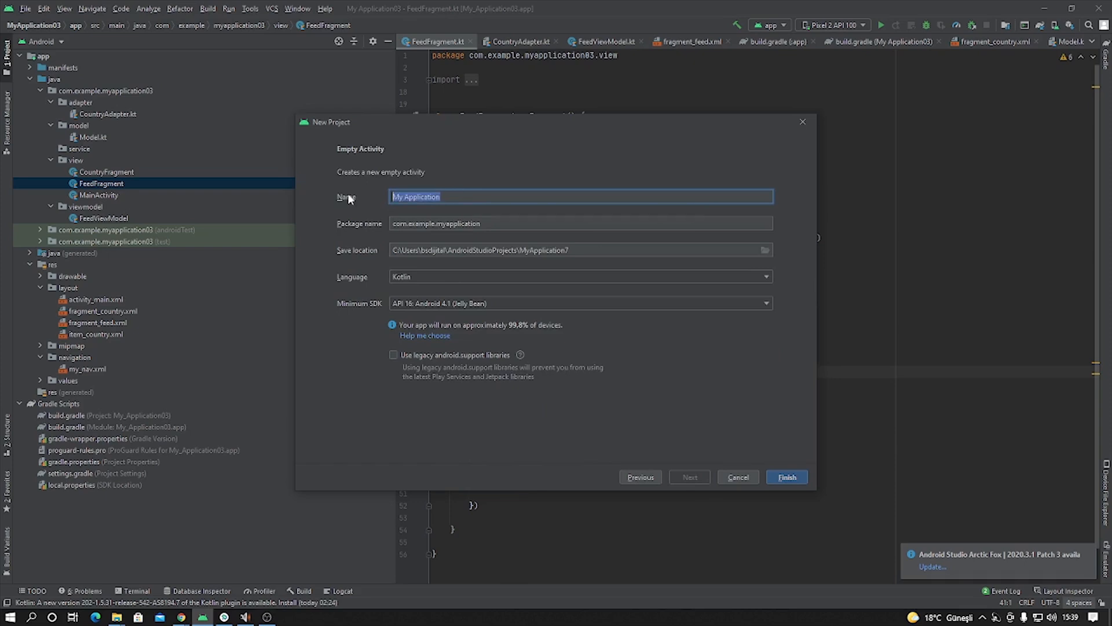
pyautogui.write('Test1')
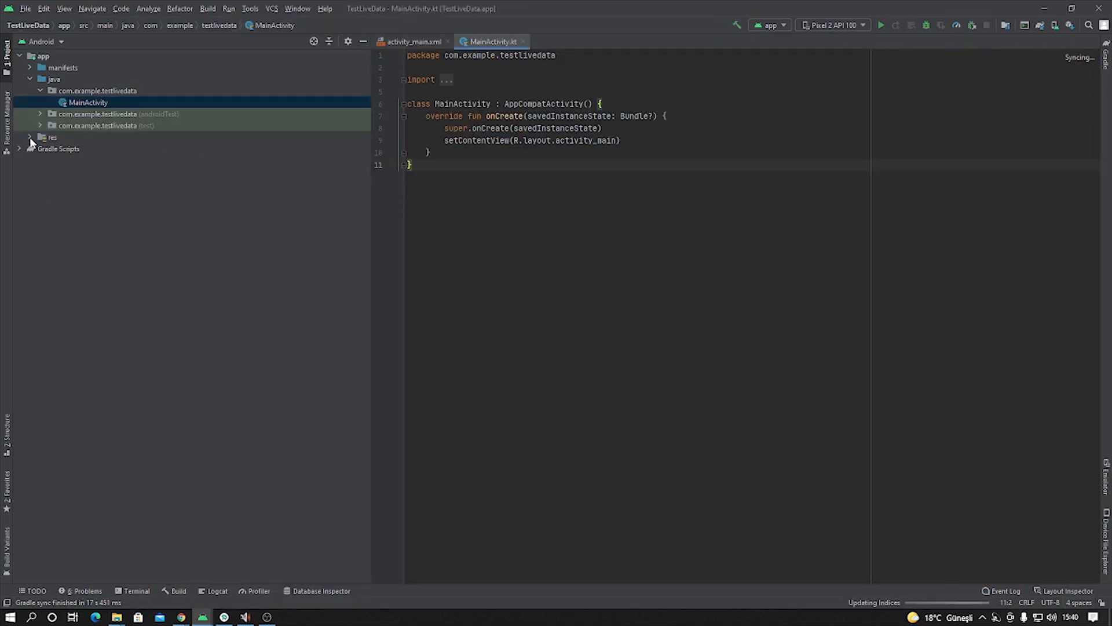
# Expand the Project panel's res and Gradle Scripts groups and open the app module's build.gradle
pyautogui.click(30, 137)
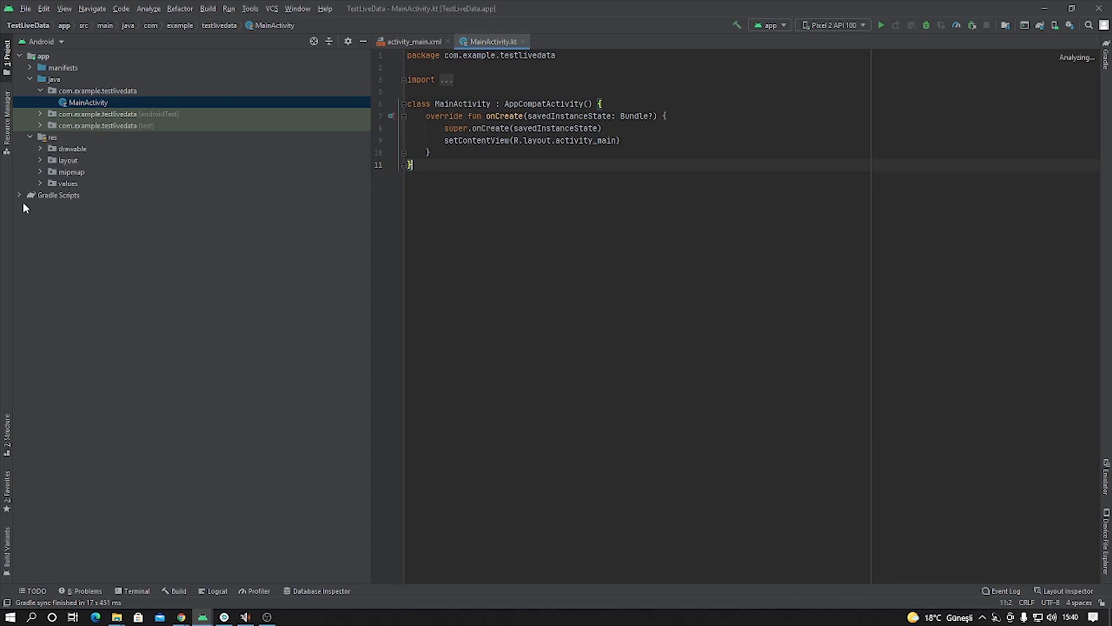
pyautogui.click(58, 195)
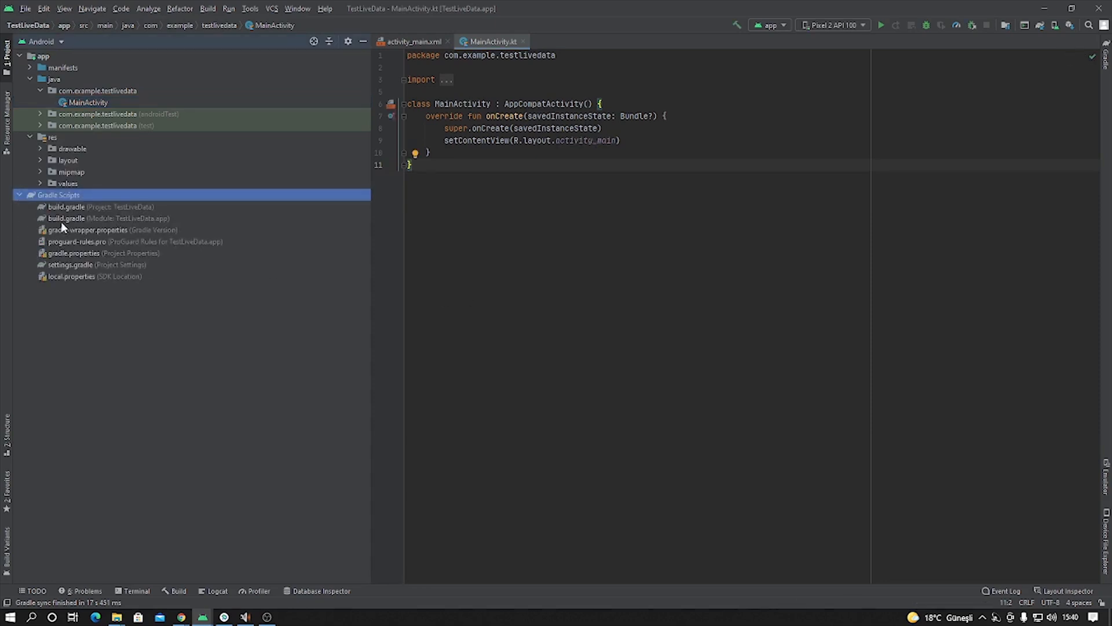
pyautogui.doubleClick(66, 218)
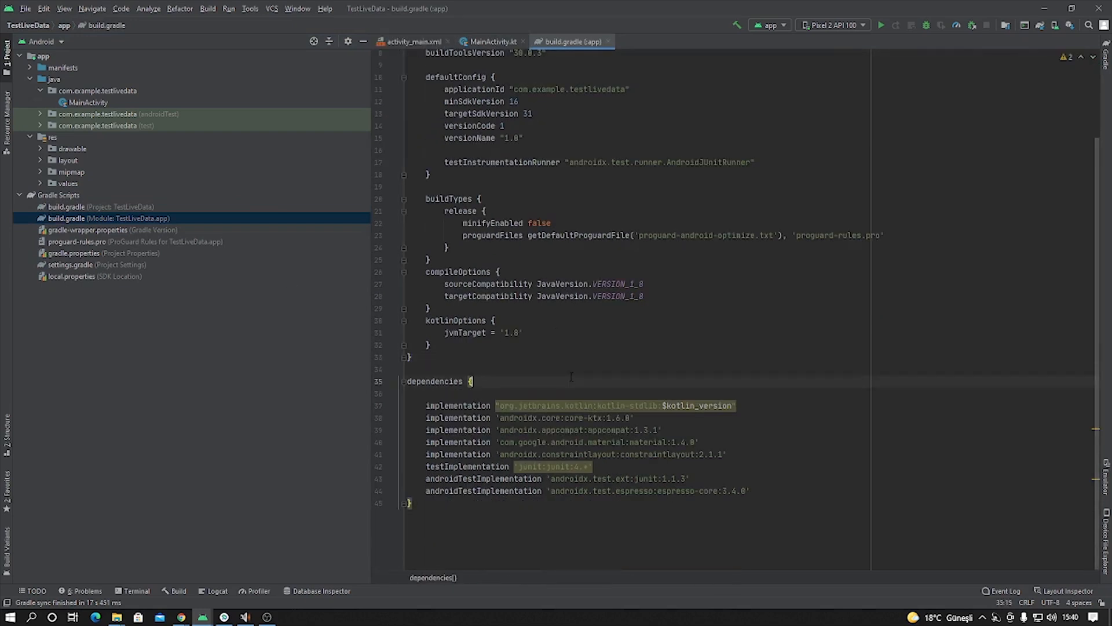
pyautogui.moveTo(181, 616)
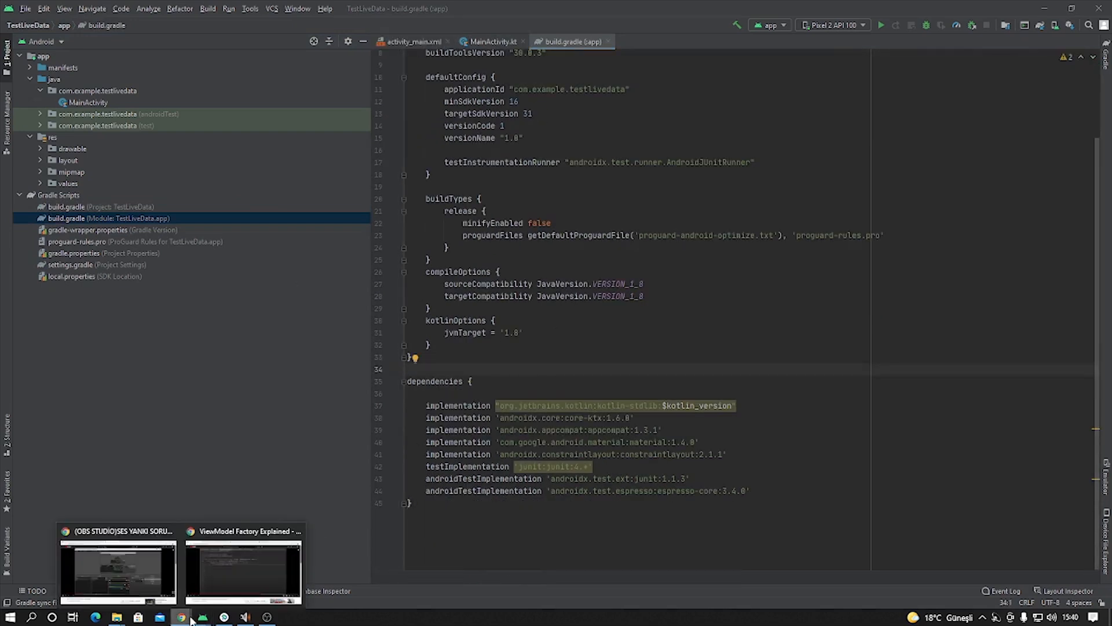
# Search 'viewmodel and livedata dependency' and reach the Lifecycle page's Declaring dependencies section
pyautogui.click(182, 616)
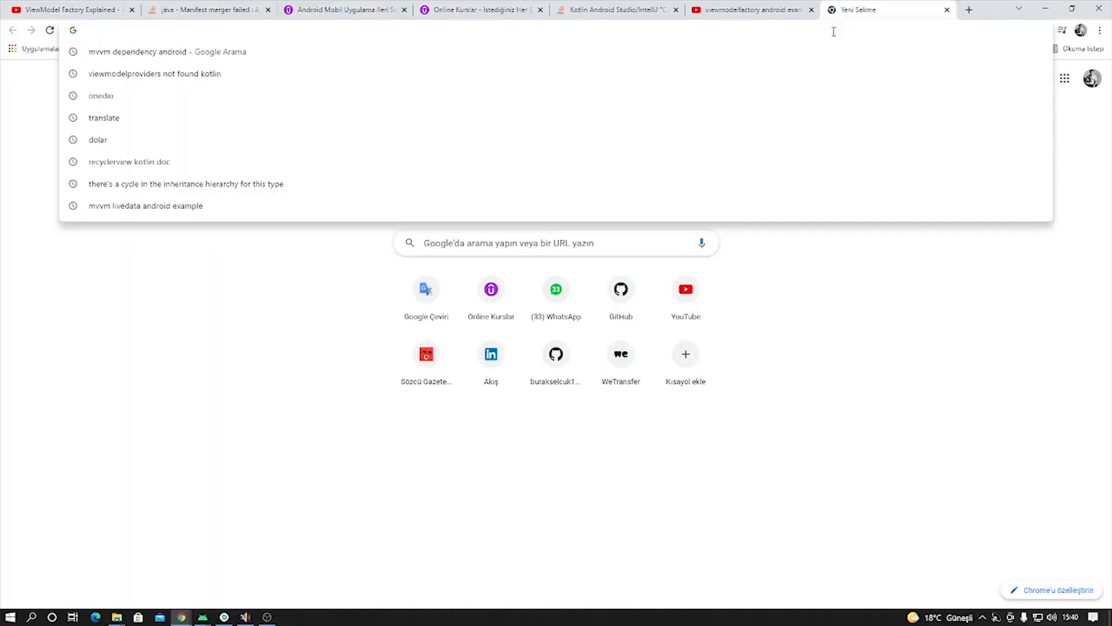
pyautogui.write('viewmodel and livedata dependency')
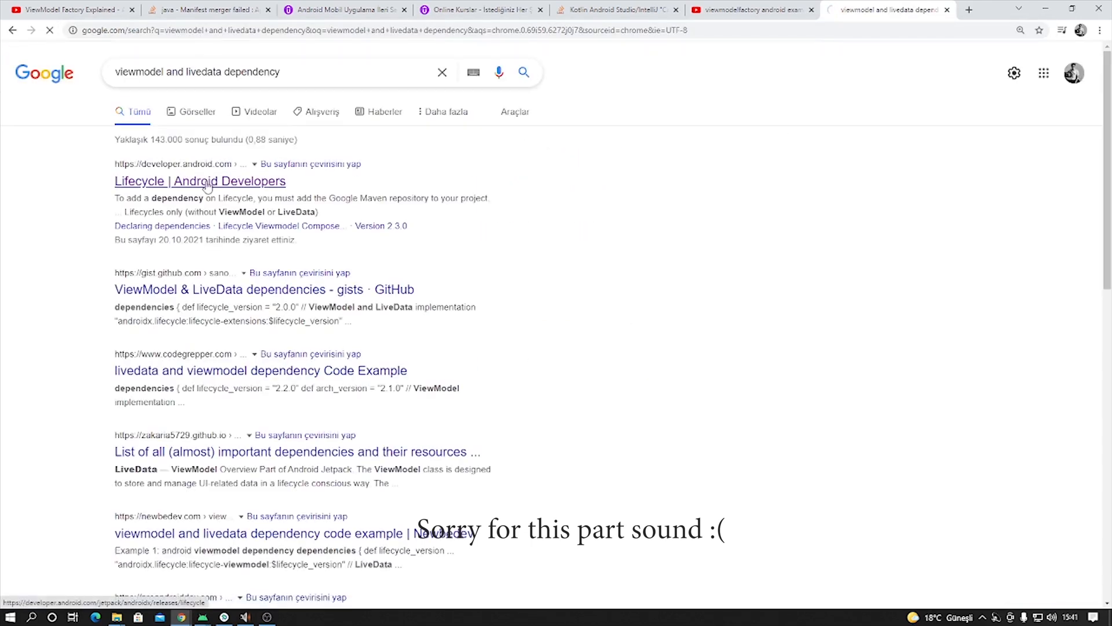
pyautogui.click(200, 181)
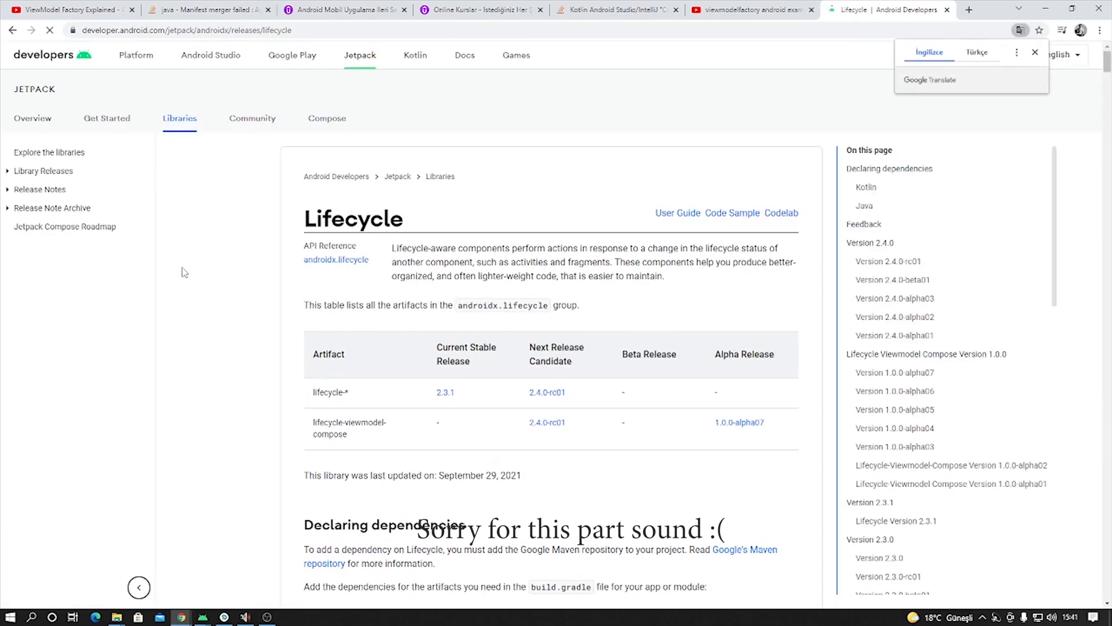
pyautogui.click(39, 189)
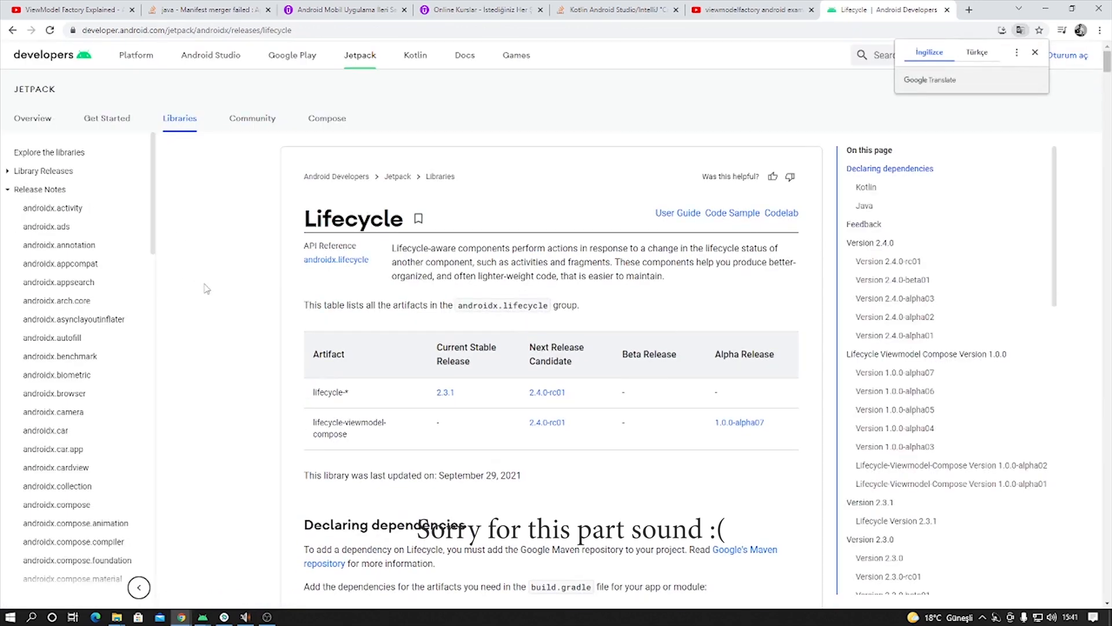
pyautogui.scroll(-3)
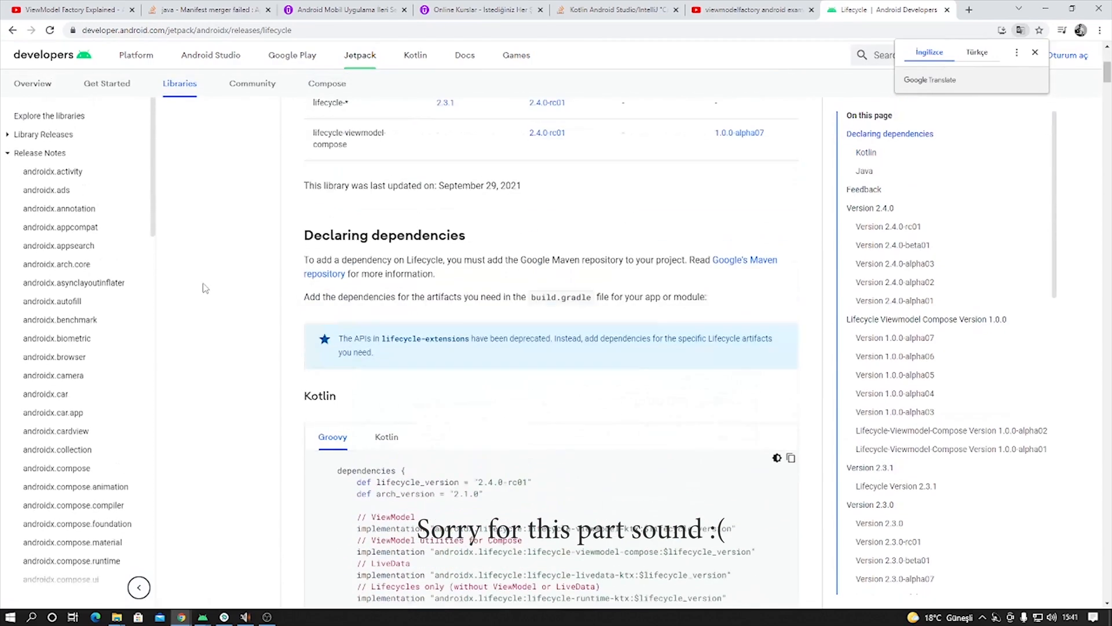
# Copy the dependency block and the ViewModel implementation line over to Android Studio
pyautogui.rightClick(447, 366)
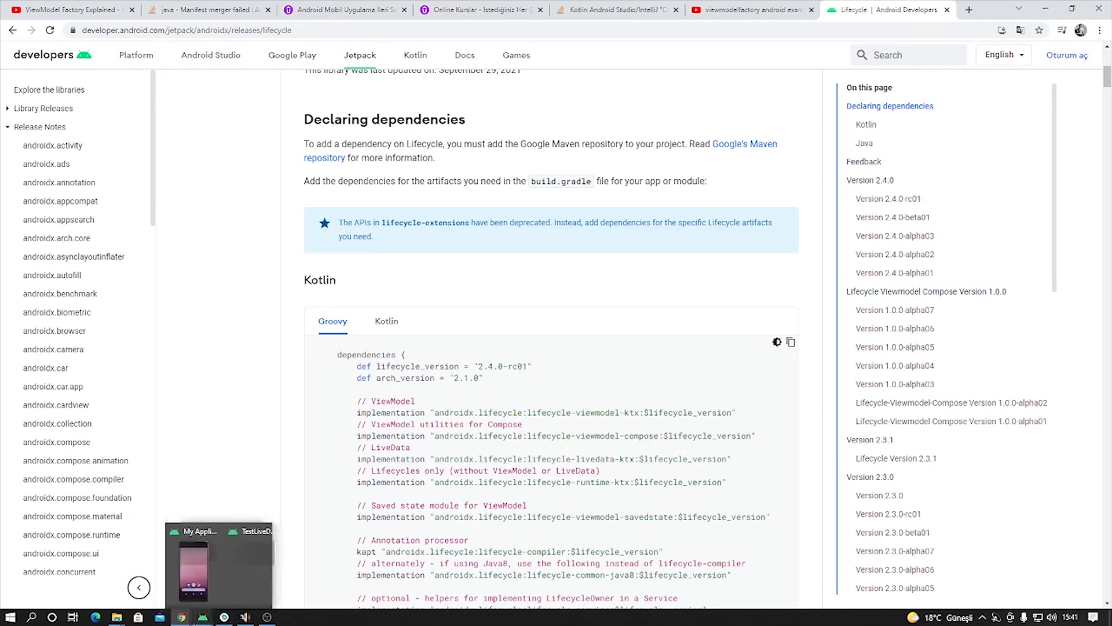
pyautogui.click(202, 615)
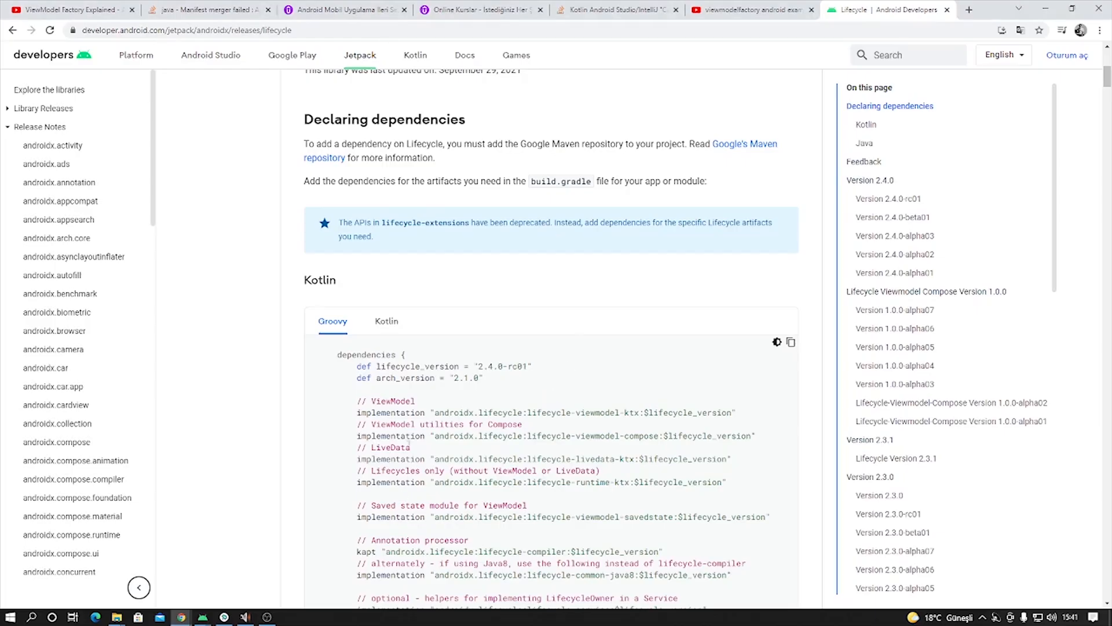
pyautogui.doubleClick(546, 413)
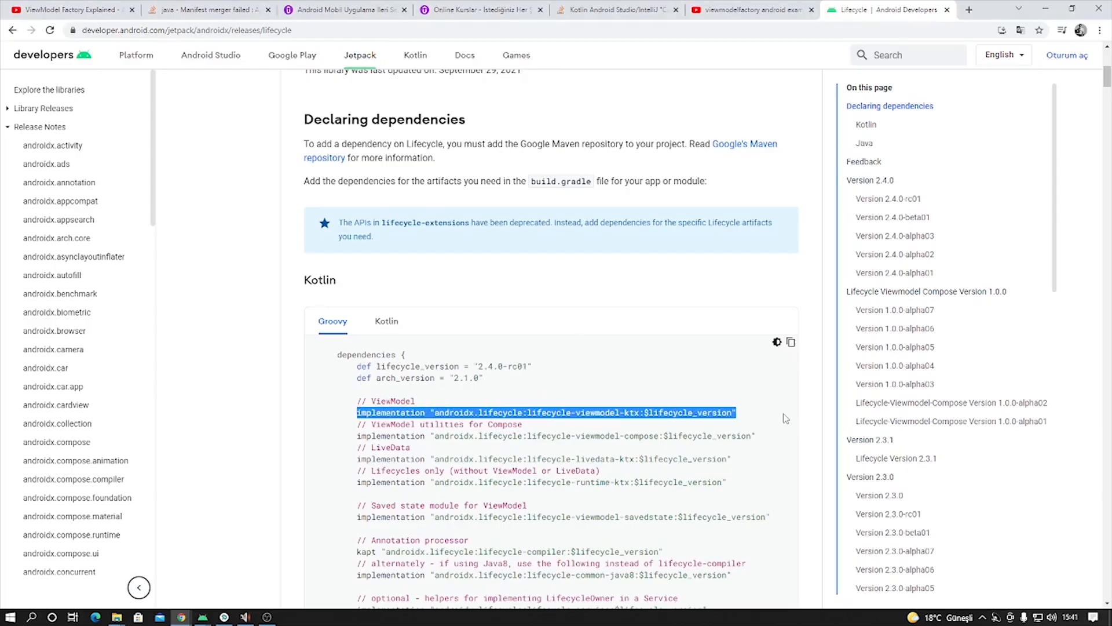
pyautogui.click(203, 615)
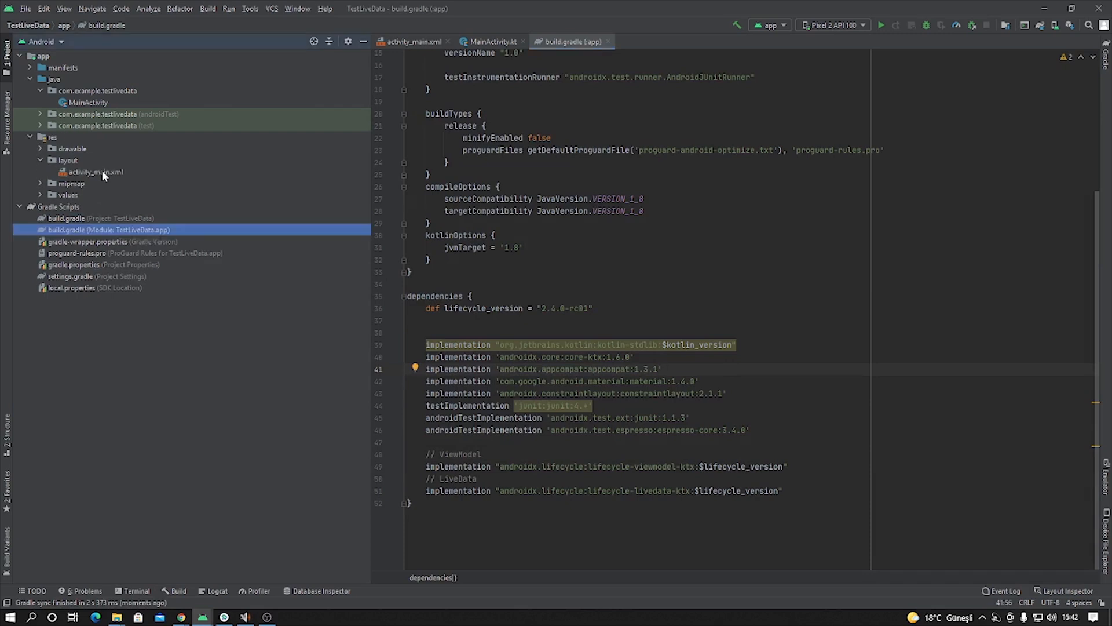
# Open the activity_main.xml layout file from the Project panel
pyautogui.doubleClick(96, 172)
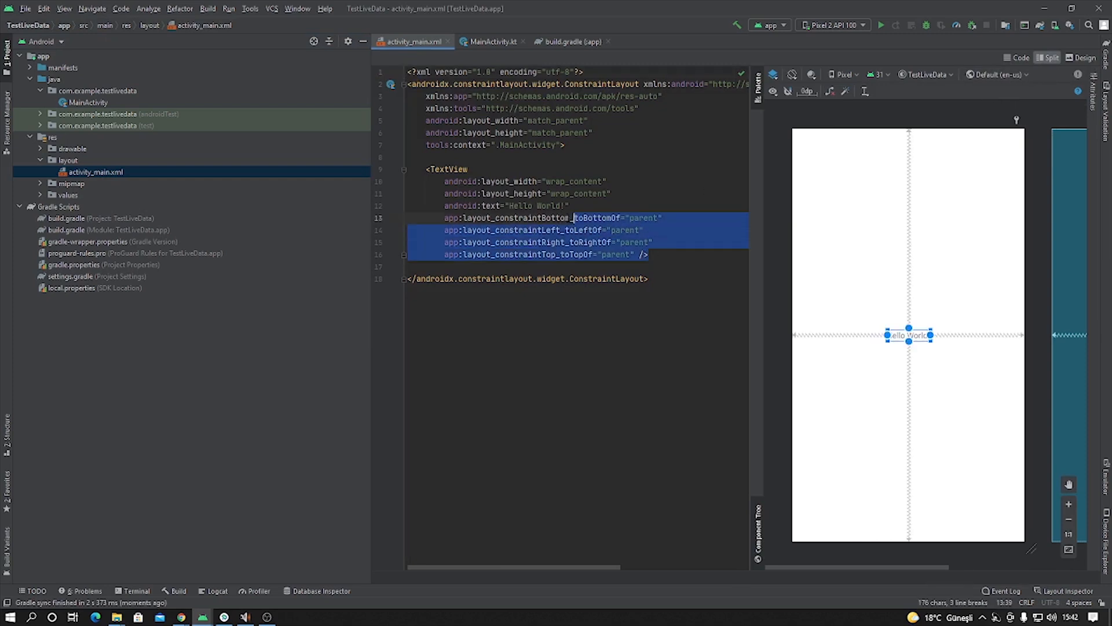
# Rename the root to LinearLayout with vertical orientation and delete the Hello World TextView
pyautogui.click(524, 83)
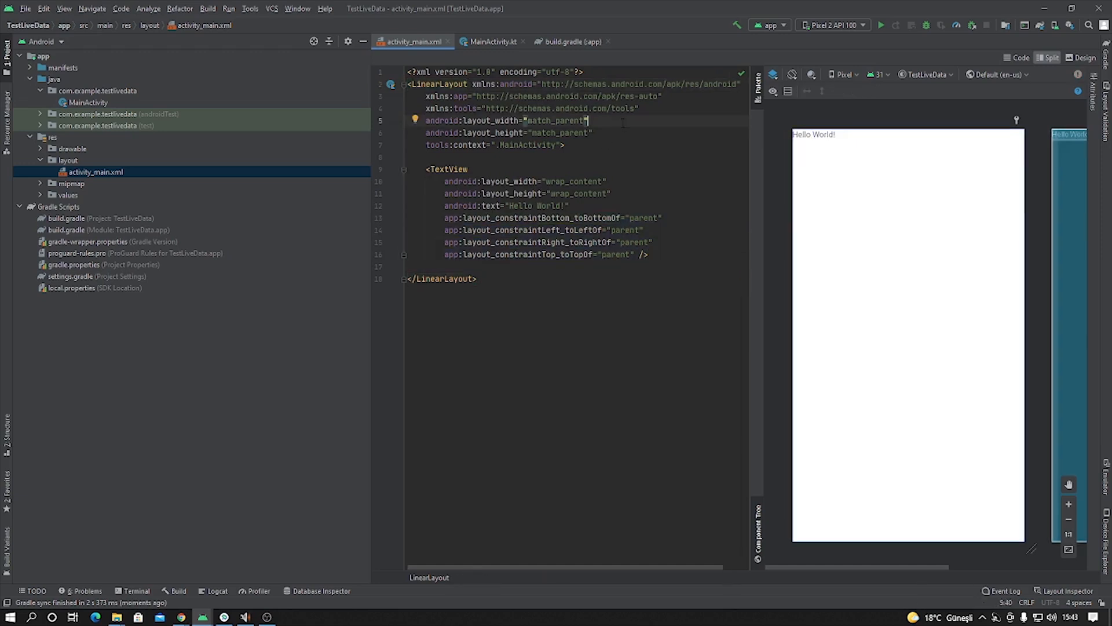
pyautogui.write('orientation="vertical')
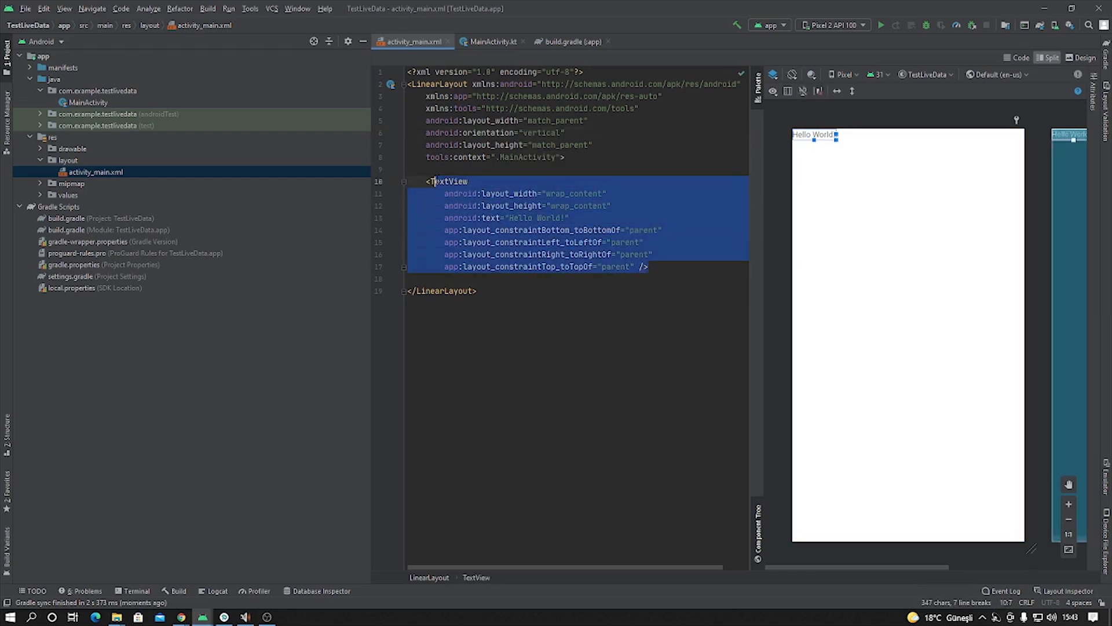
pyautogui.press('Delete')
pyautogui.write('Edit')
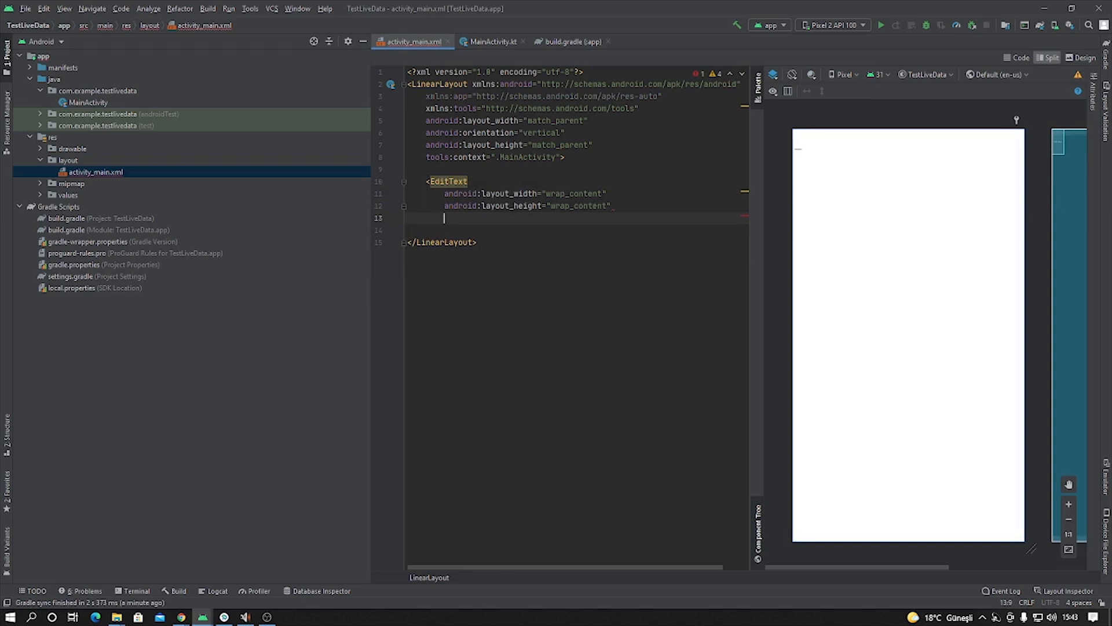
# Give the EditText the hint "Enter any number" and begin its id editText
pyautogui.write('android:hint="')
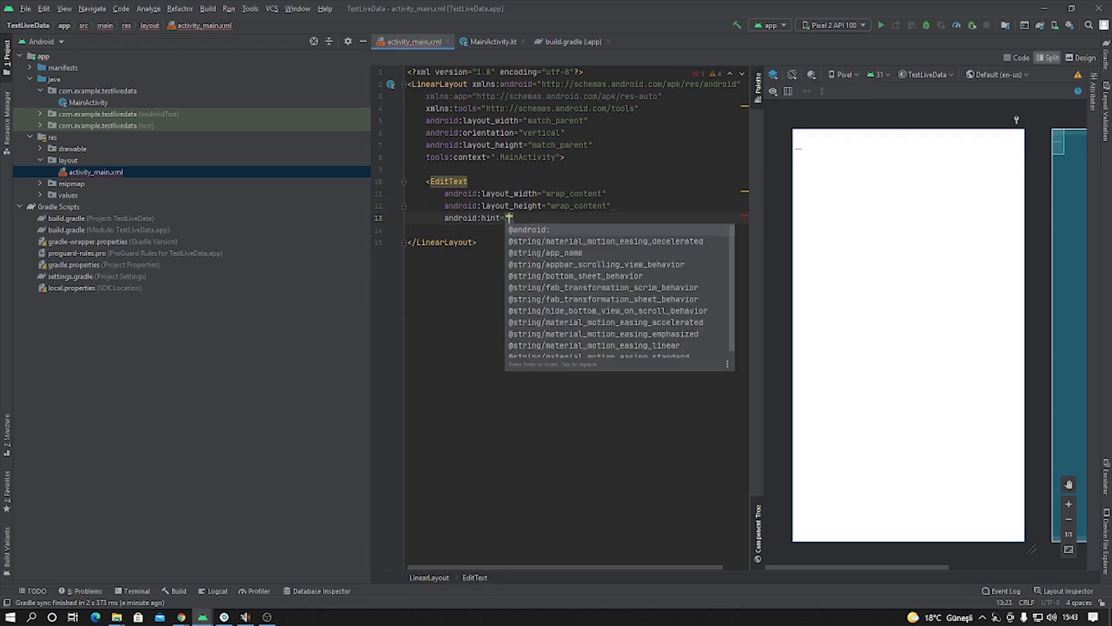
pyautogui.write('enter any')
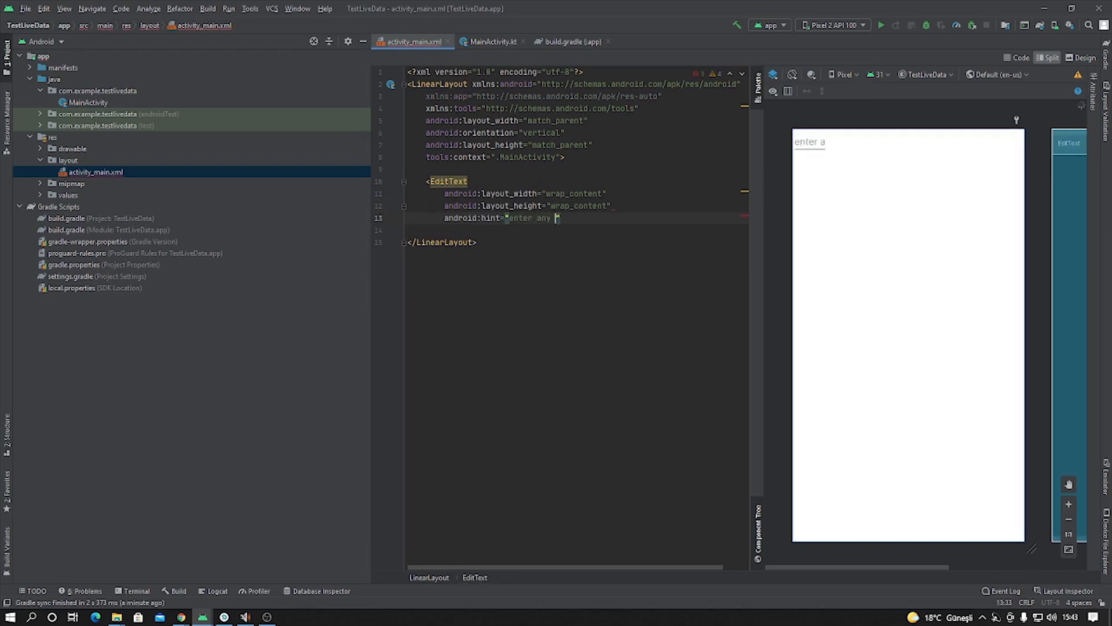
pyautogui.write('number"')
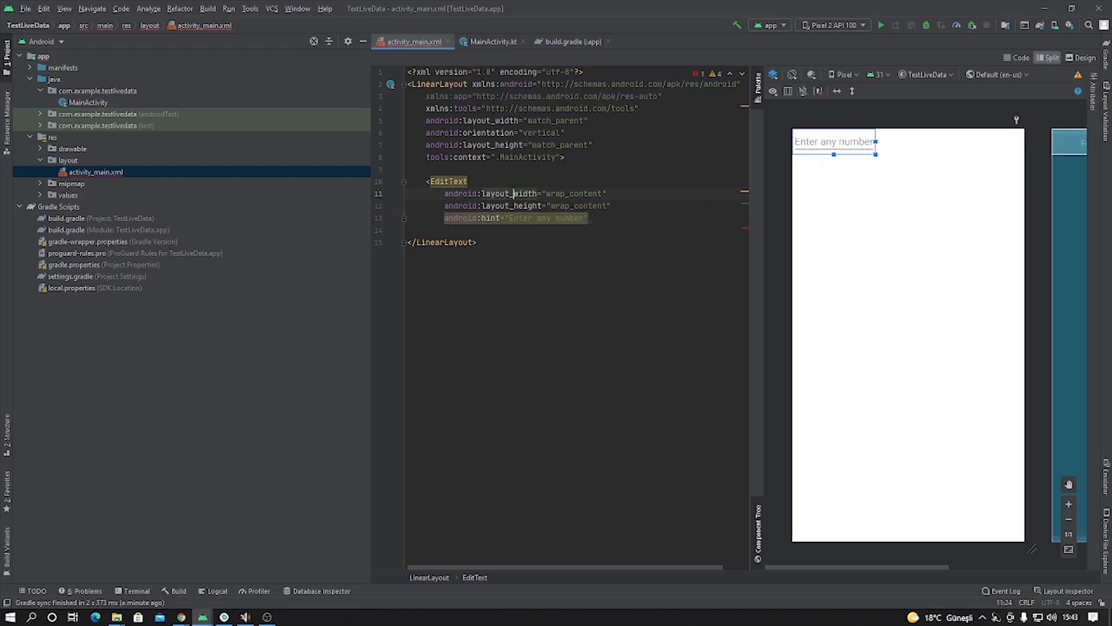
pyautogui.press('enter')
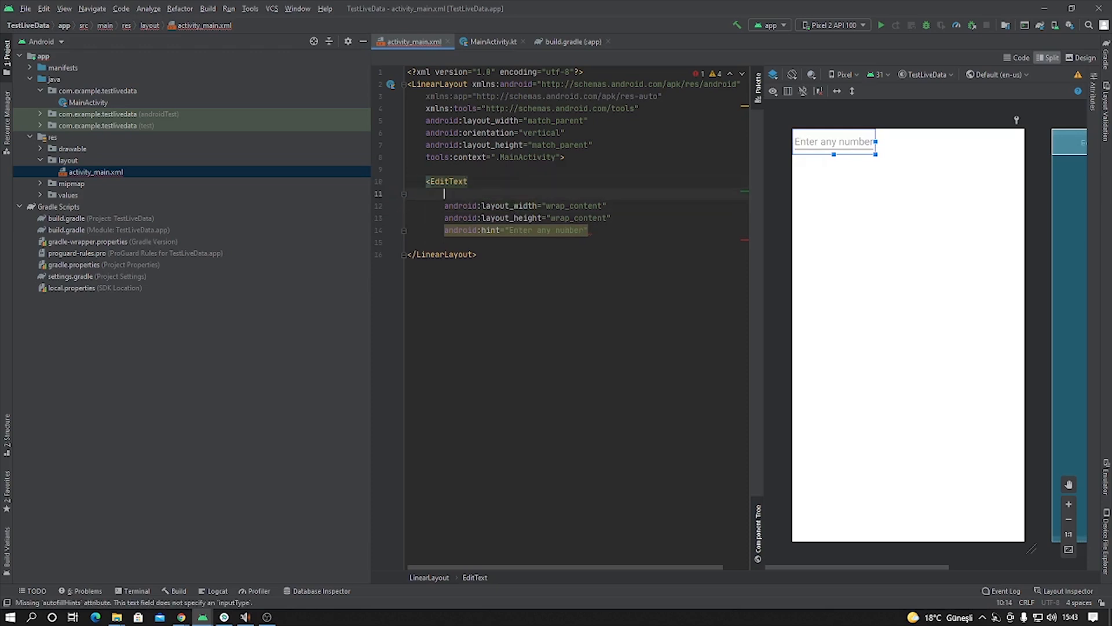
pyautogui.write('android:id="')
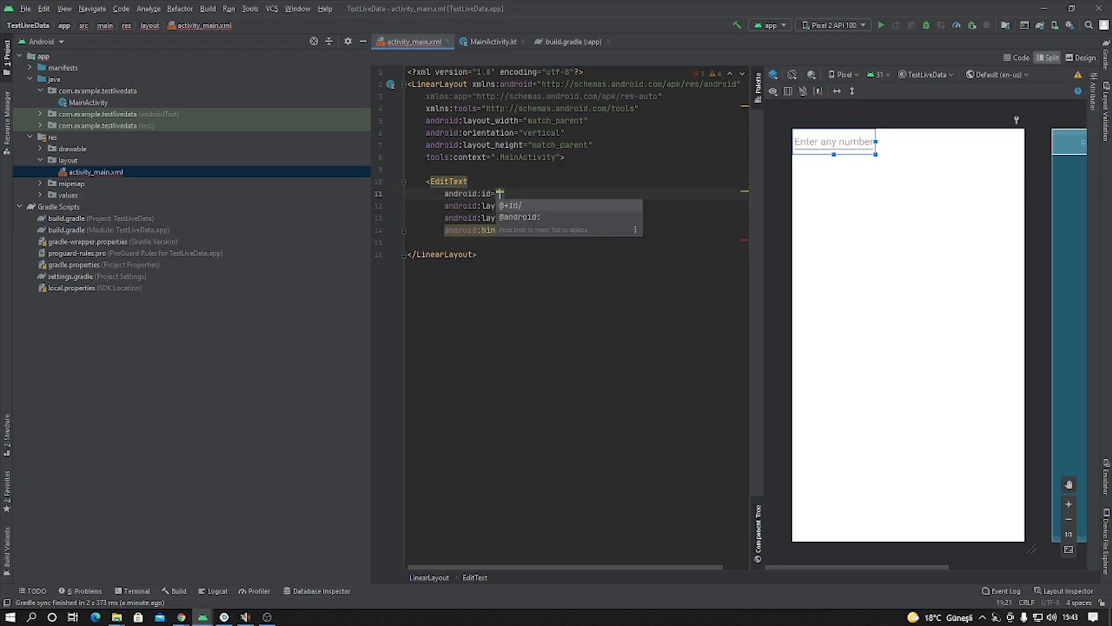
pyautogui.write('editText')
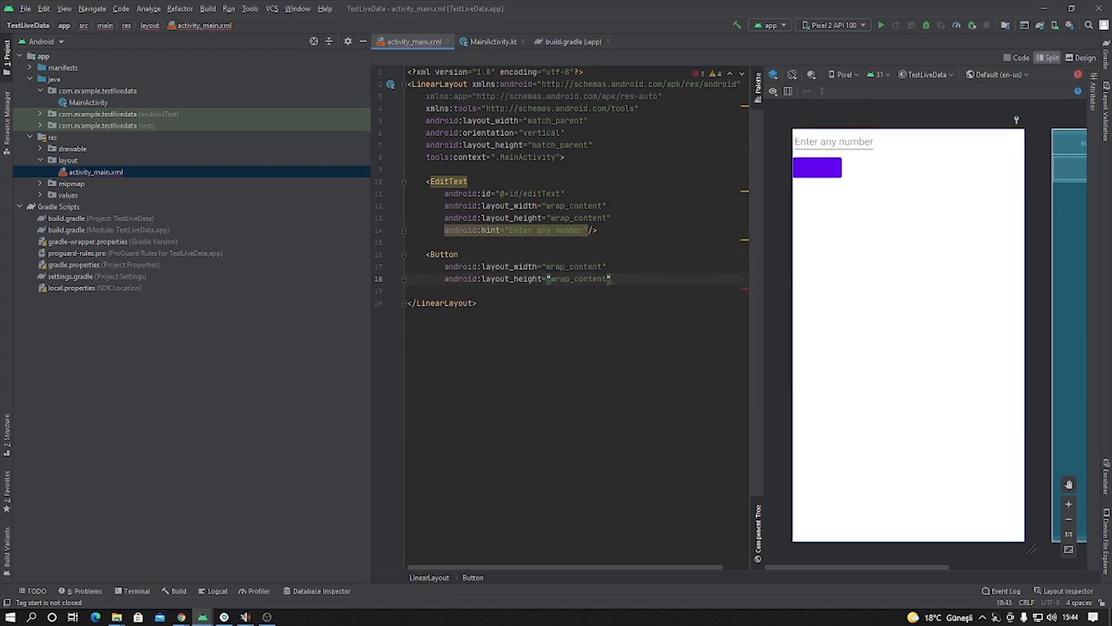
# Give the Button the text "send" and the id @+id/button
pyautogui.write('android:text="send')
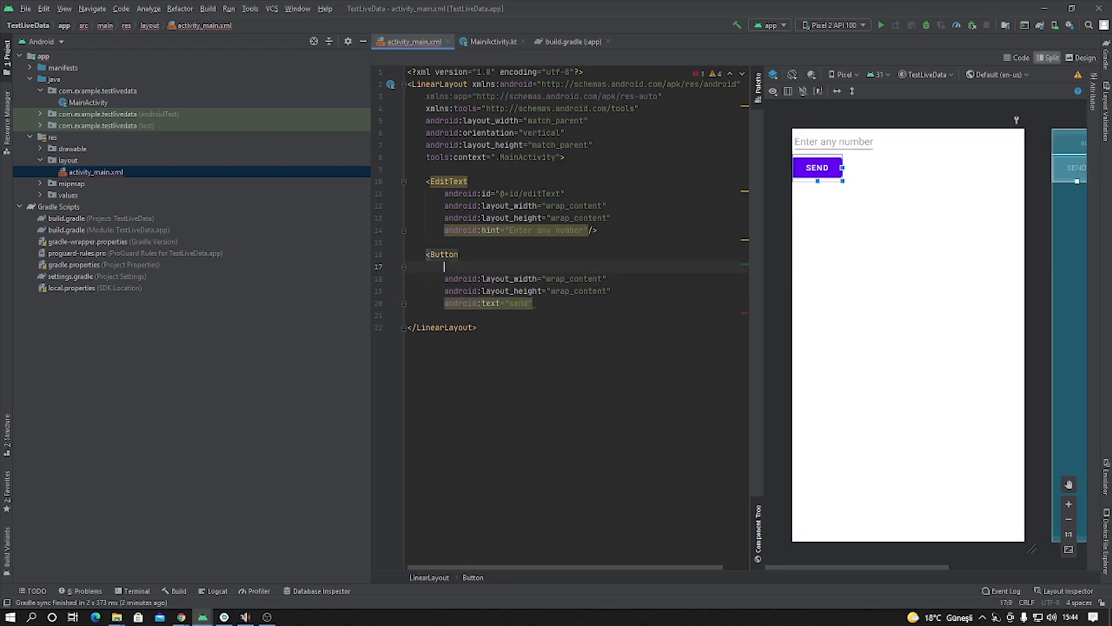
pyautogui.write('android:id="@+id/"')
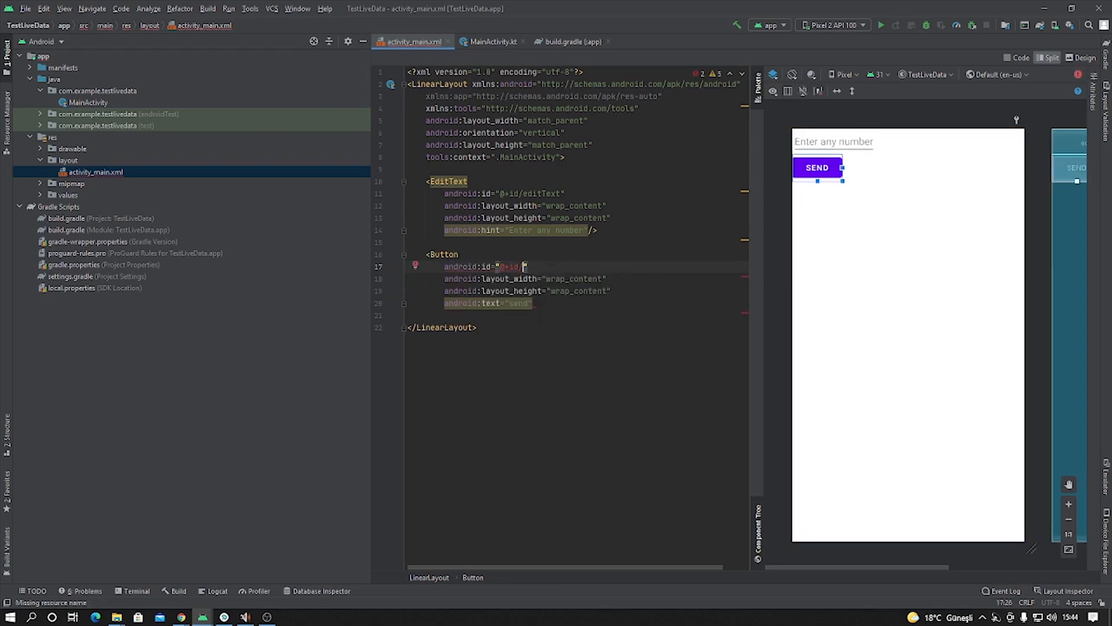
pyautogui.write('button')
pyautogui.click(593, 302)
pyautogui.write('/>')
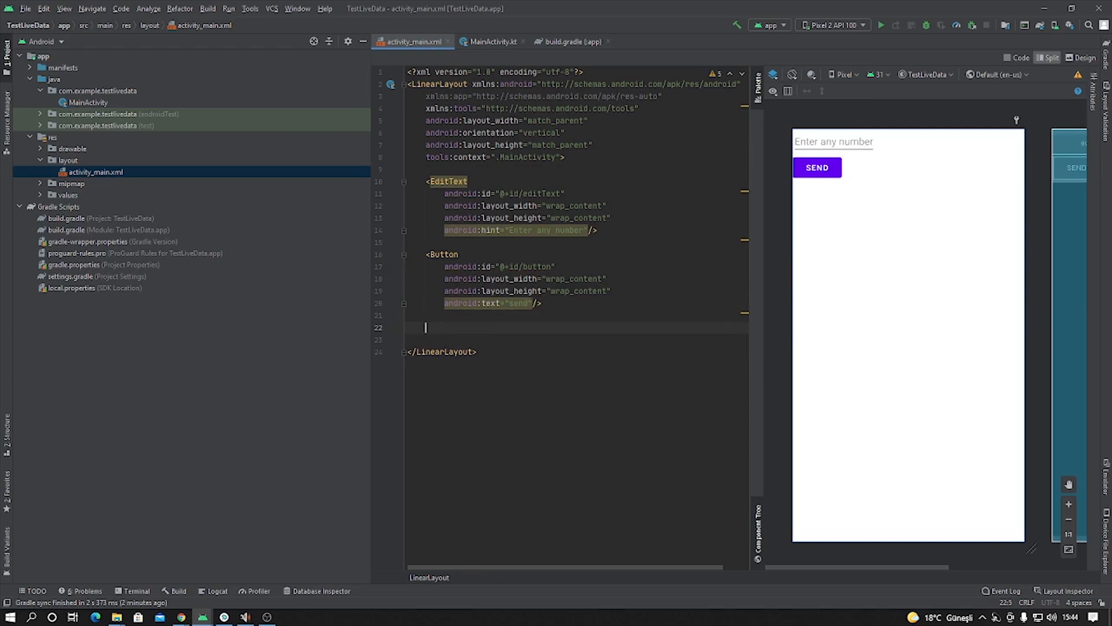
# Add a TextView with text "Your number is here", textSize 26sp and id textview
pyautogui.write('TextView')
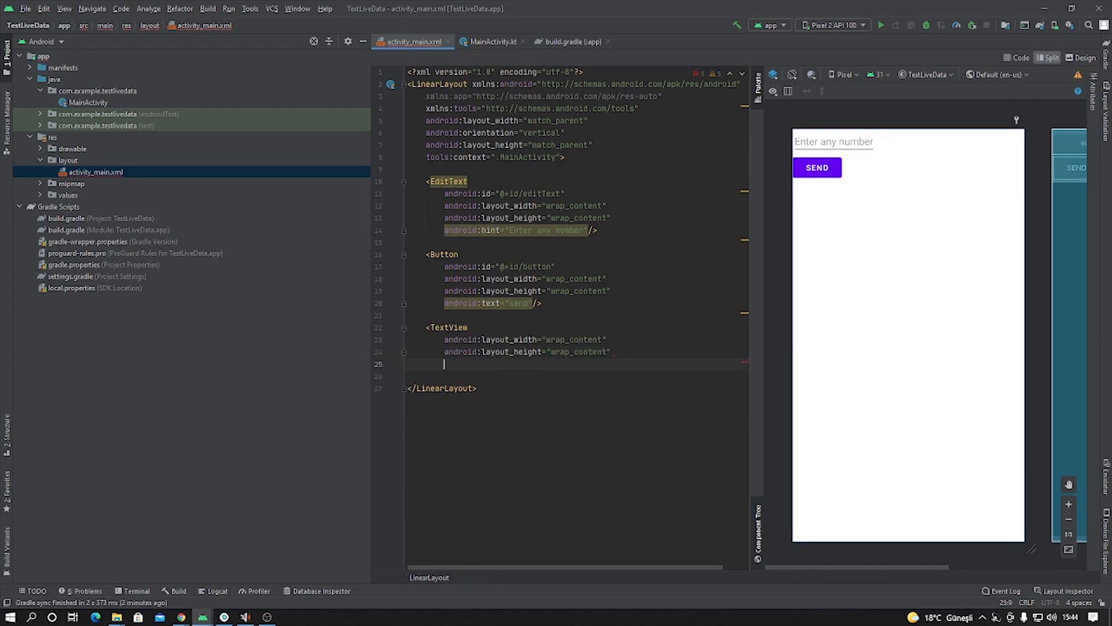
pyautogui.write('text="Your number is here"')
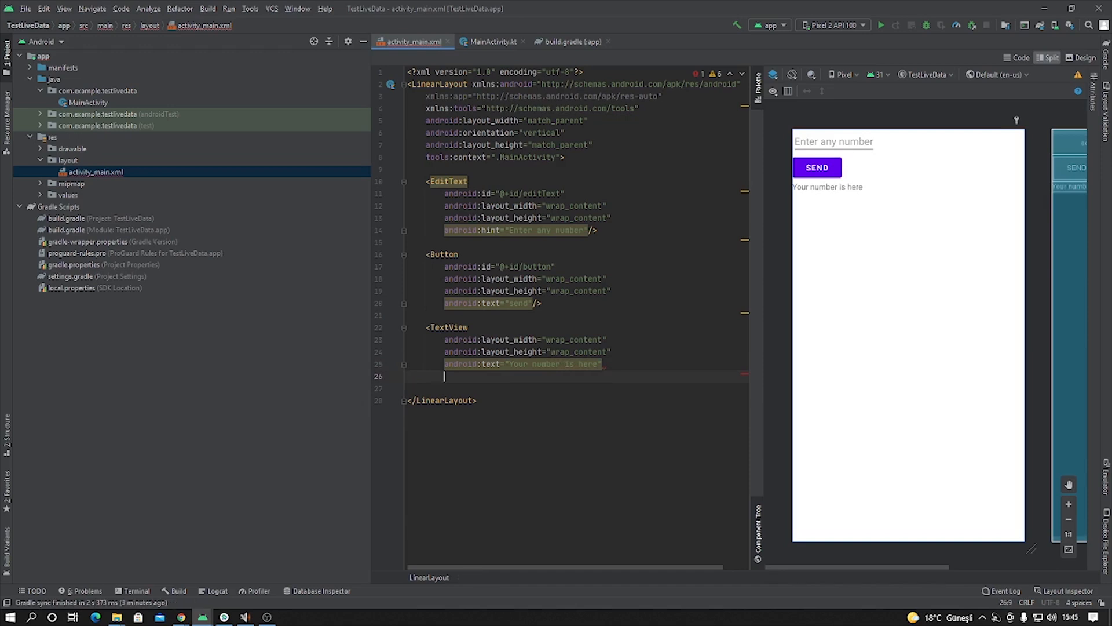
pyautogui.write('android:textSize=""')
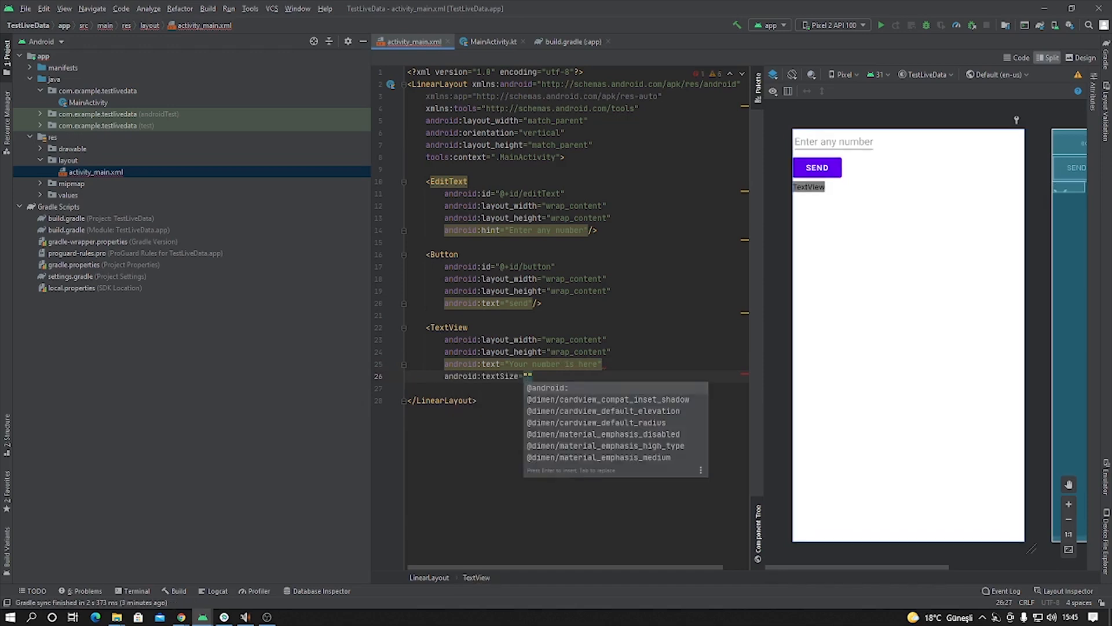
pyautogui.write('26sp')
pyautogui.write('android:id="@+id/')
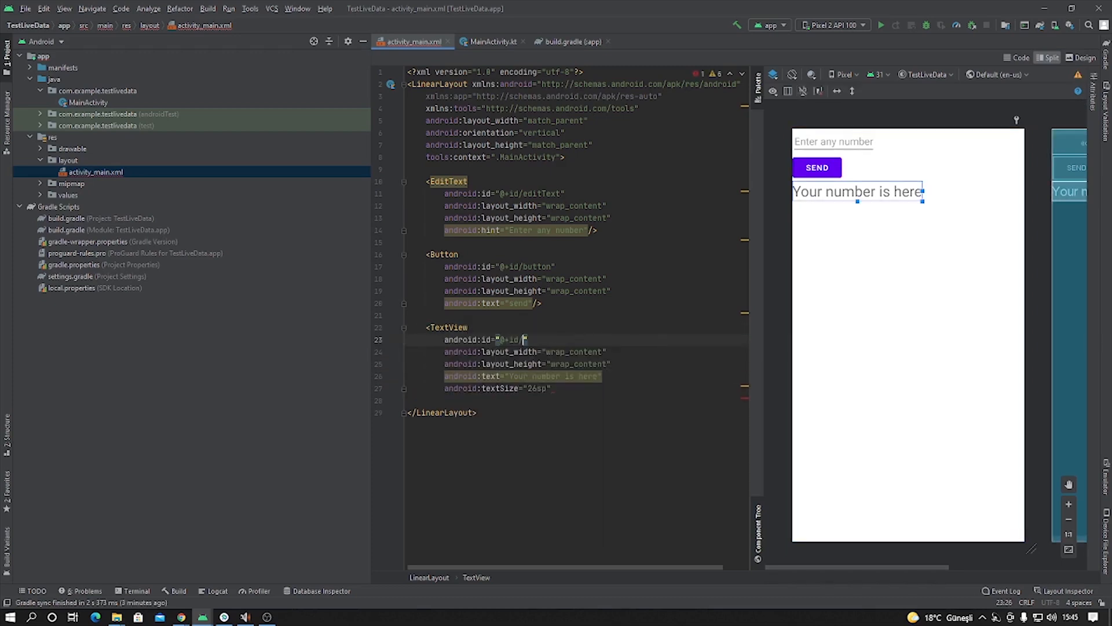
pyautogui.write('textView')
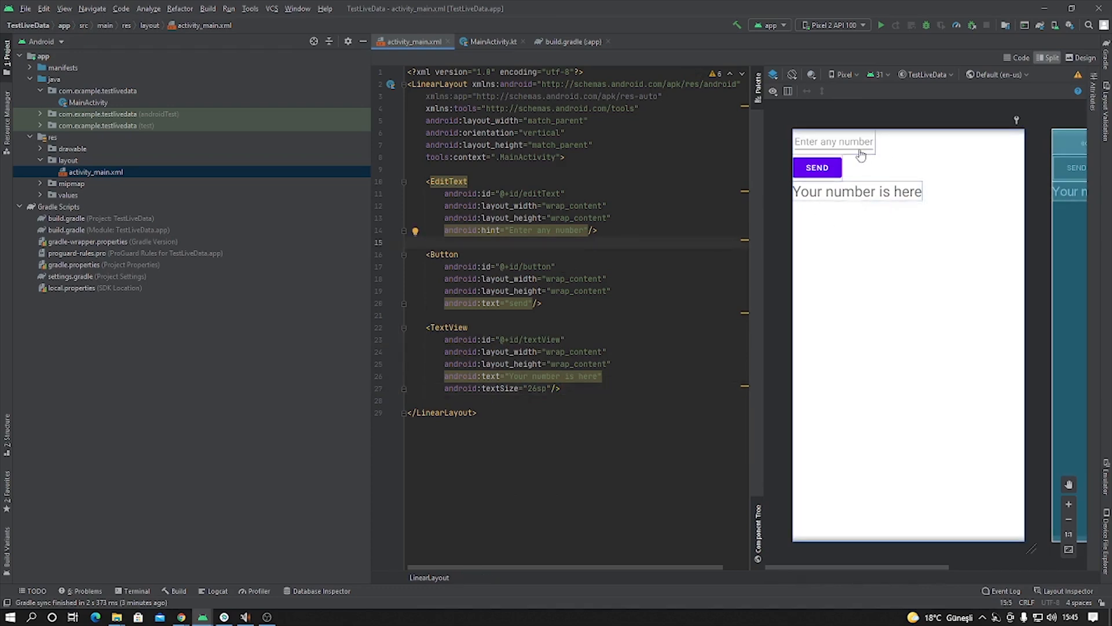
pyautogui.click(834, 141)
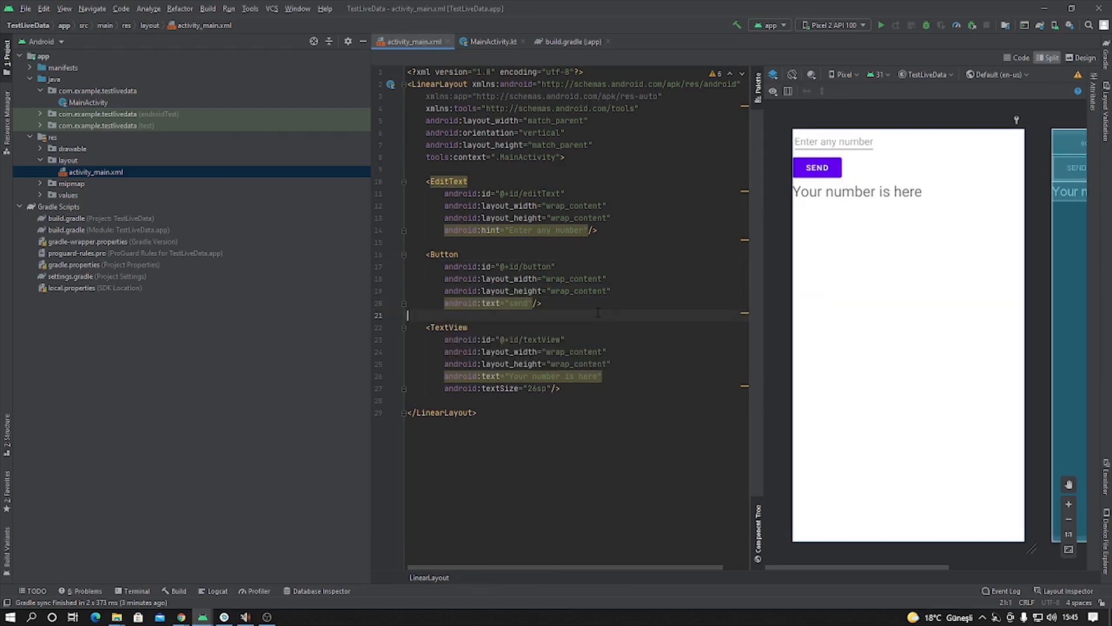
# Create a new package named ViewModel inside com.example.testlivedata
pyautogui.click(97, 90)
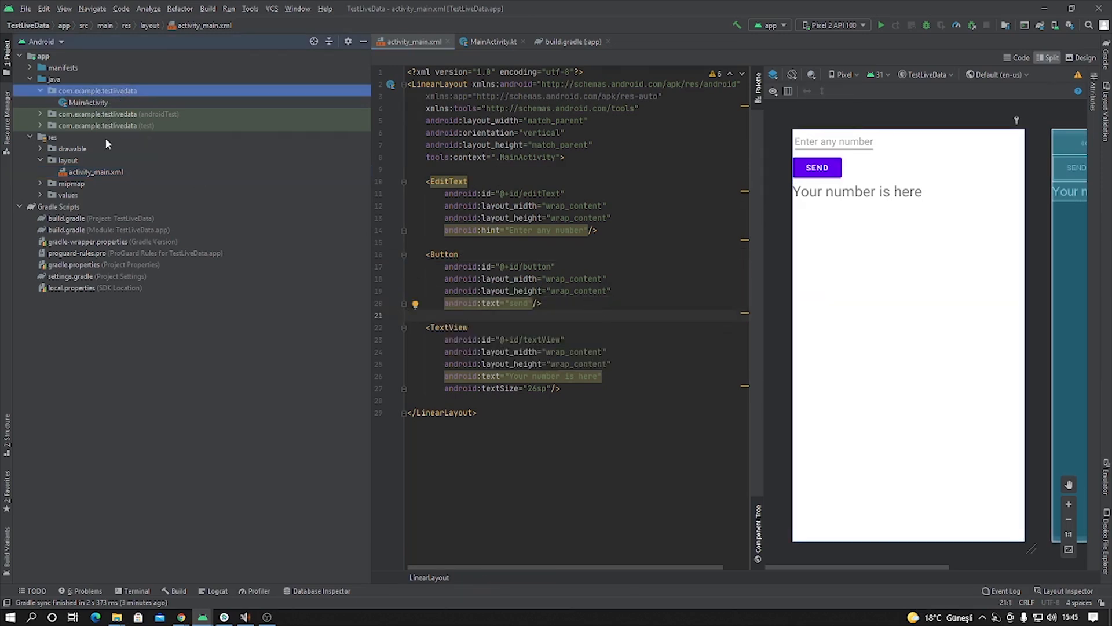
pyautogui.rightClick(98, 90)
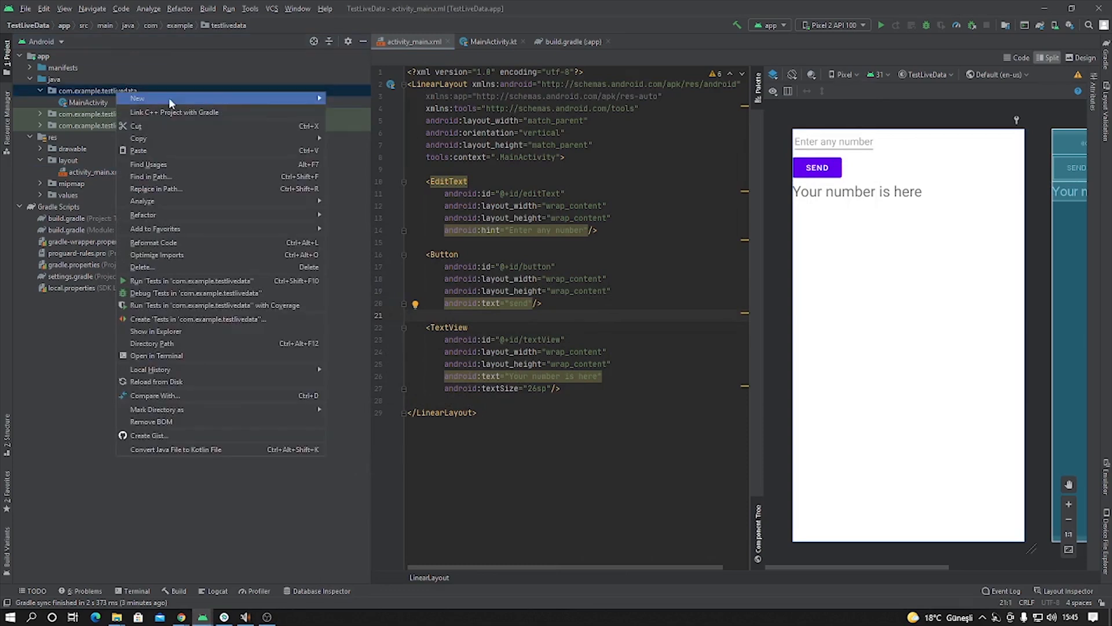
pyautogui.click(137, 98)
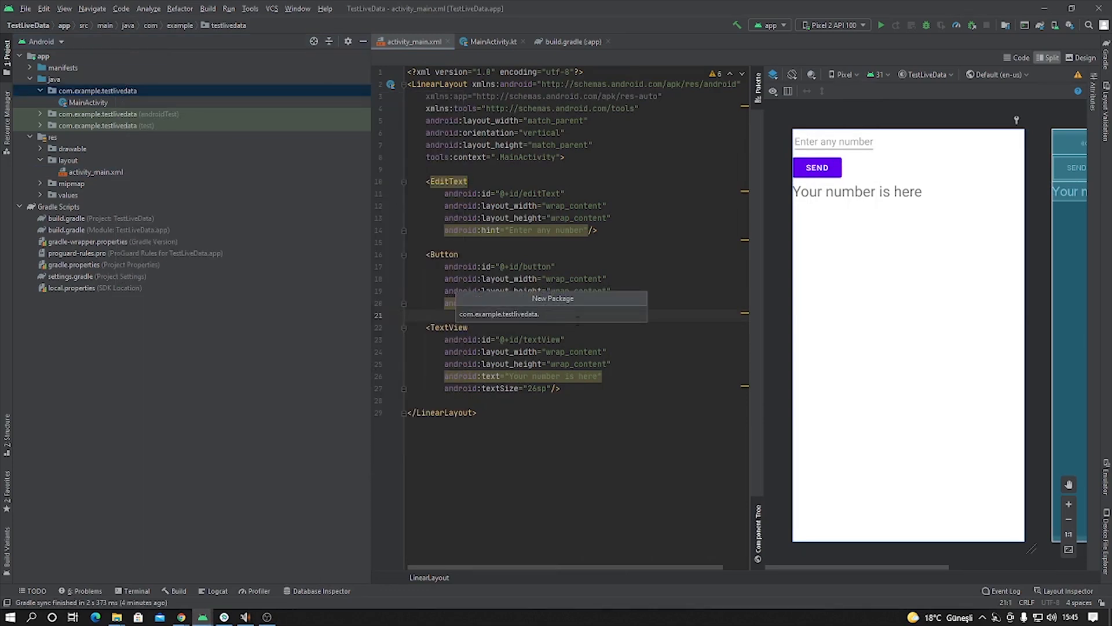
pyautogui.write('Mod')
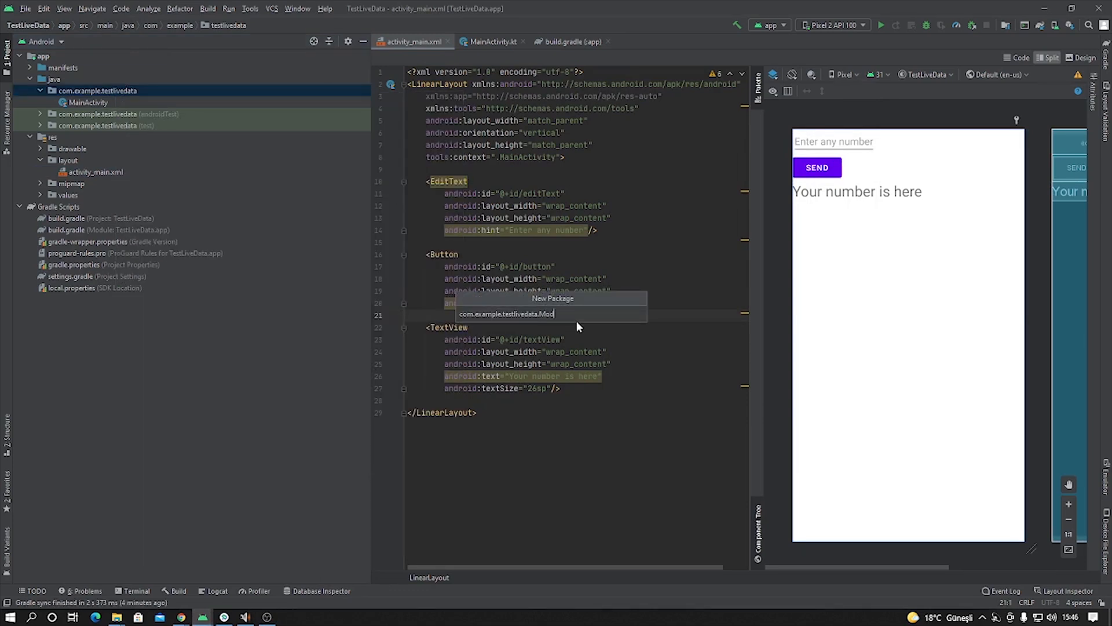
pyautogui.write('ViewM')
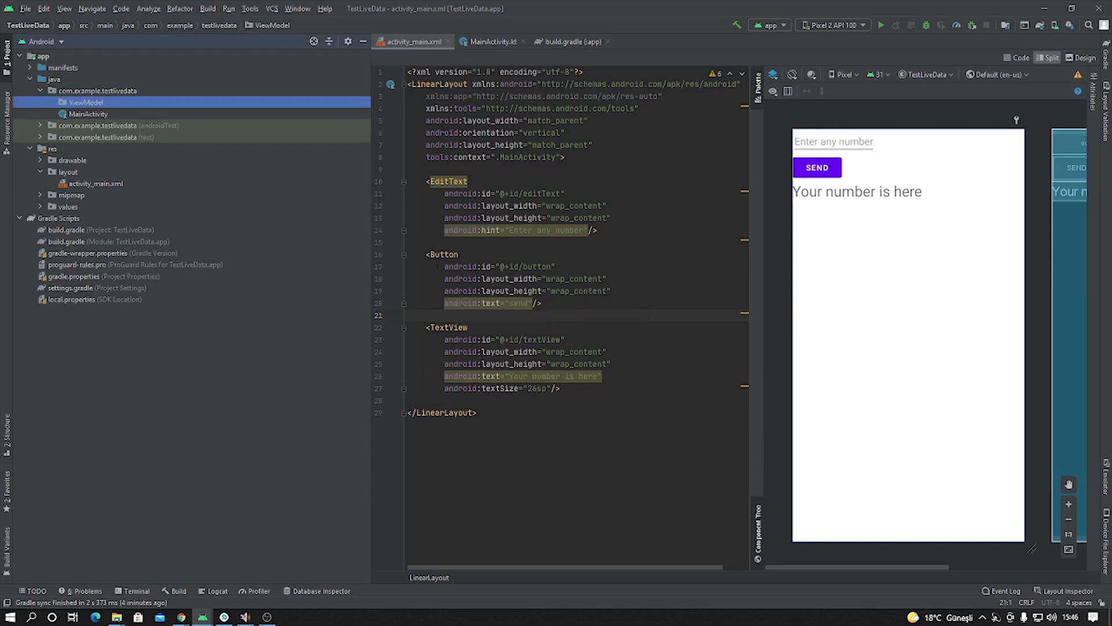
# Create a Kotlin class MainViewModel in the ViewModel package
pyautogui.rightClick(85, 102)
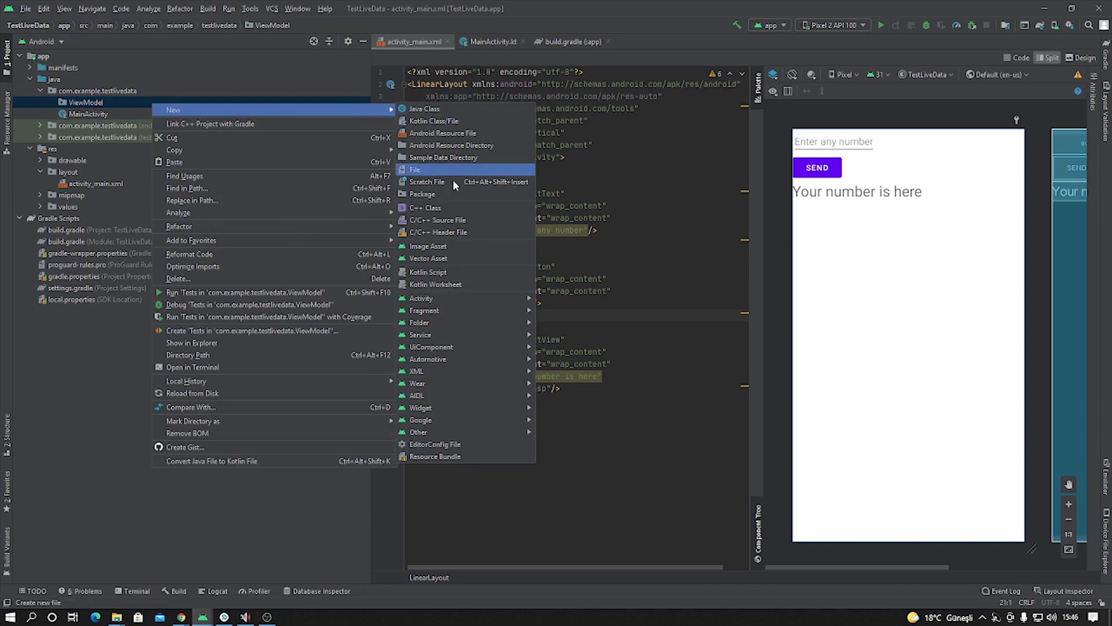
pyautogui.click(433, 120)
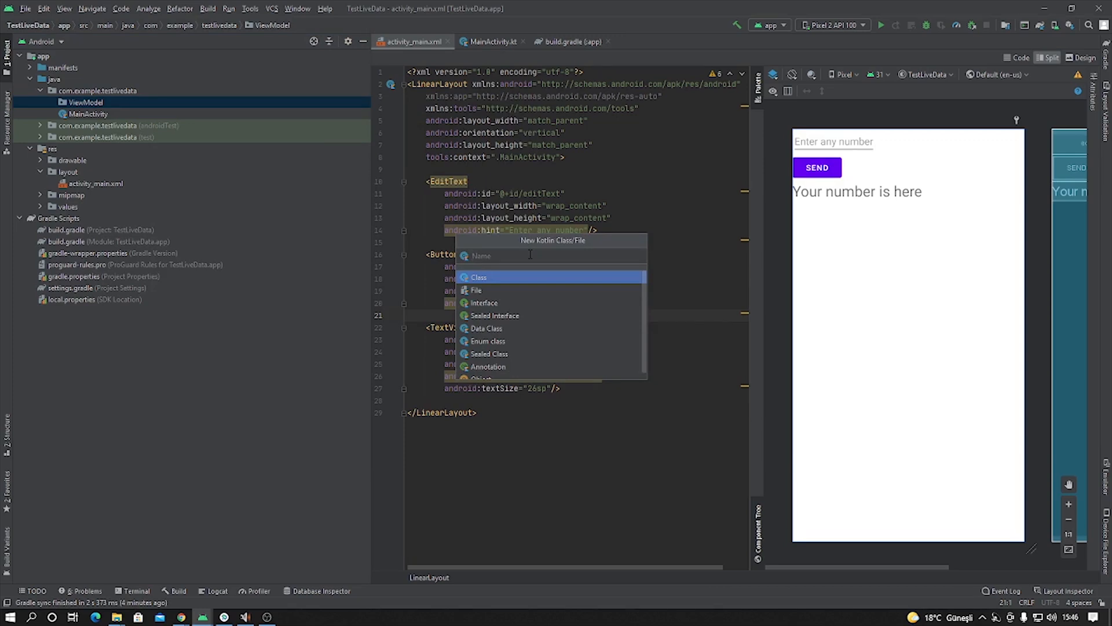
pyautogui.write('Main')
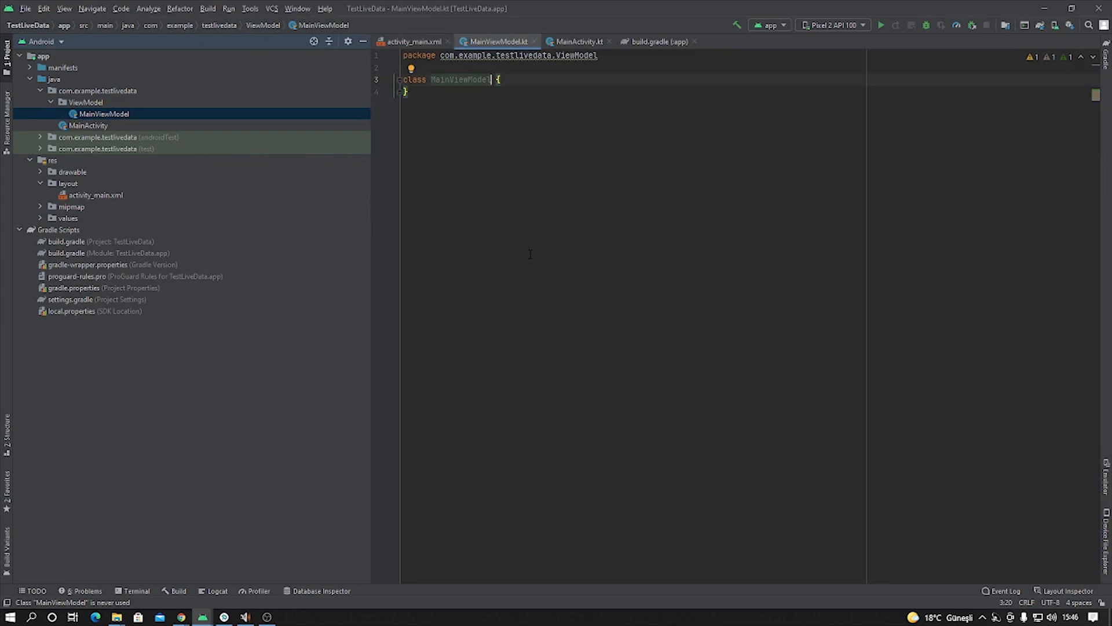
# Make MainViewModel extend androidx.lifecycle ViewModel
pyautogui.write(':')
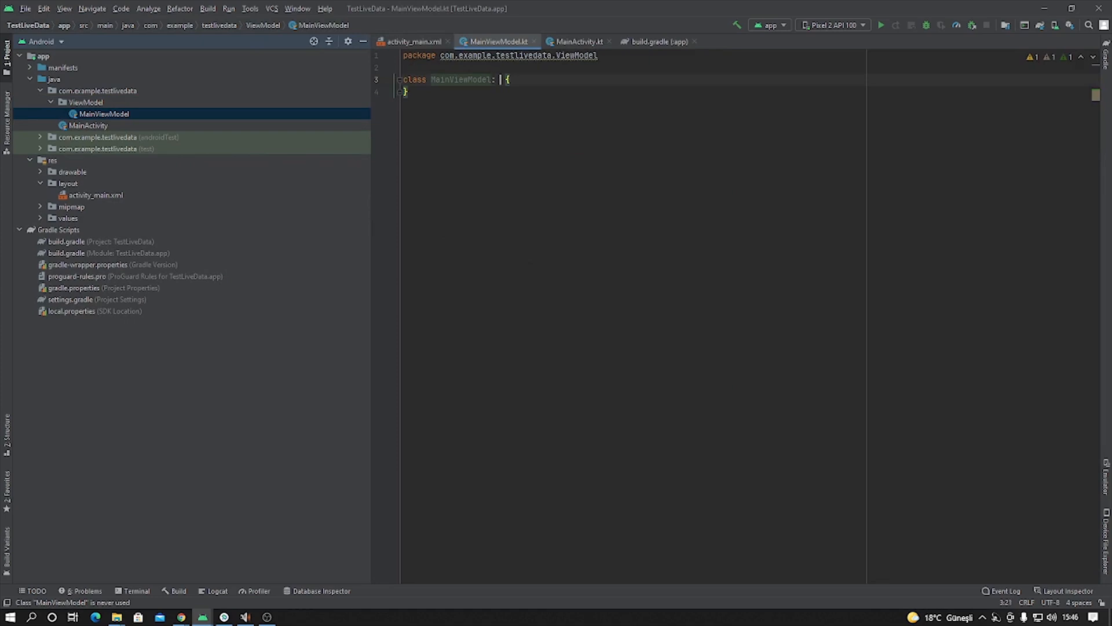
pyautogui.write('View')
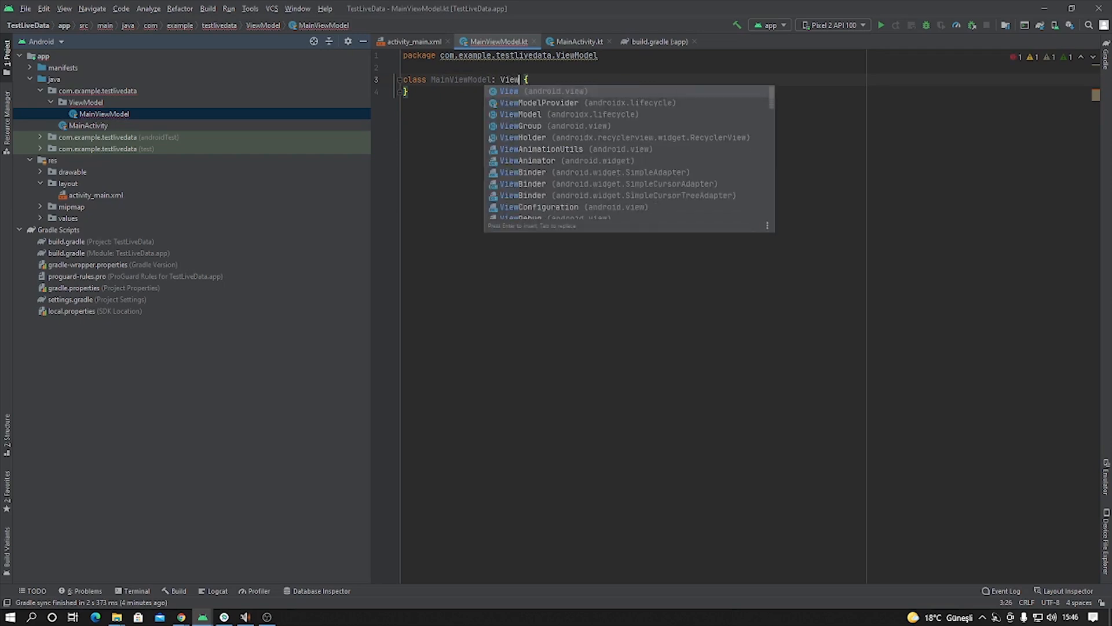
pyautogui.click(520, 115)
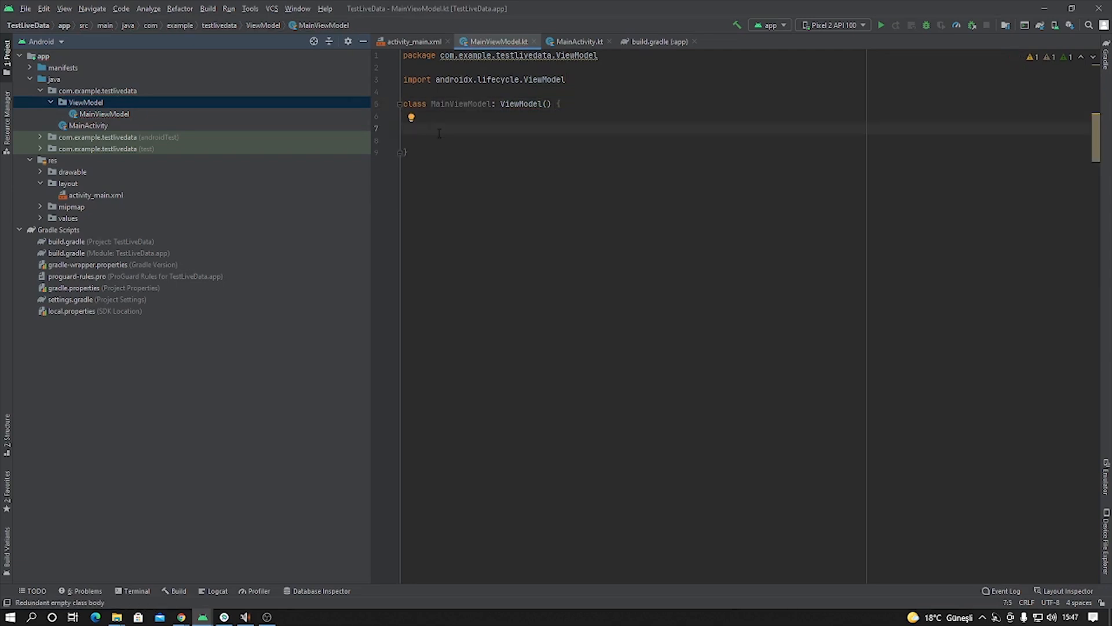
# Declare var text = MutableLiveData, accepting the androidx.lifecycle import
pyautogui.write('var')
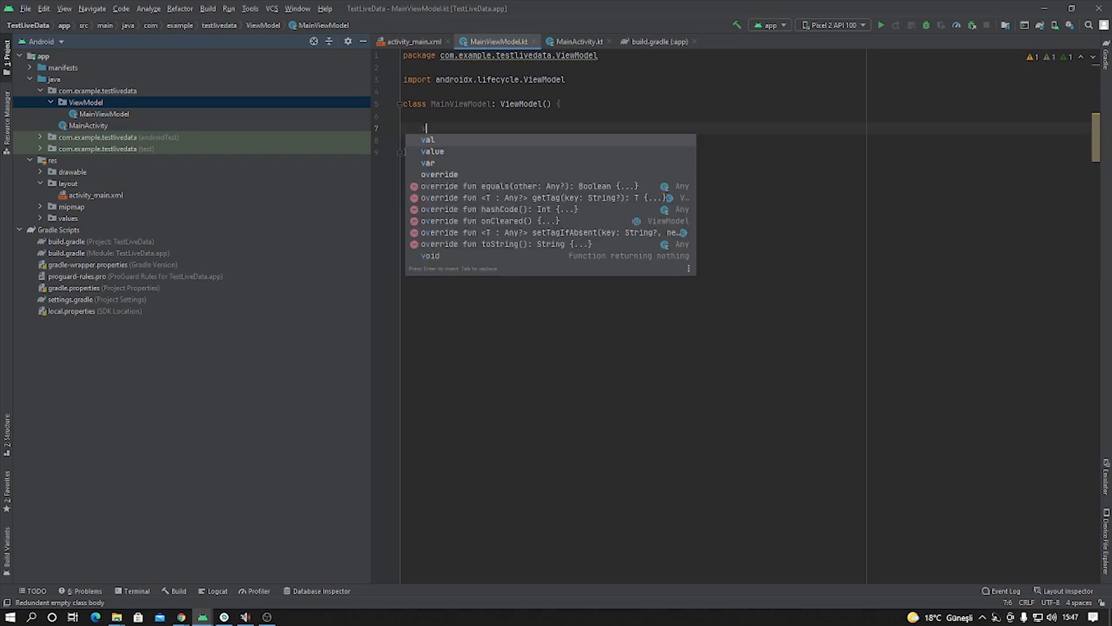
pyautogui.write('var')
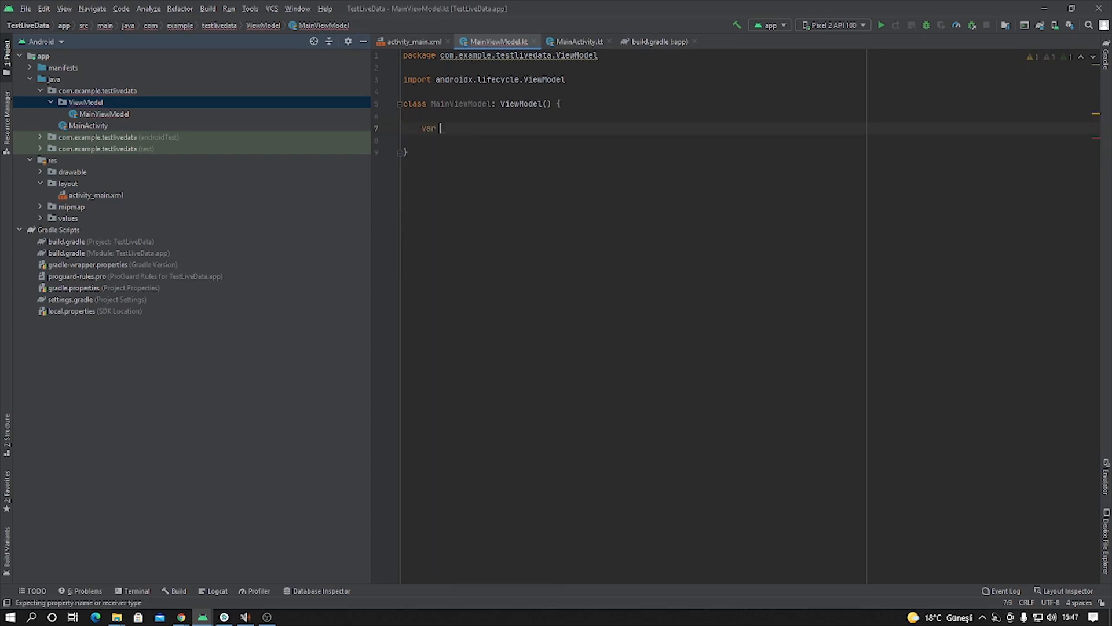
pyautogui.write('text')
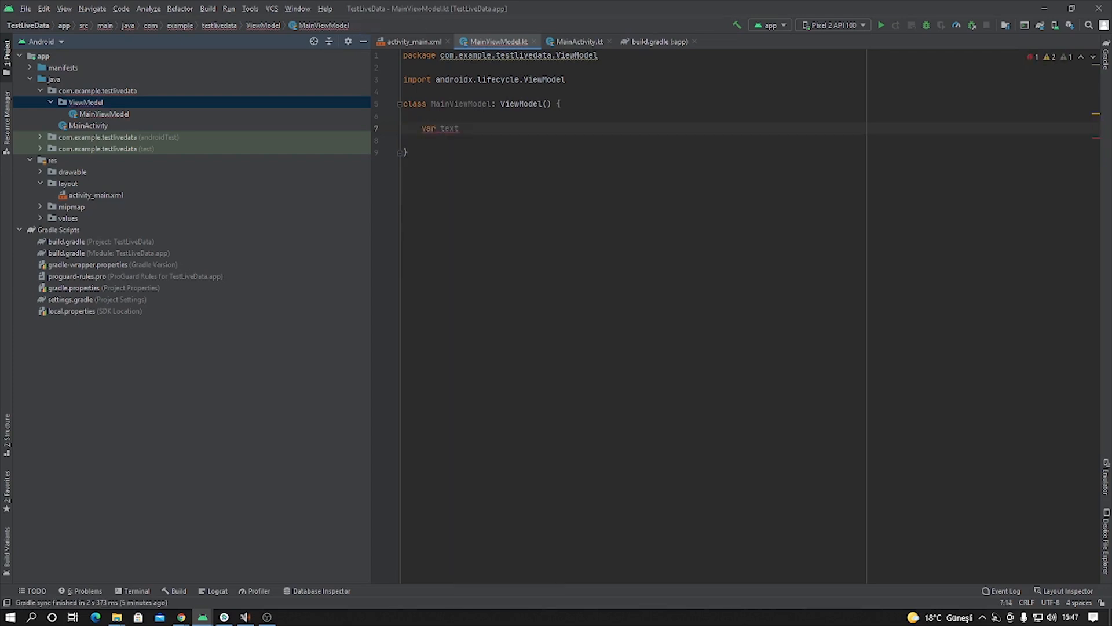
pyautogui.write('= Mut')
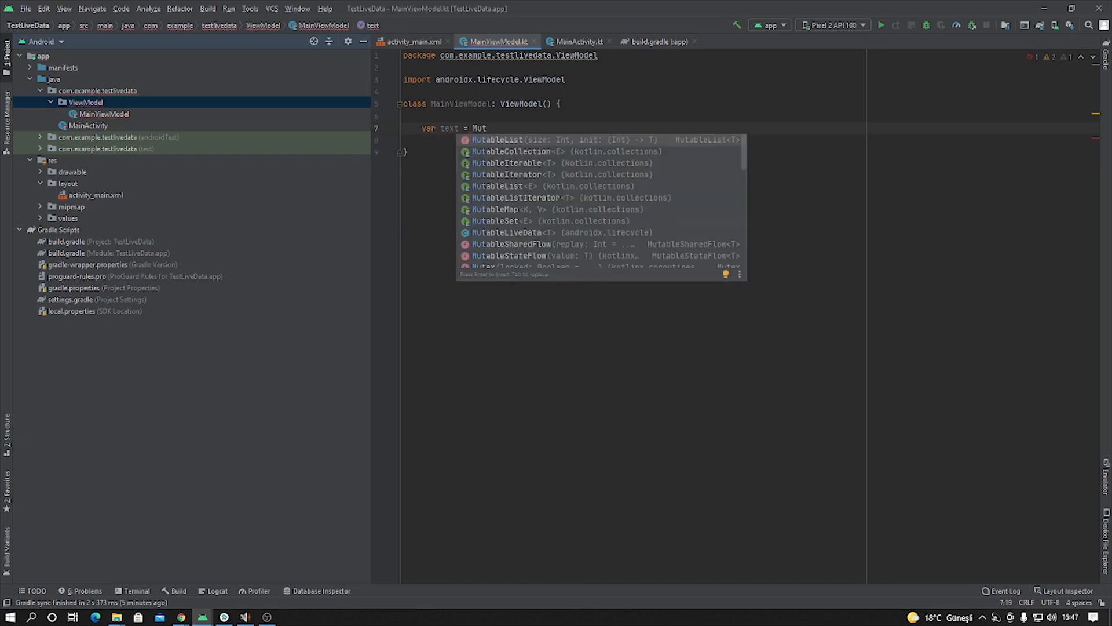
pyautogui.write('ableLi')
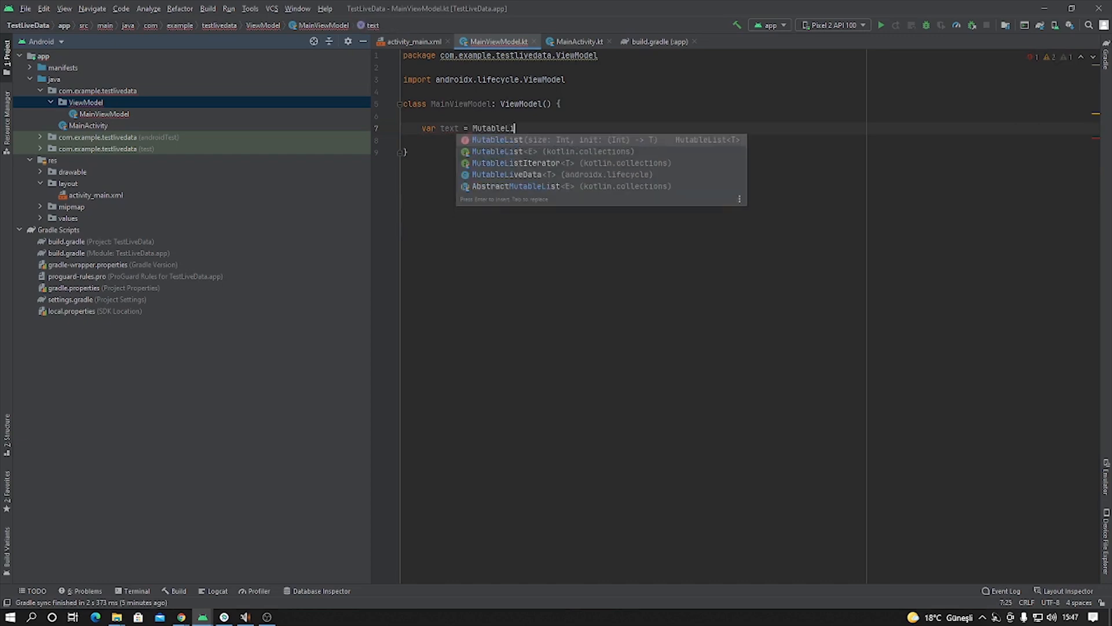
pyautogui.click(519, 175)
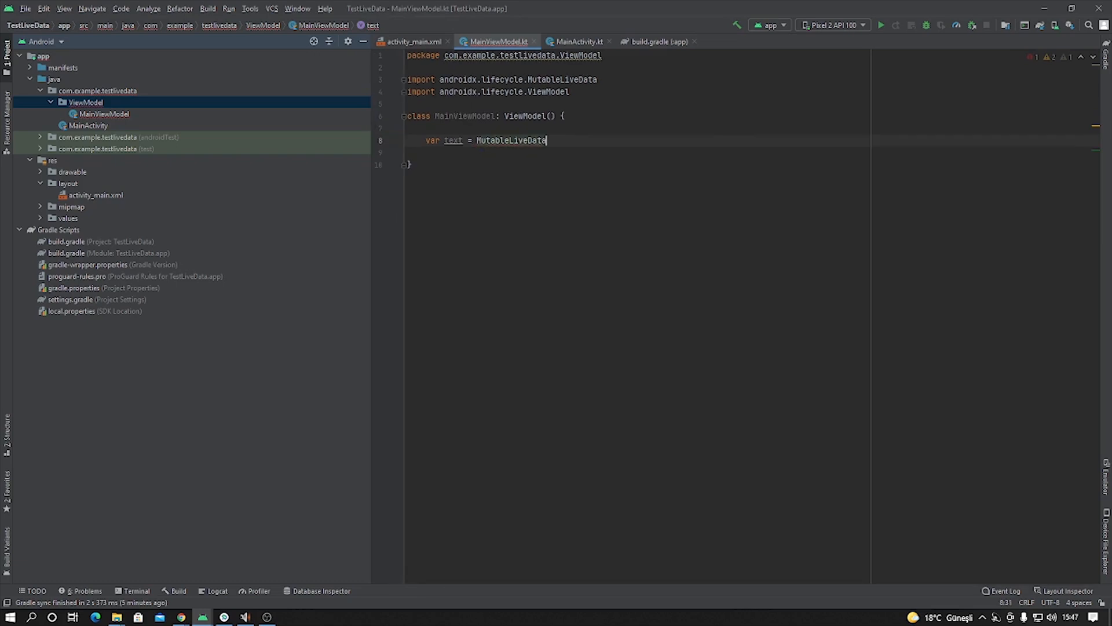
# Complete the property as MutableLiveData<String>()
pyautogui.write('<>')
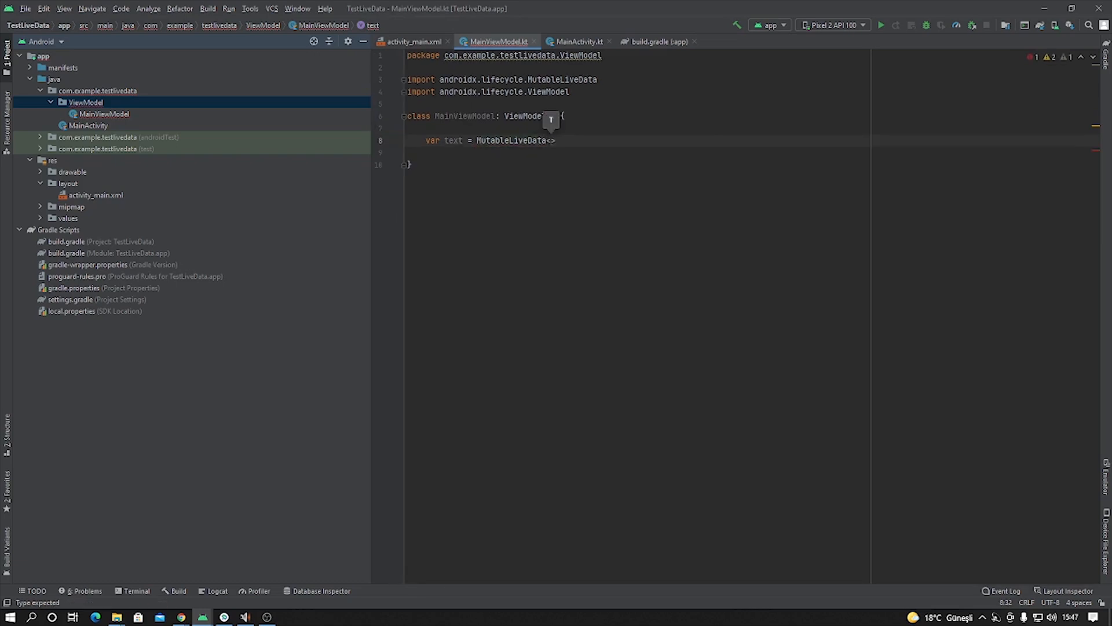
pyautogui.write('String')
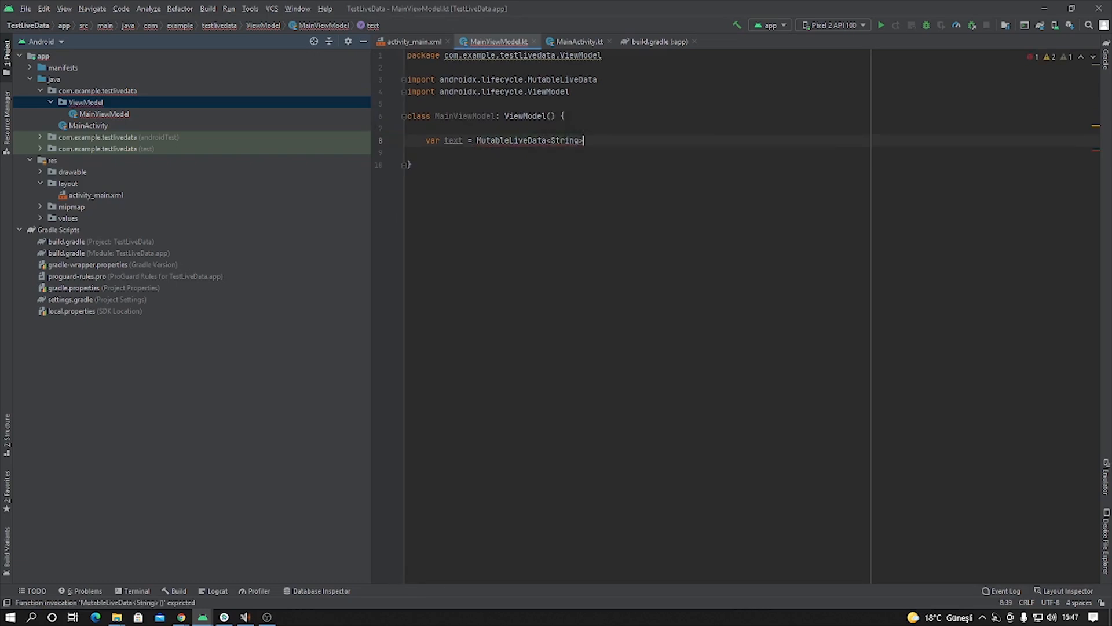
pyautogui.write('()')
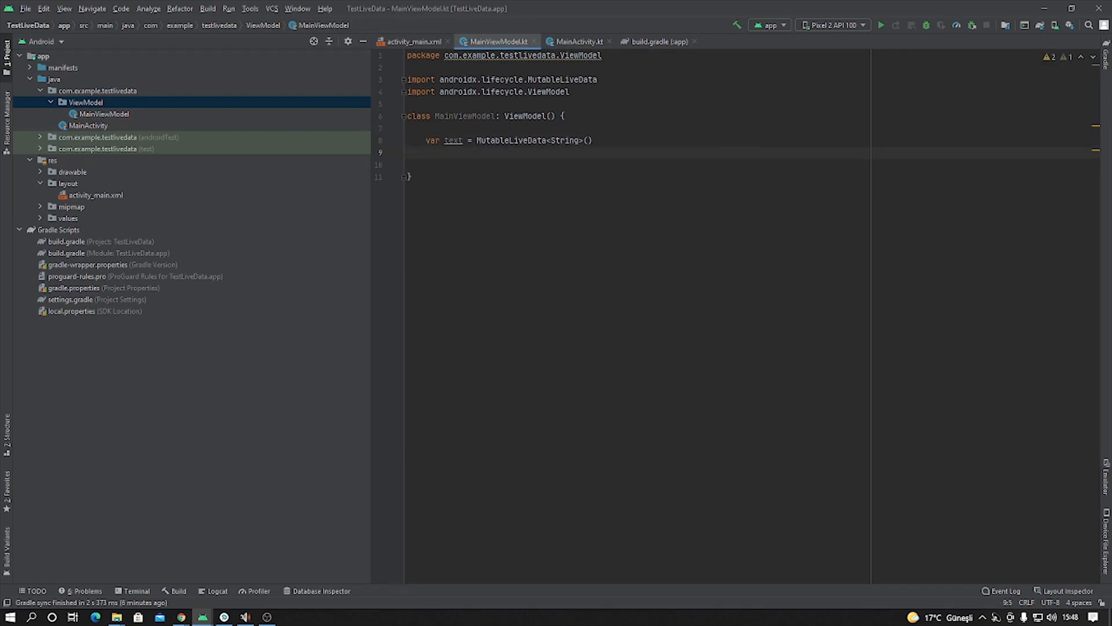
# Add fun write(input : String){ text.value = input } to MainViewModel
pyautogui.write('fun')
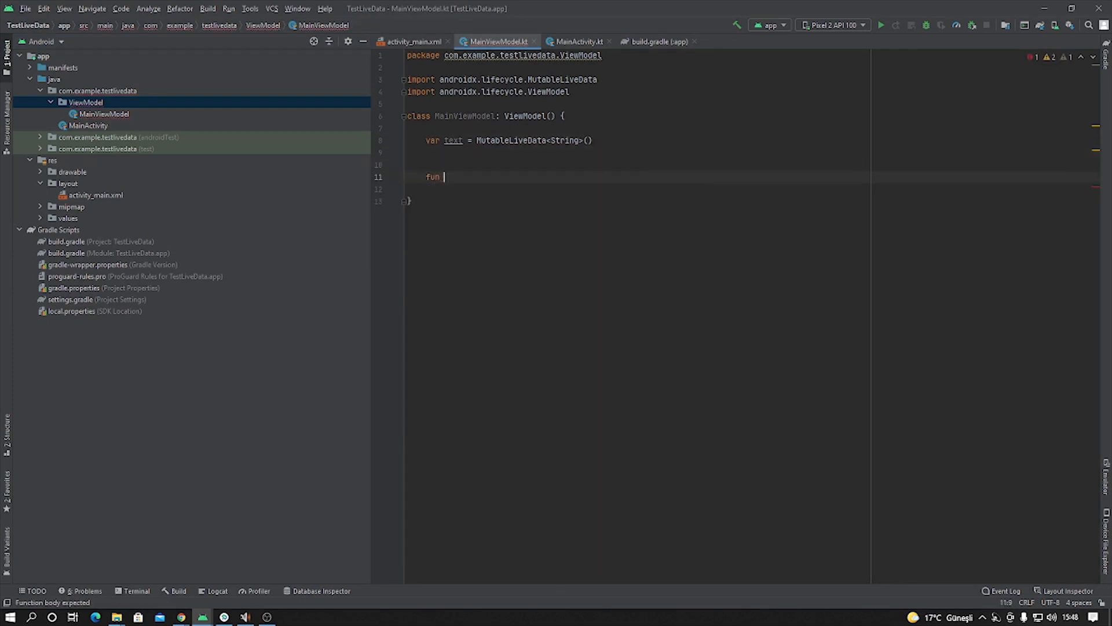
pyautogui.write('write')
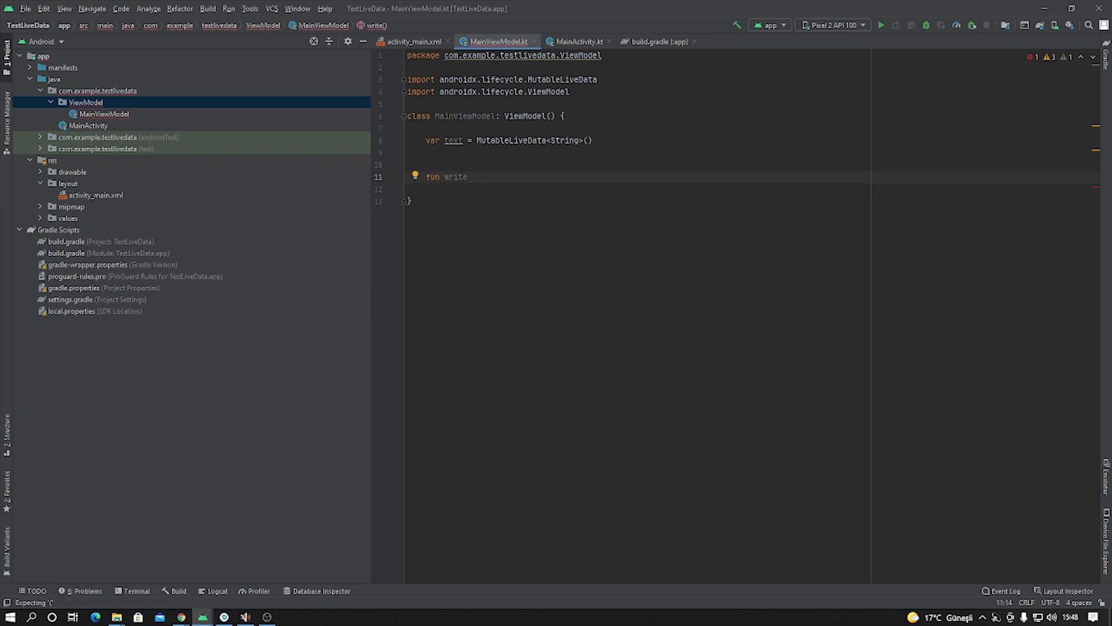
pyautogui.write('()')
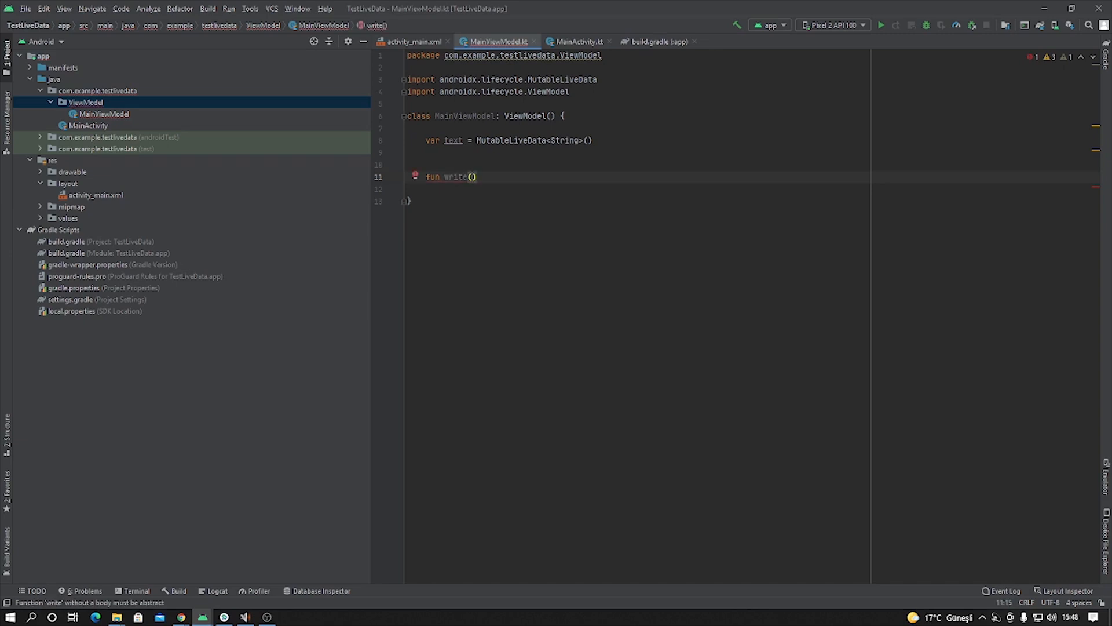
pyautogui.write('input : Str')
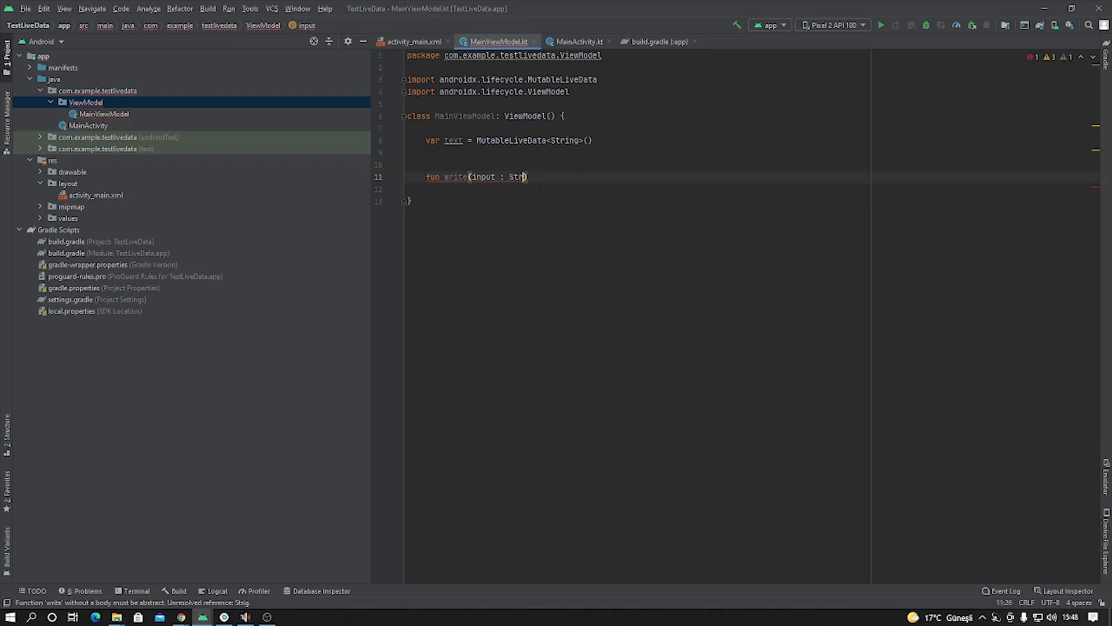
pyautogui.write('ing')
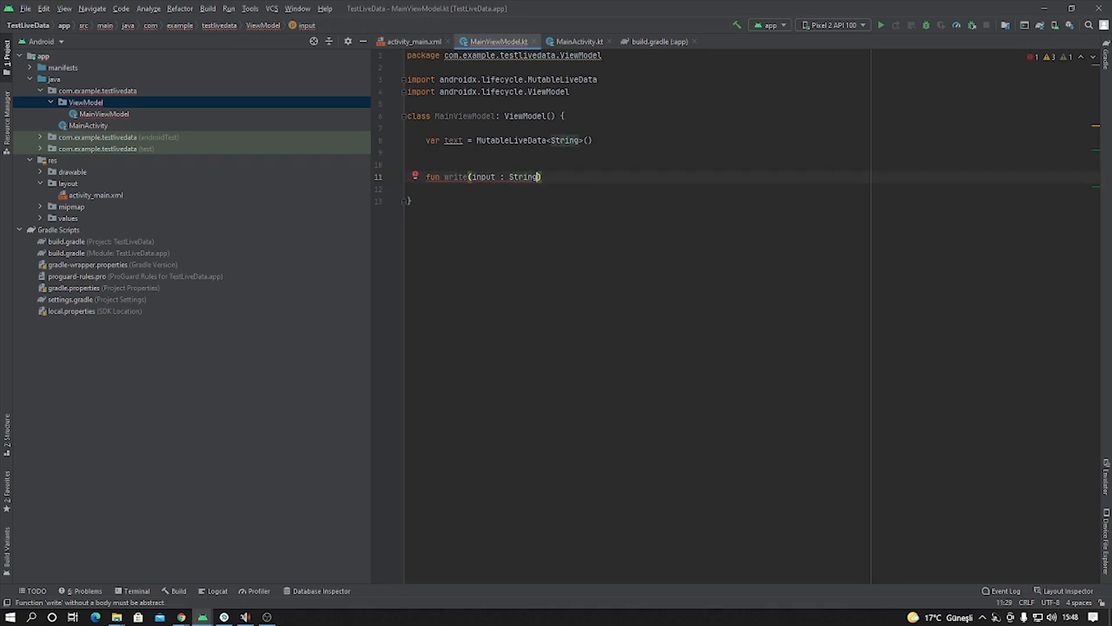
pyautogui.write('{')
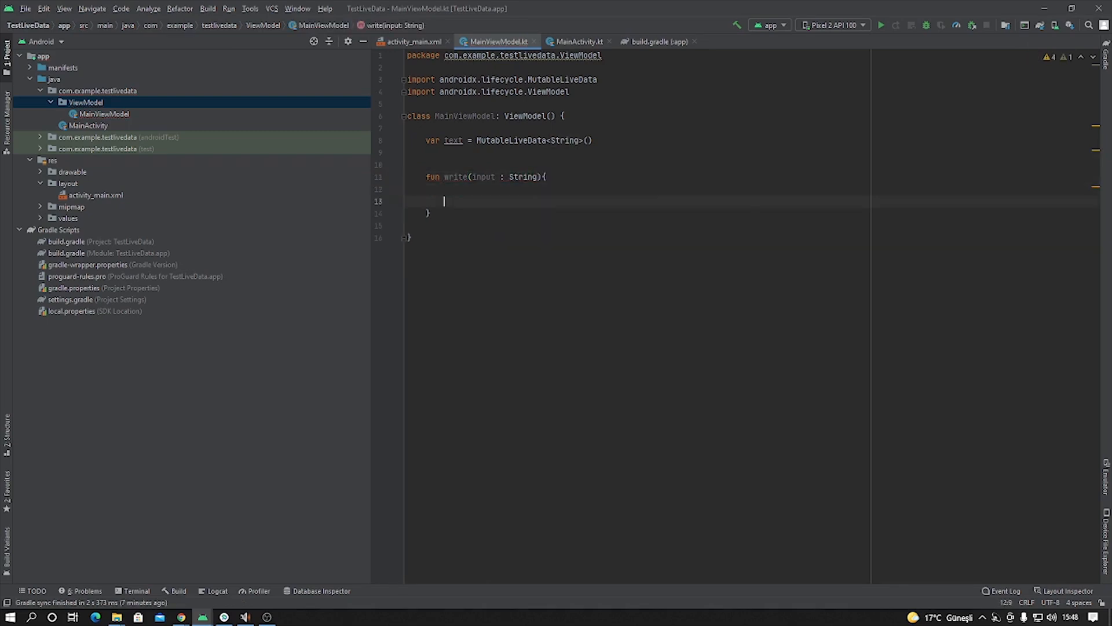
pyautogui.write('text')
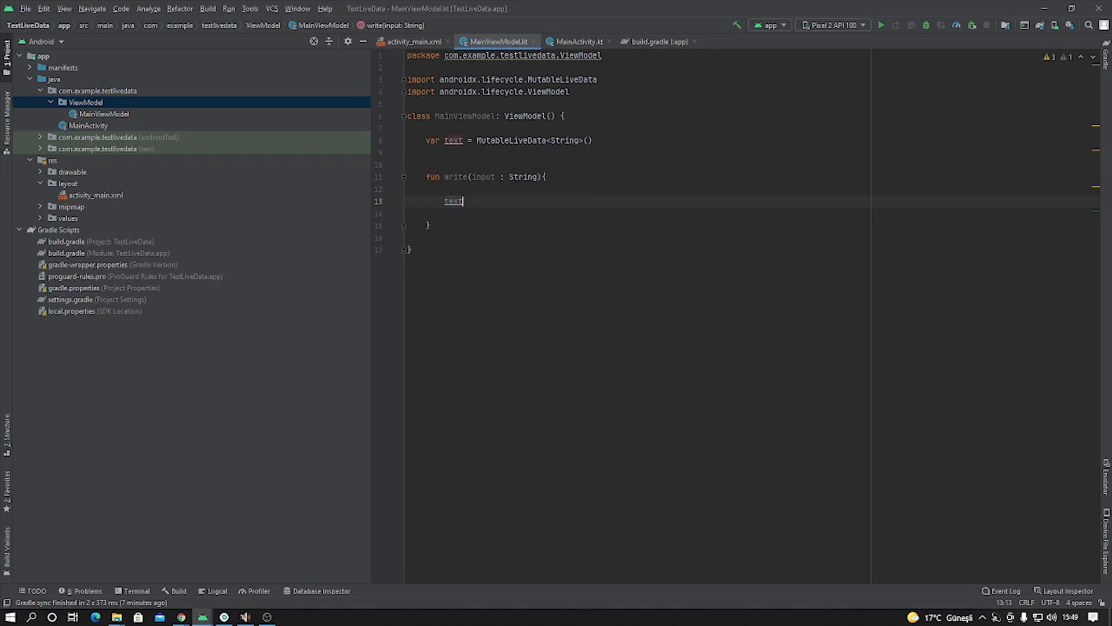
pyautogui.write('.')
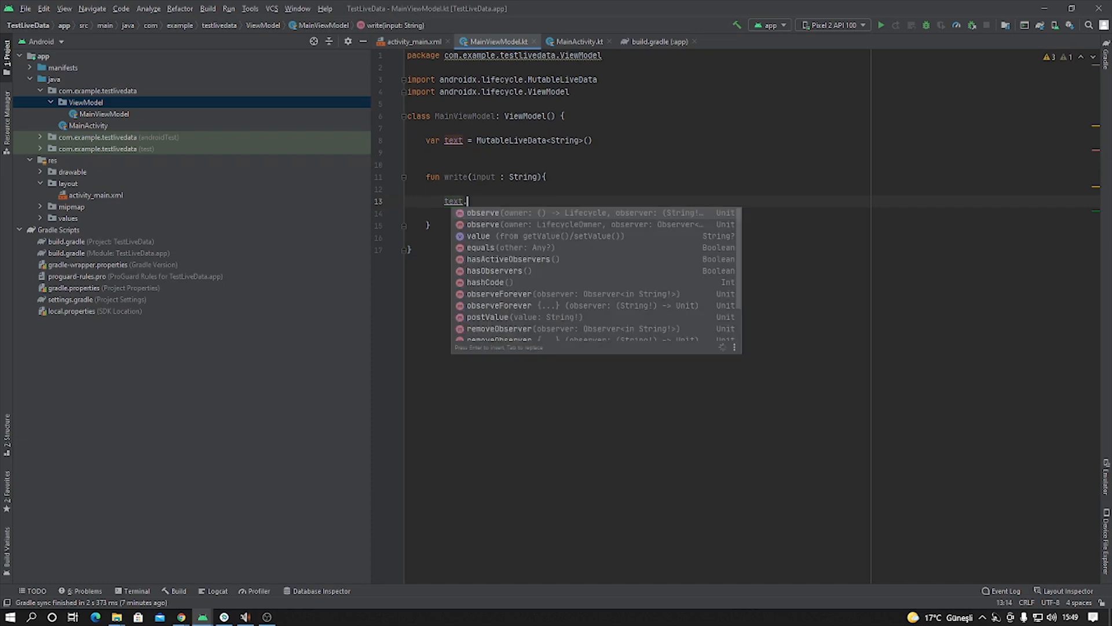
pyautogui.write('value =')
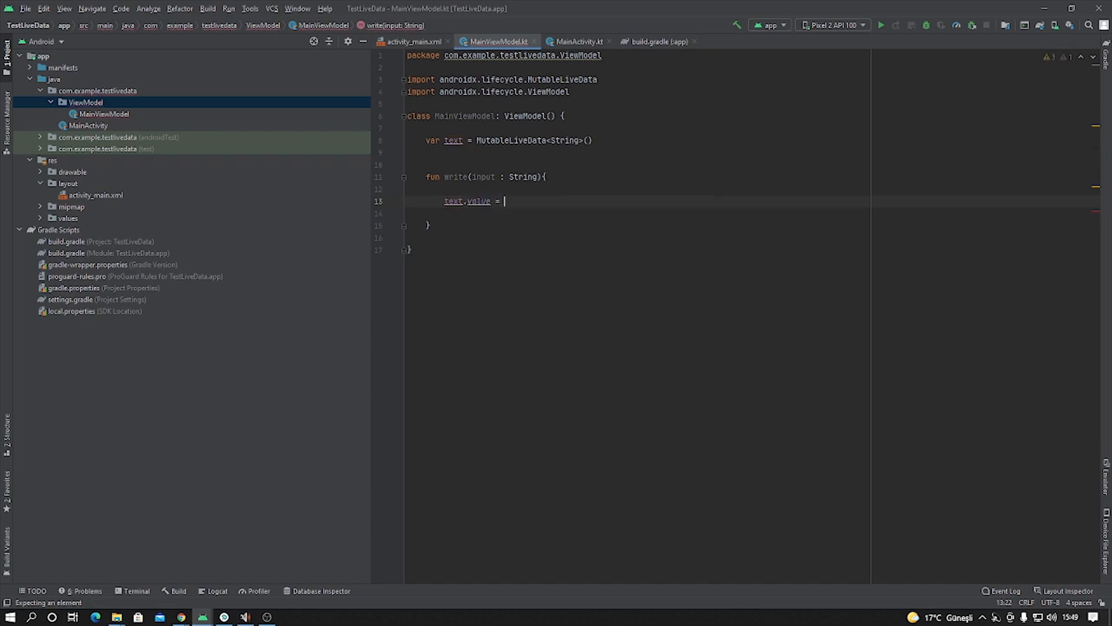
pyautogui.write('input')
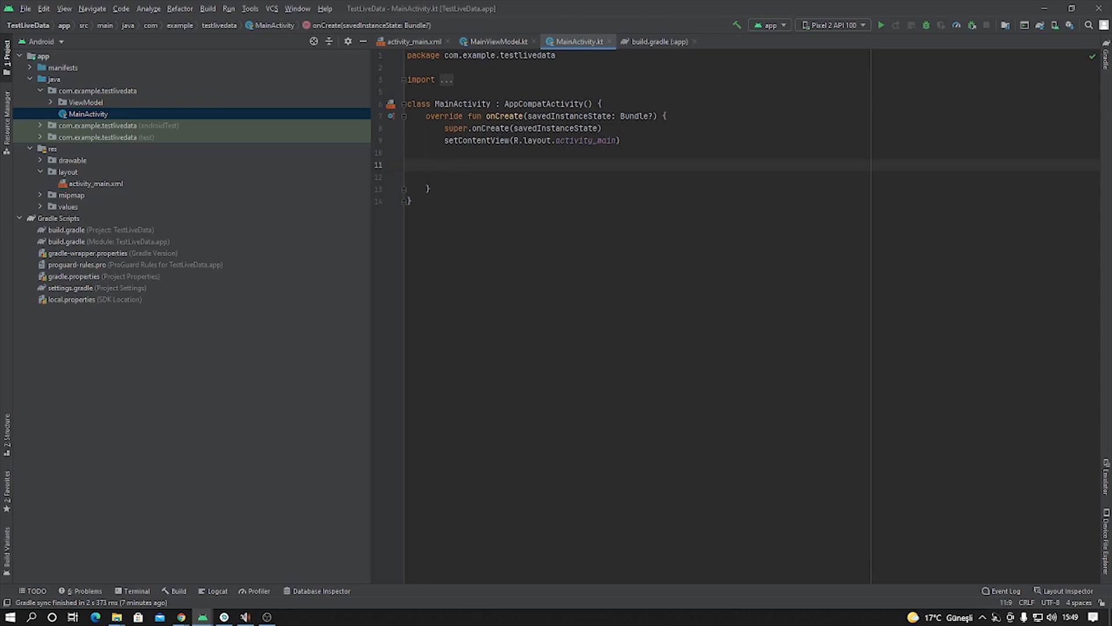
# Declare lateinit var viewModel: ViewModel in MainActivity
pyautogui.write('lateinin')
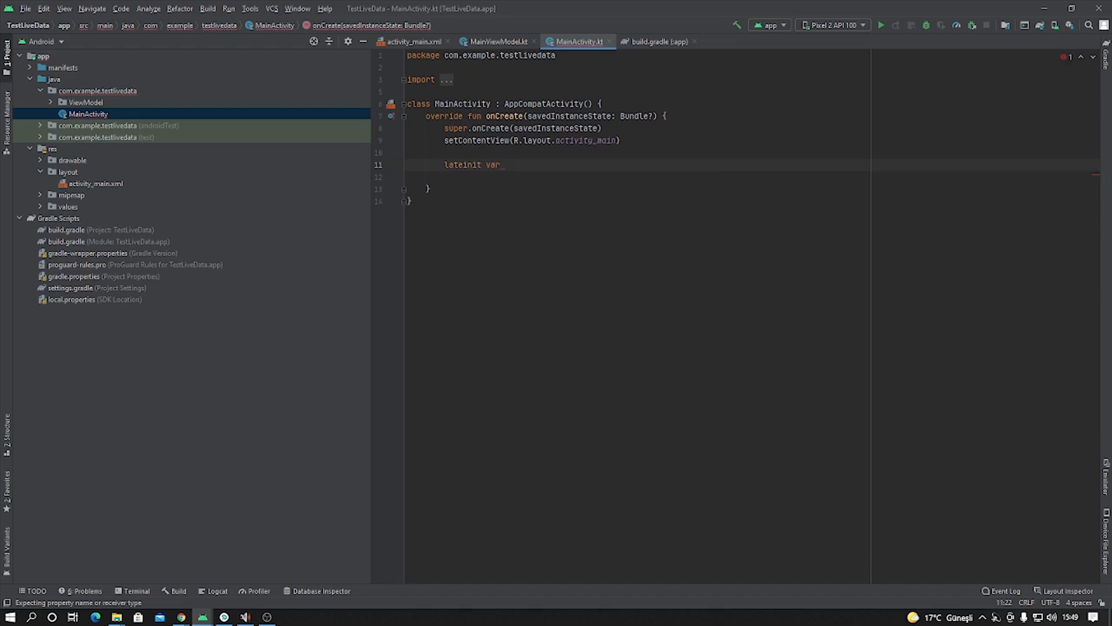
pyautogui.write('view')
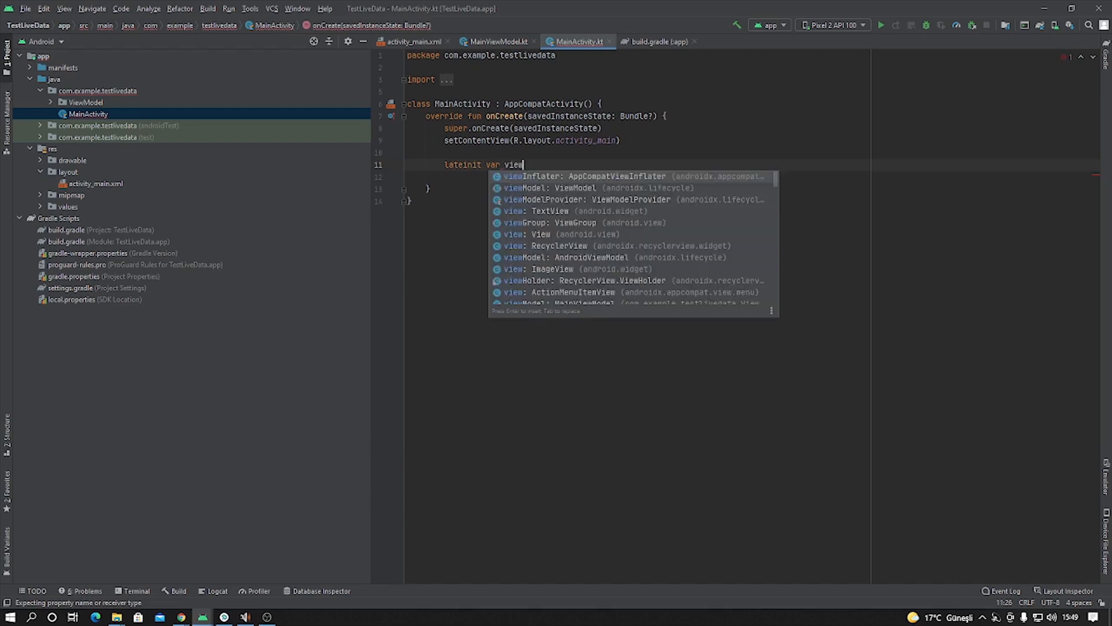
pyautogui.write('Model: ViewModel')
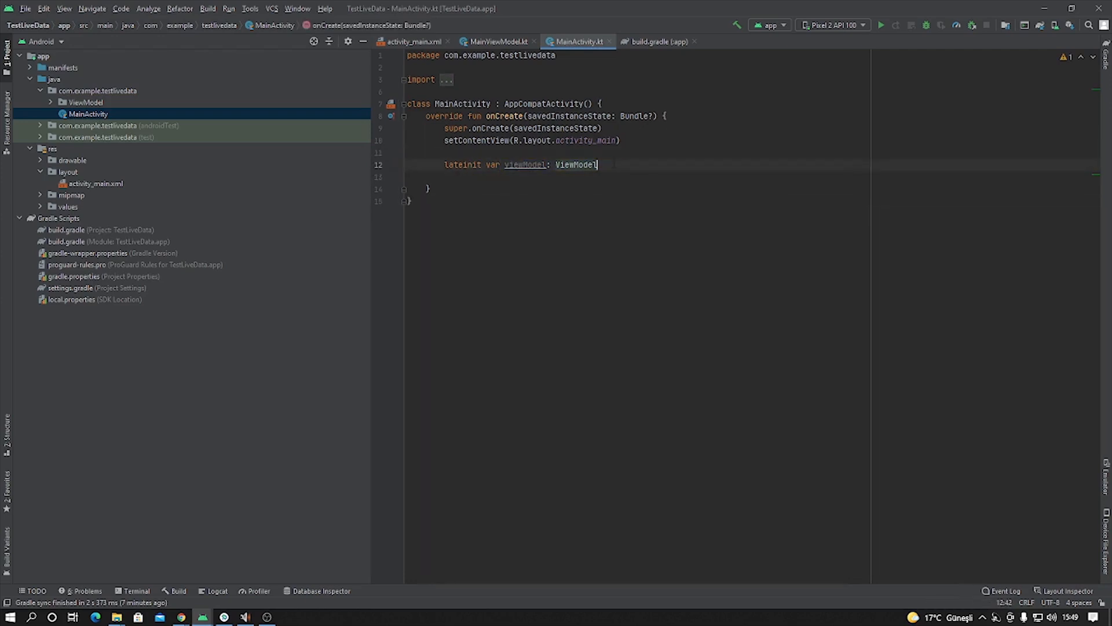
# Assign viewModel = ViewModelProvider(this).get(MainViewModel::class.java), then switch to the app build script
pyautogui.write('v')
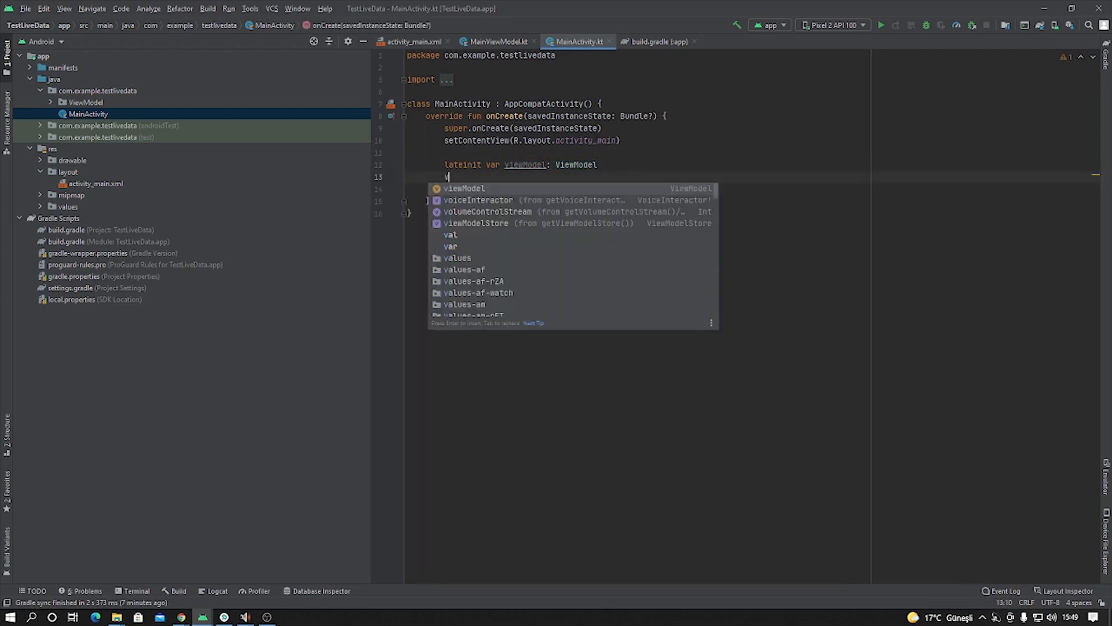
pyautogui.write('iewModel = Vi')
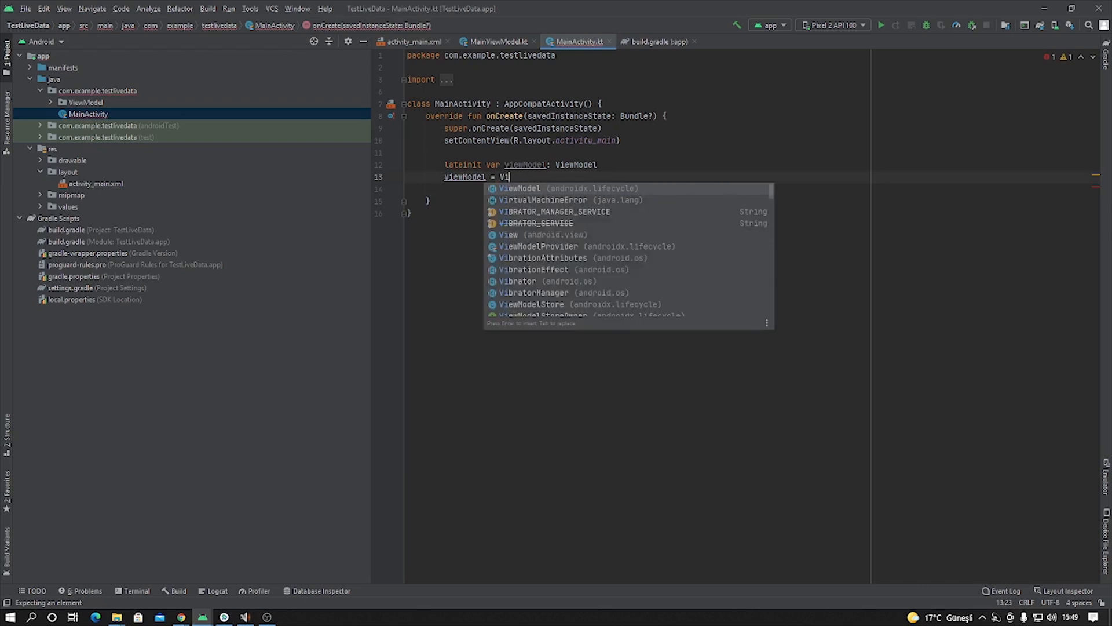
pyautogui.write('ewModelProvider.')
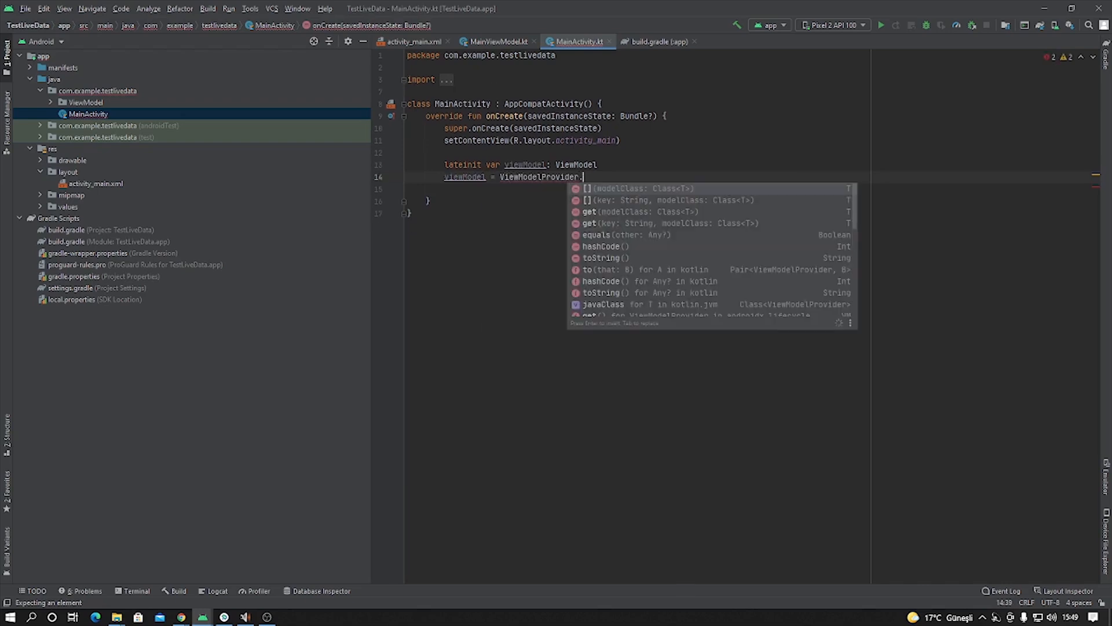
pyautogui.write('(this')
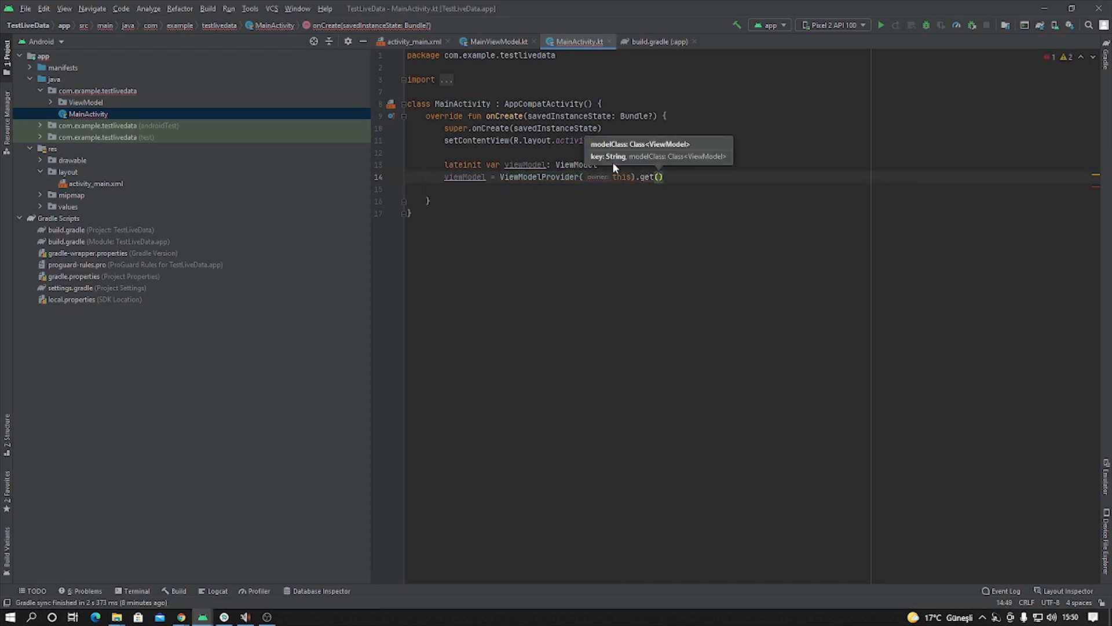
pyautogui.write('MainViewModel::class.java')
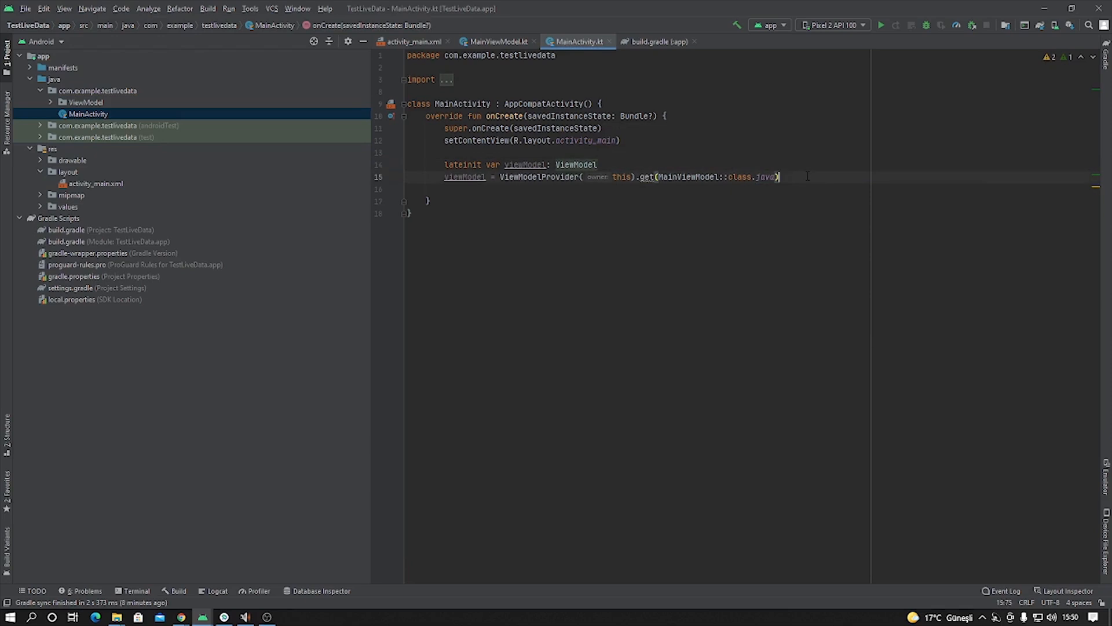
pyautogui.press('enter')
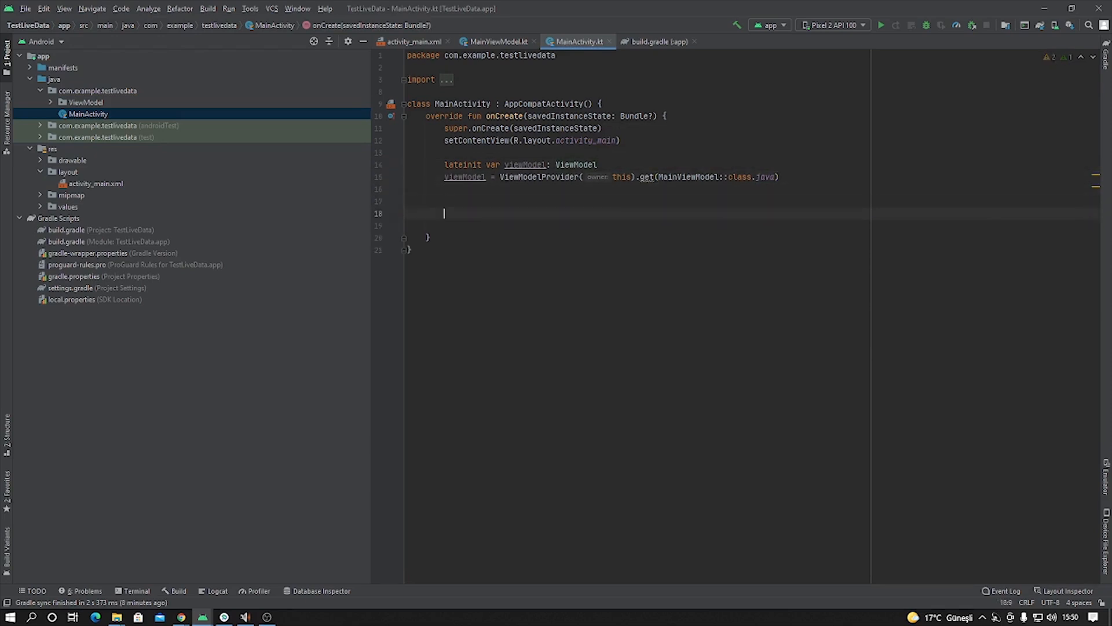
pyautogui.doubleClick(526, 165)
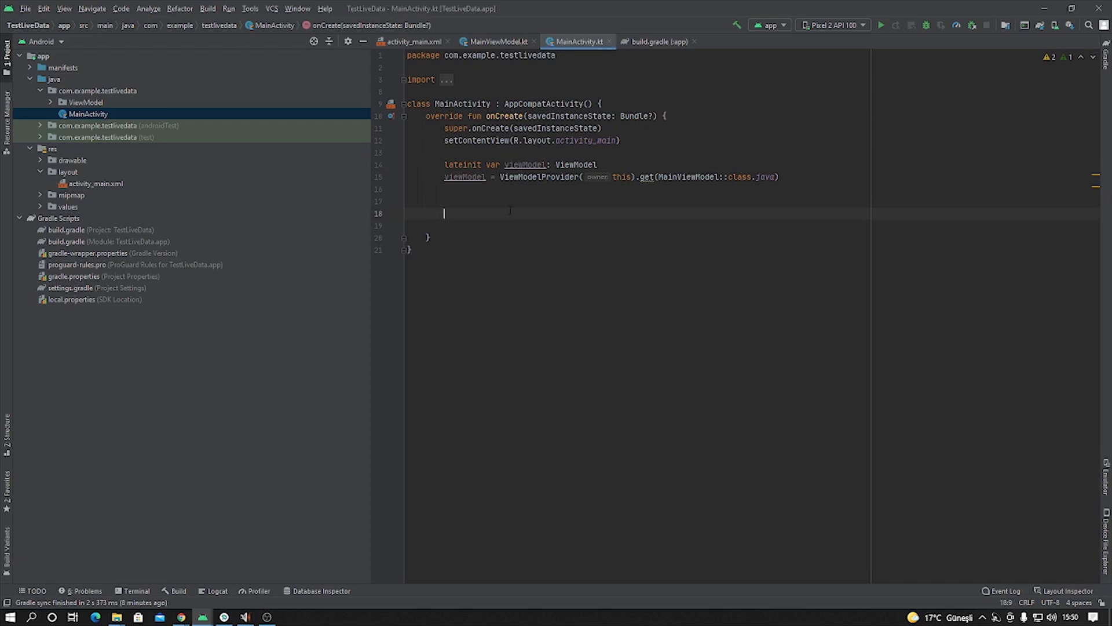
pyautogui.click(658, 42)
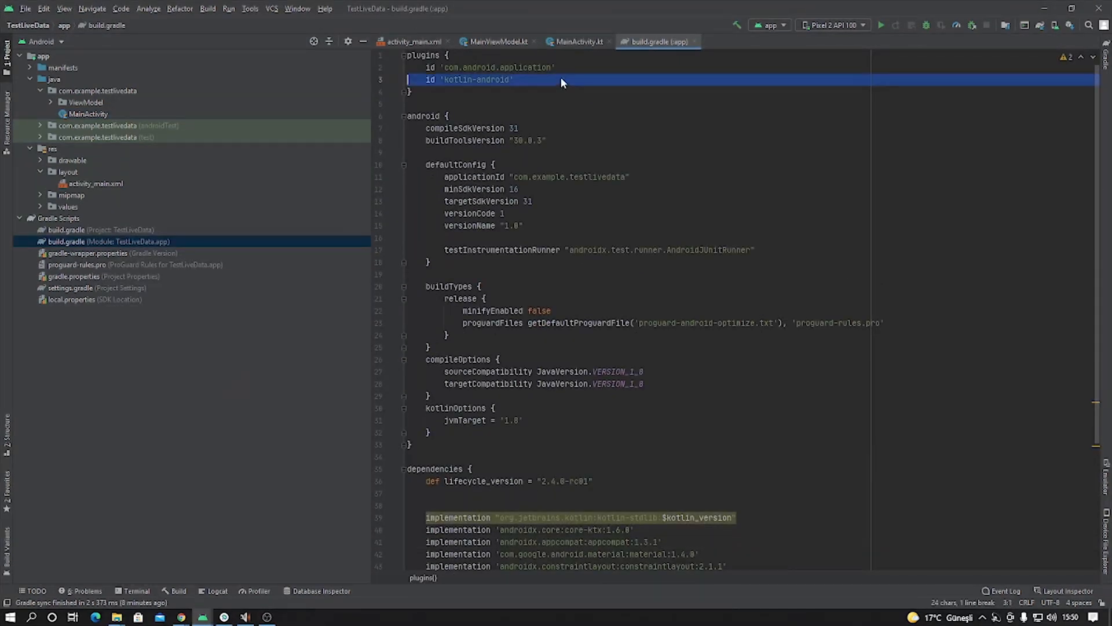
# Add the id 'kotlin-android-extensions' plugin to the app build.gradle and sync the project
pyautogui.write("id 'kotlin-android'")
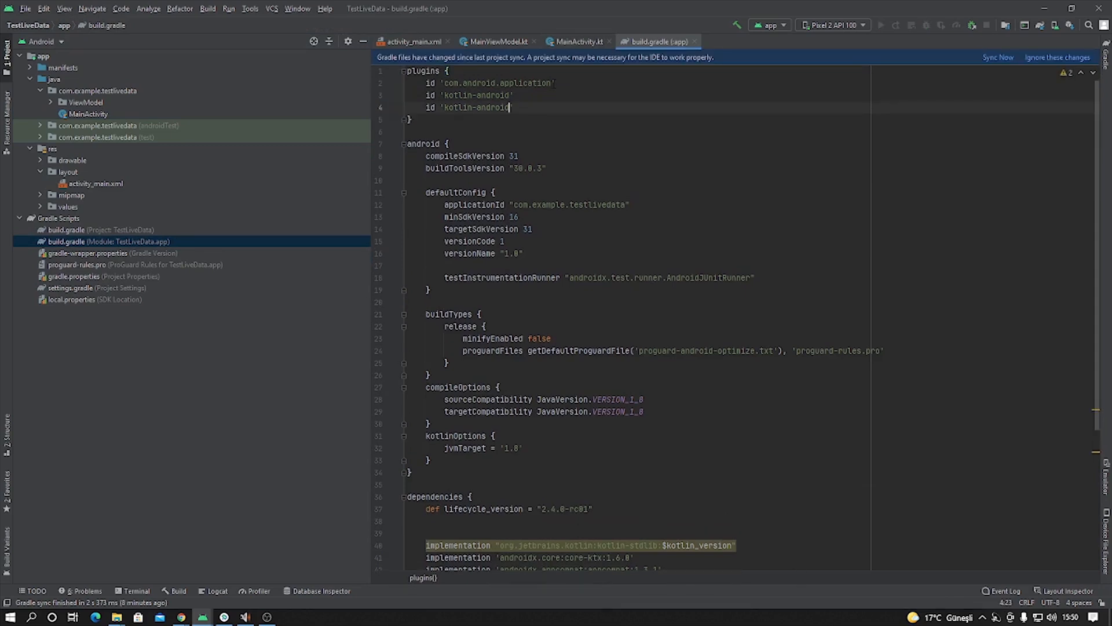
pyautogui.write('-')
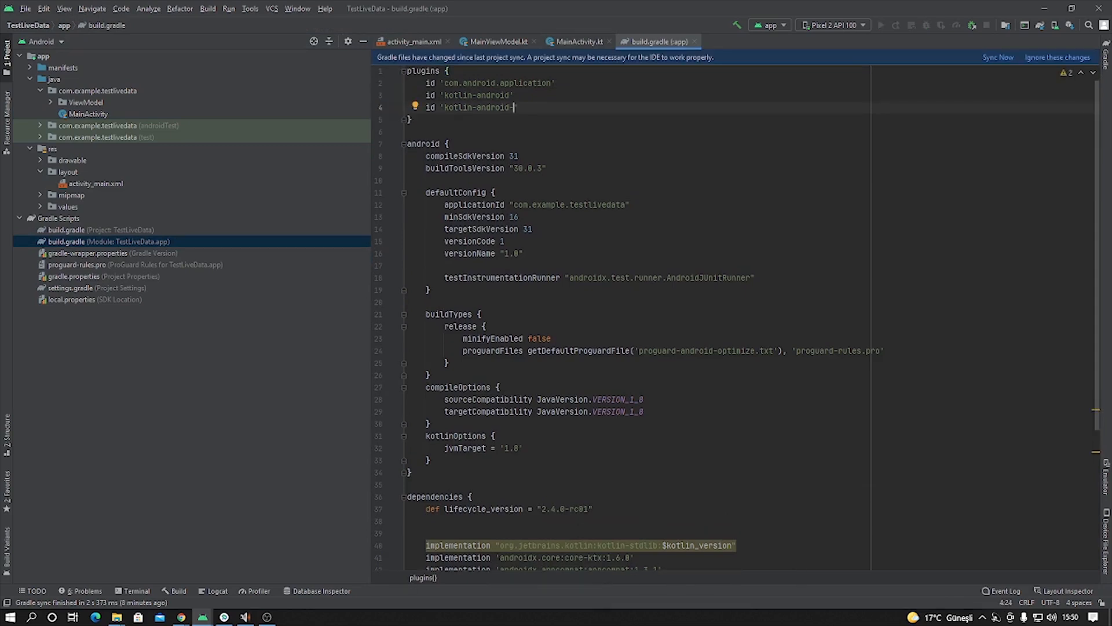
pyautogui.write('extensions')
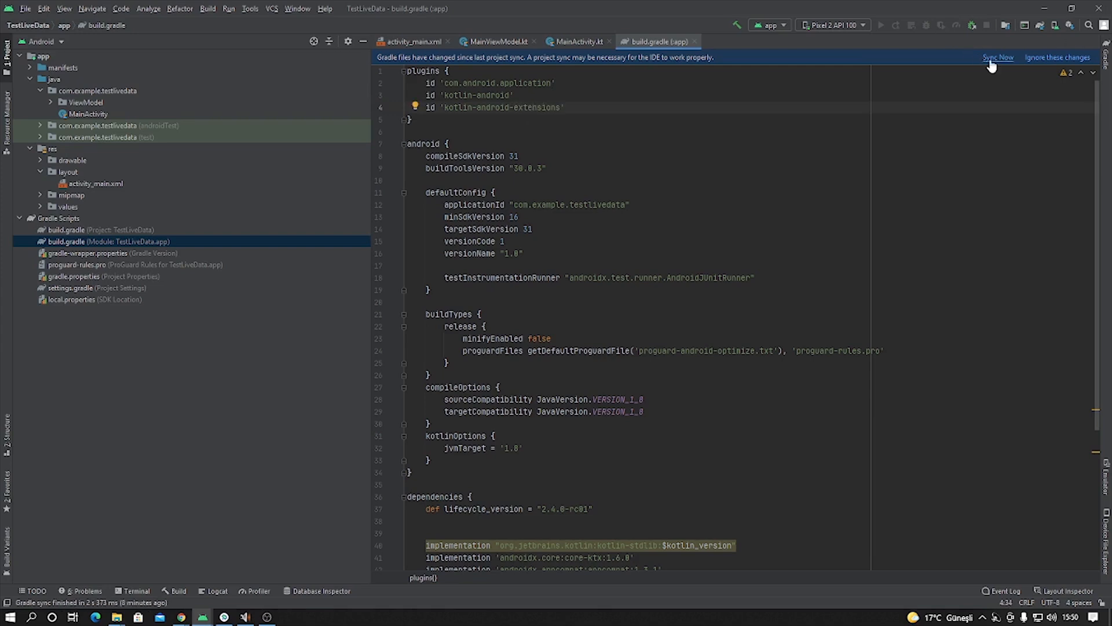
pyautogui.click(998, 58)
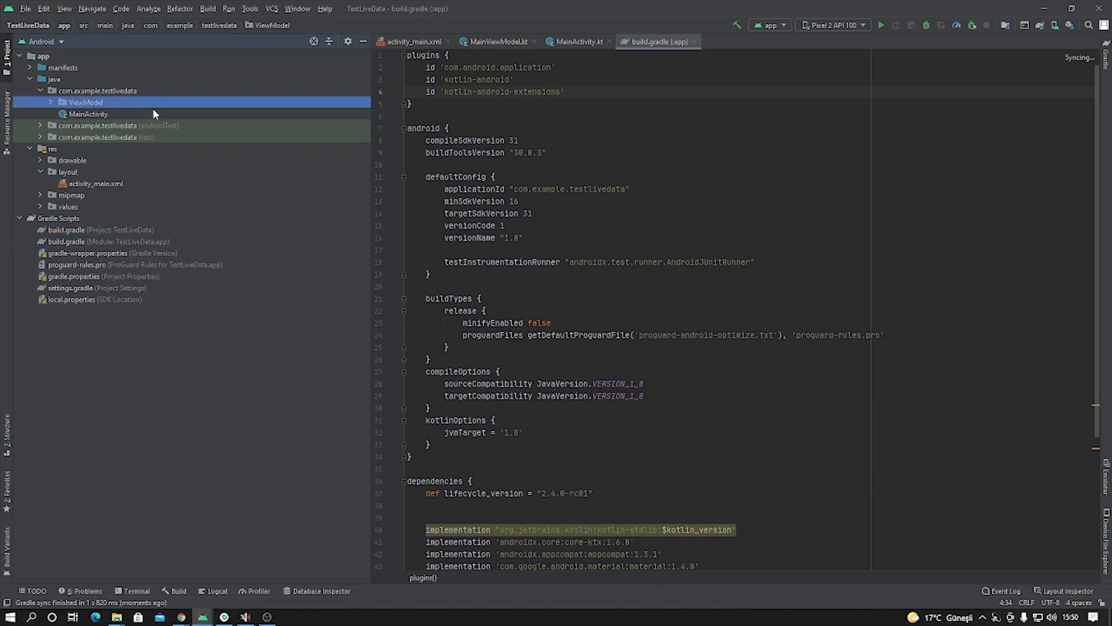
# Return to the MainActivity source file from the Project panel
pyautogui.click(88, 115)
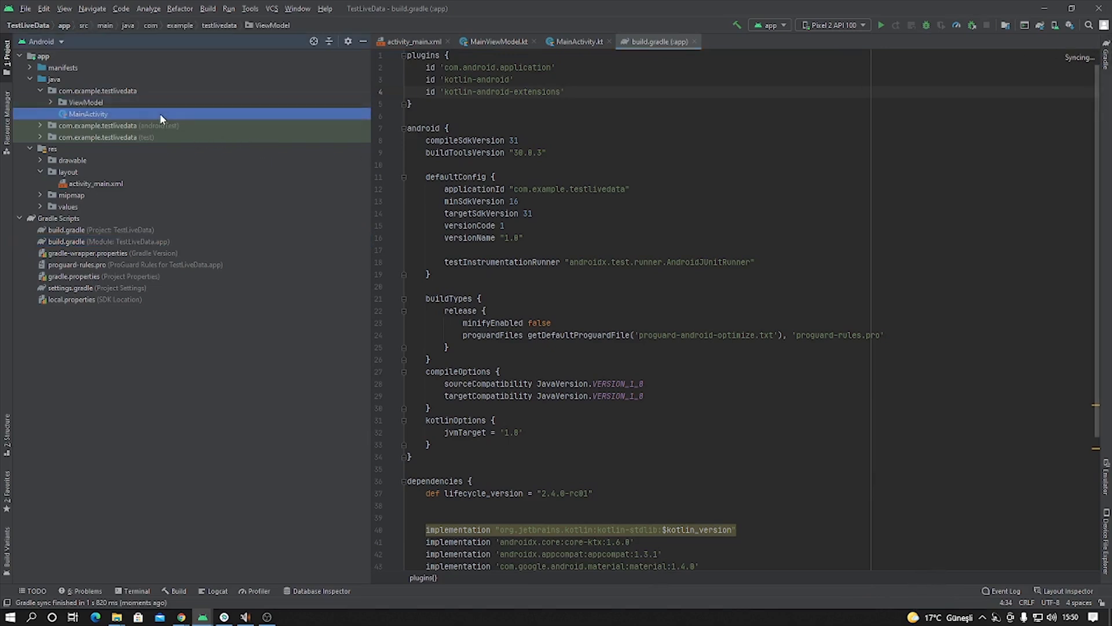
pyautogui.click(576, 42)
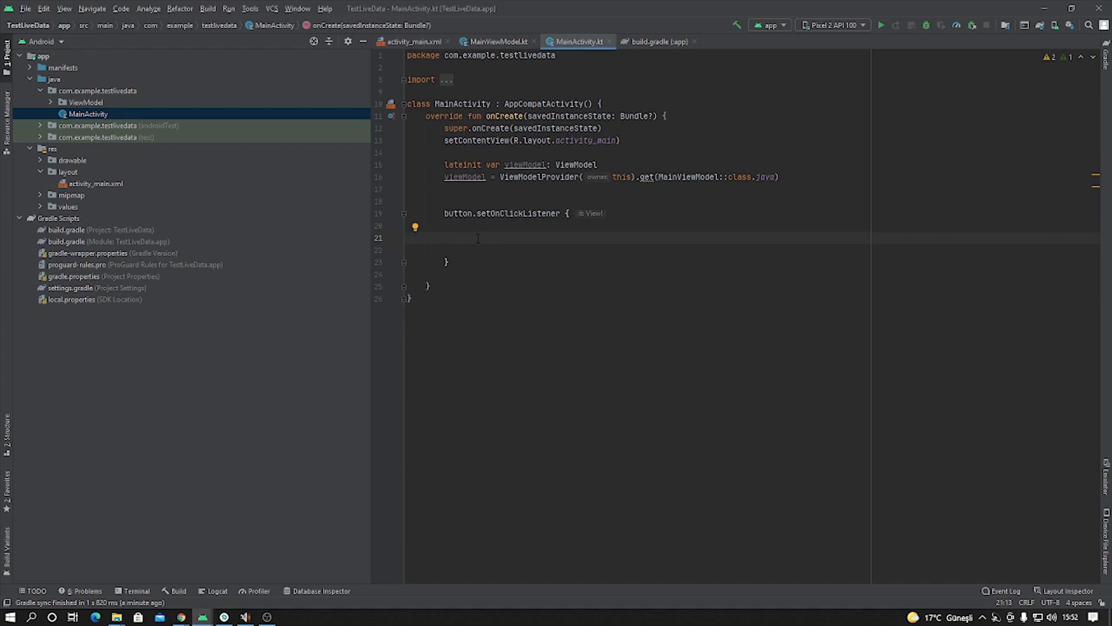
# Call viewModel.write(editText.text.toString()) inside button.setOnClickListener
pyautogui.write('viewModel.')
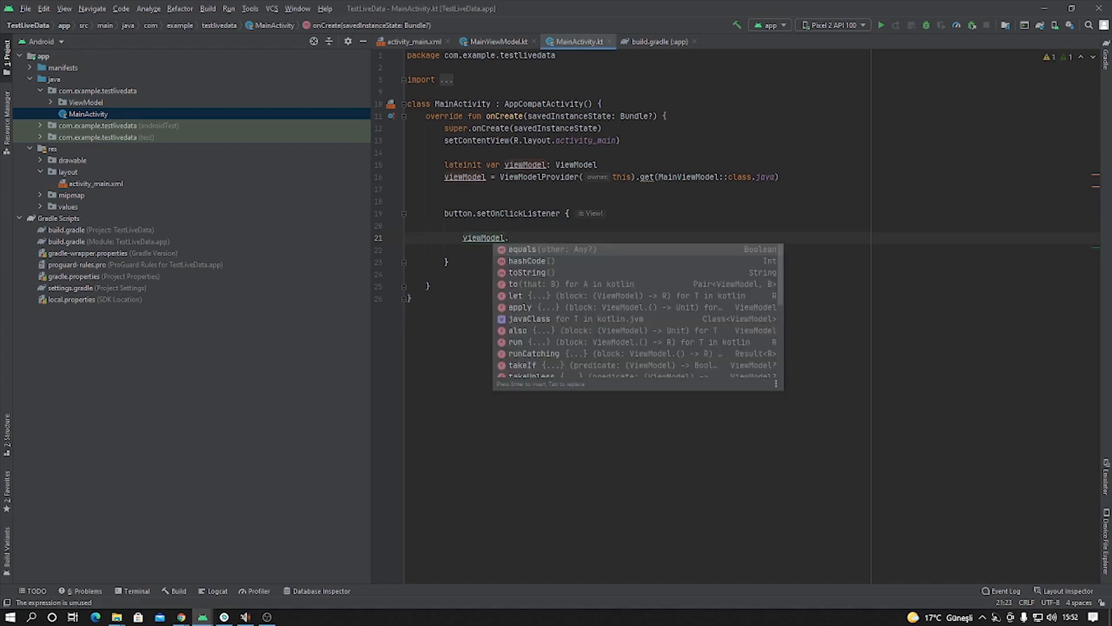
pyautogui.write('wrte')
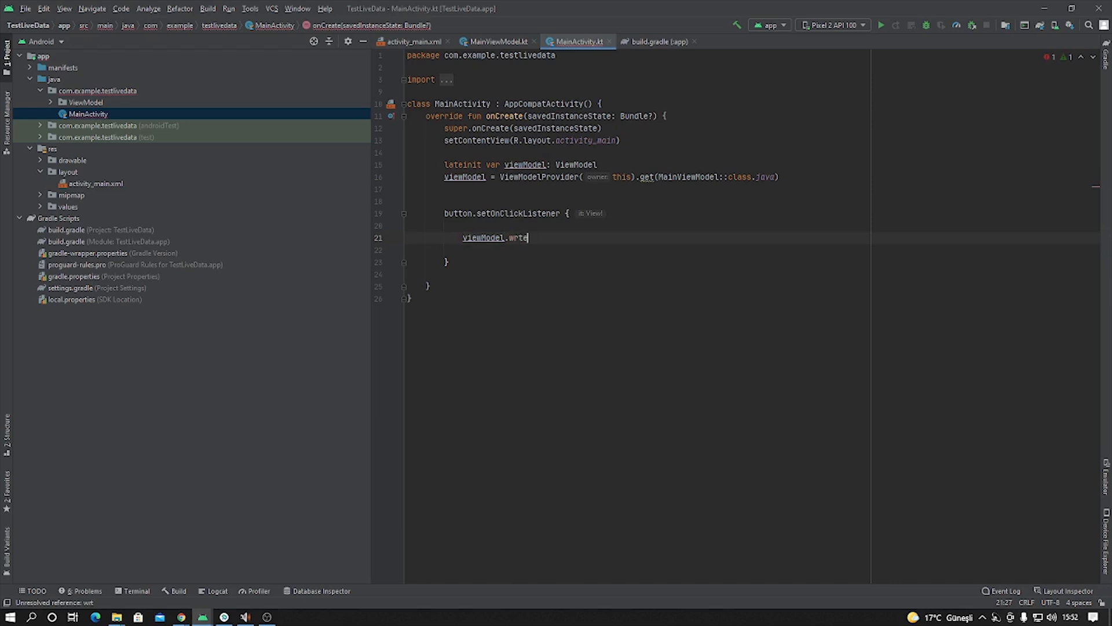
pyautogui.write('i')
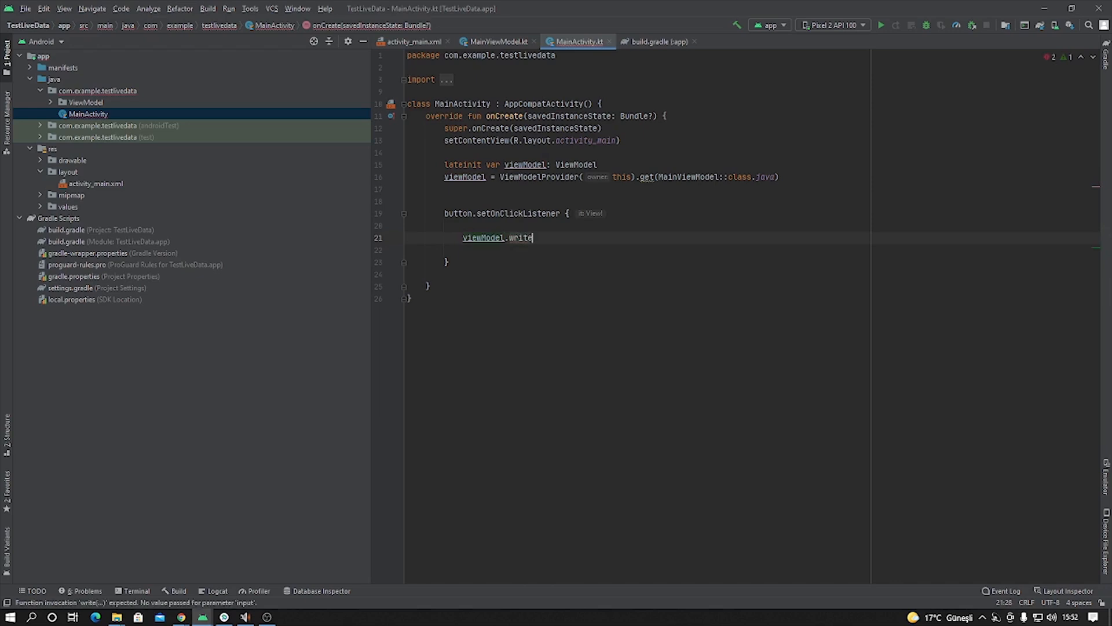
pyautogui.write('()')
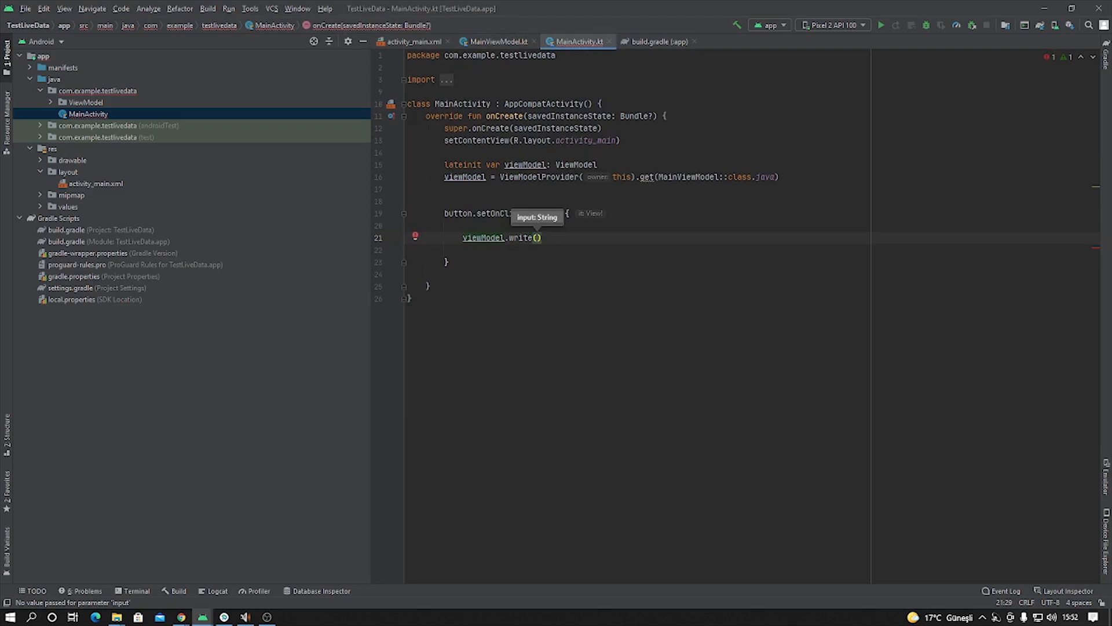
pyautogui.write('editText.text.toString(')
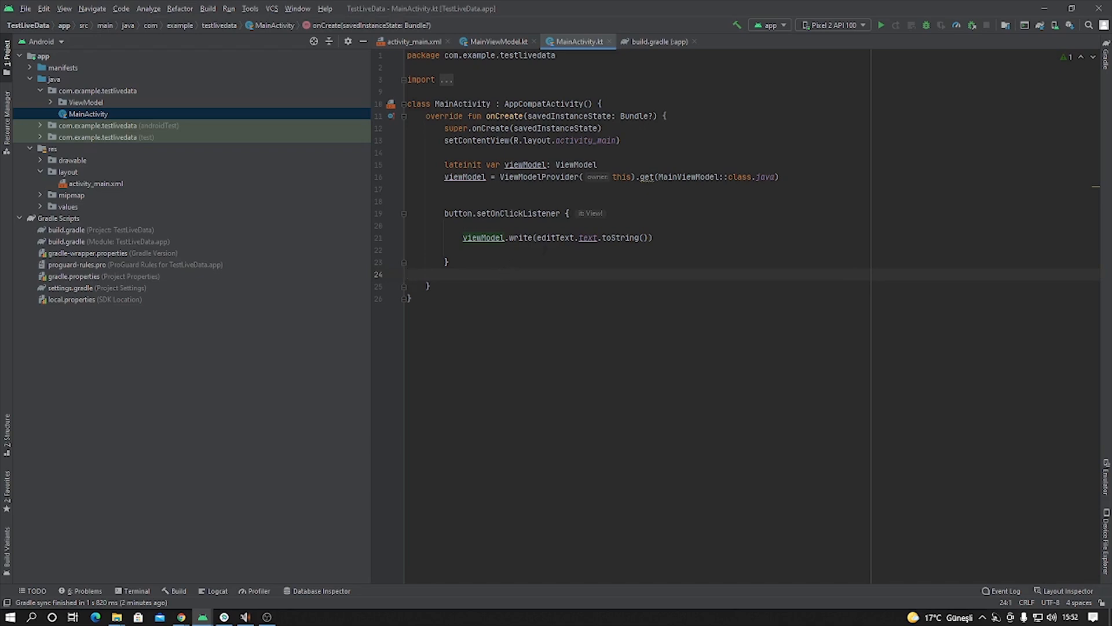
pyautogui.click(409, 189)
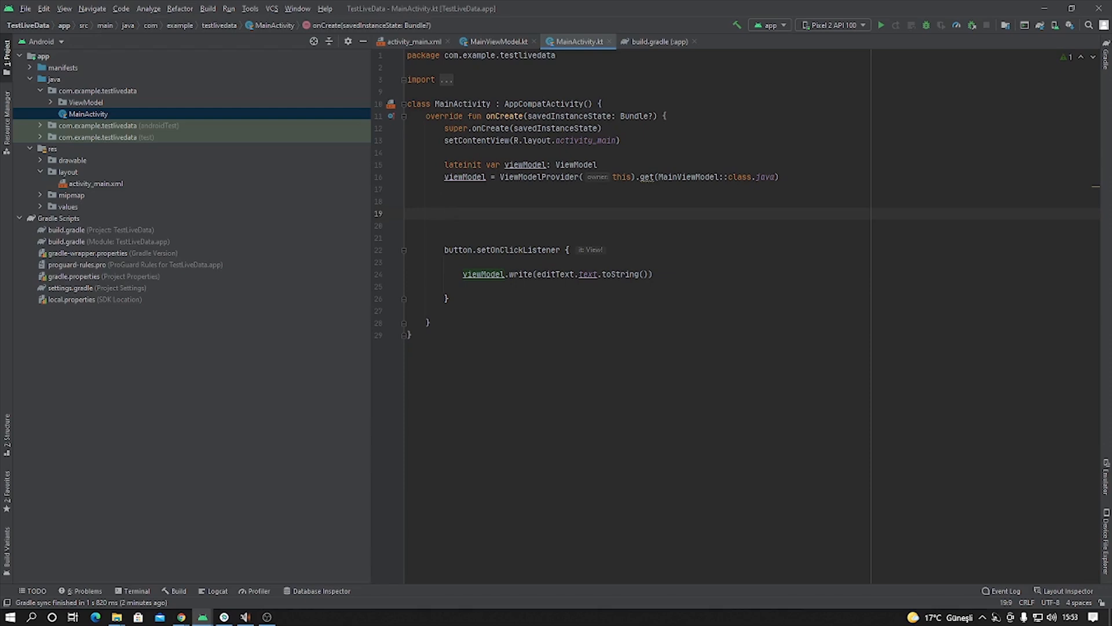
# Start viewModel.text.observe(this, Observer { ... }) in onCreate
pyautogui.write('viewModel.te')
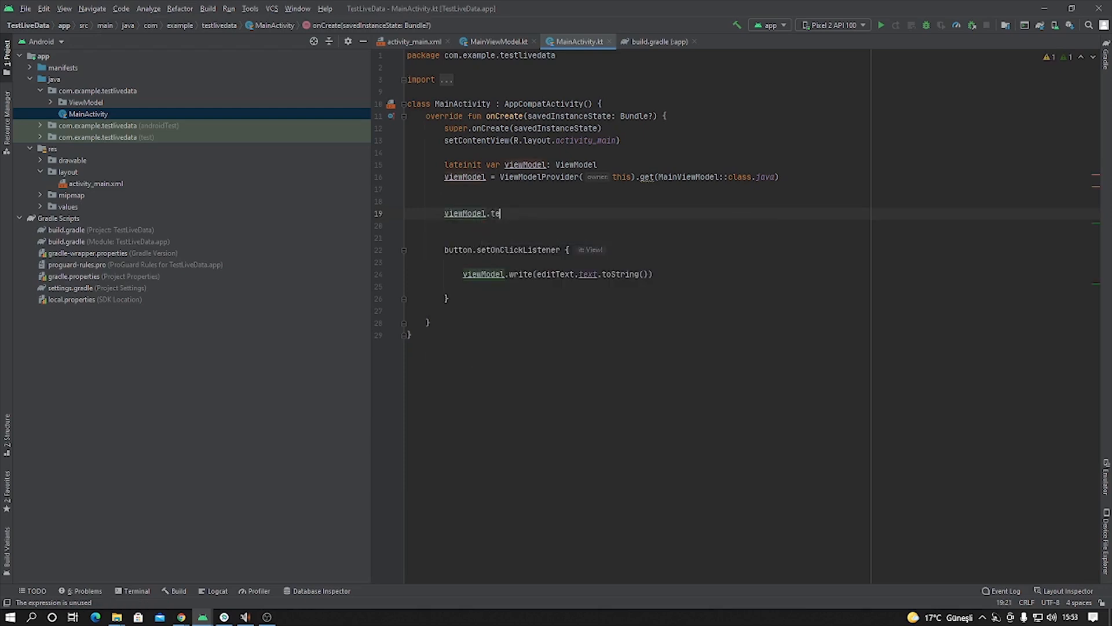
pyautogui.write('xt')
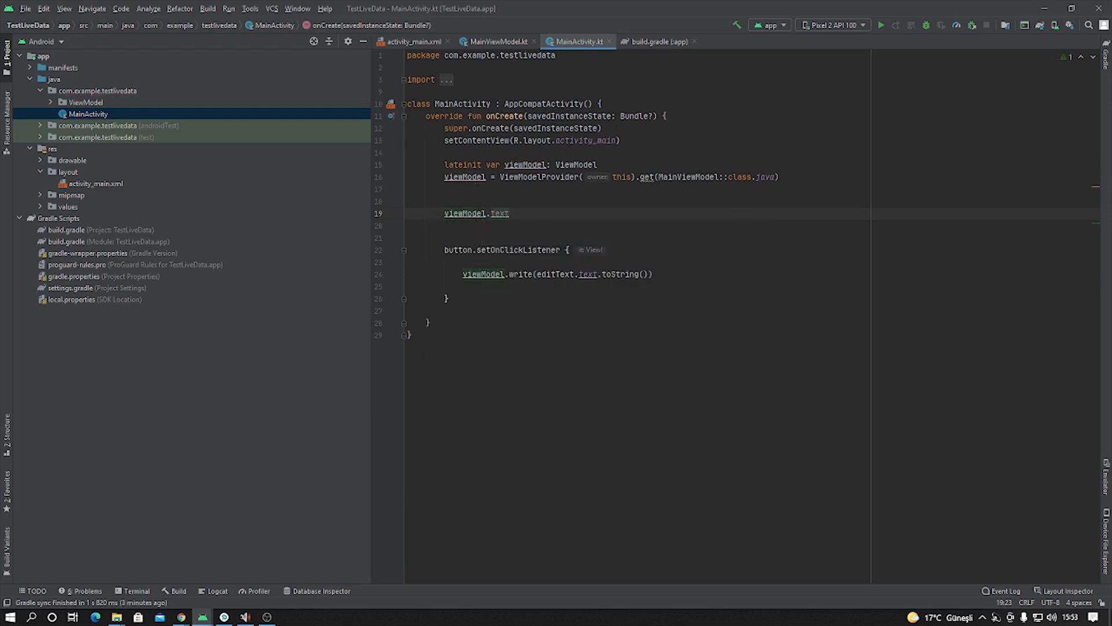
pyautogui.write('.observe')
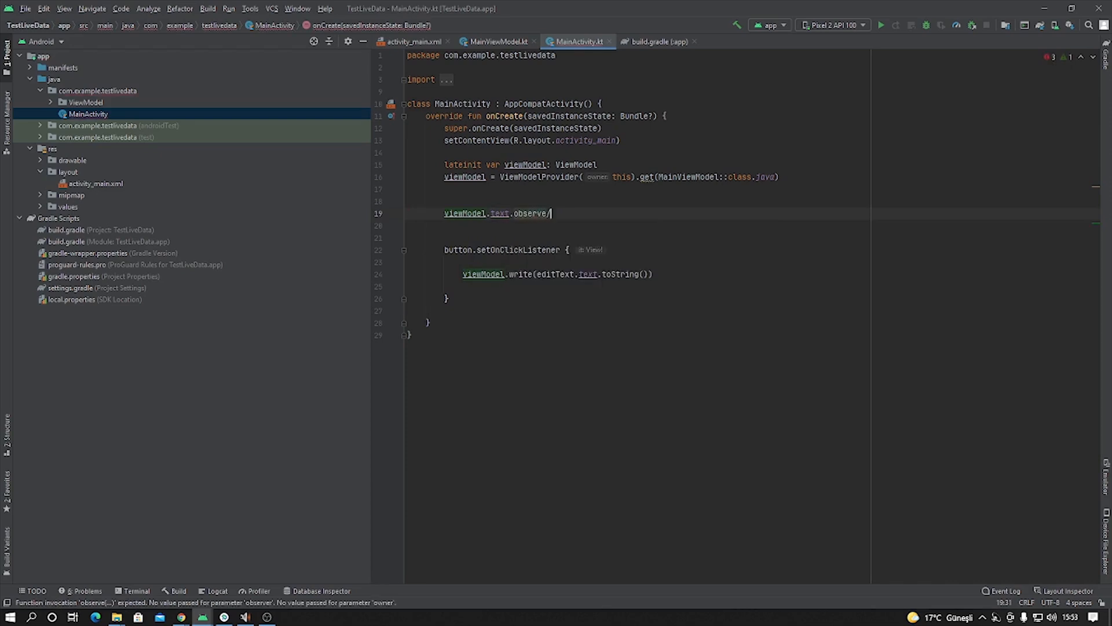
pyautogui.write('()')
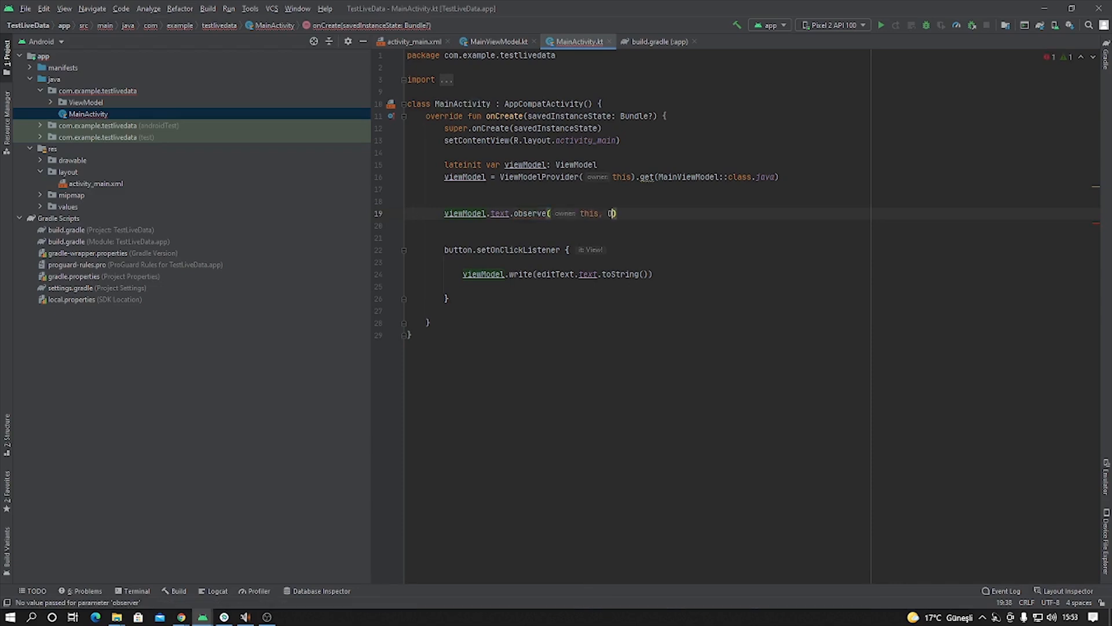
pyautogui.write('Observer{')
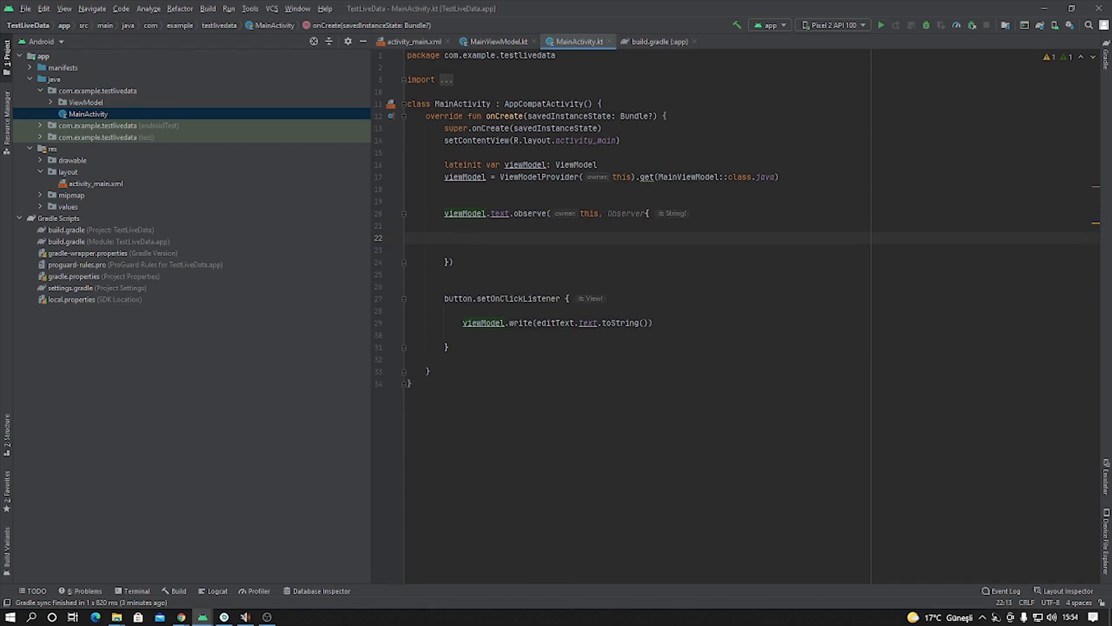
# Inside the Observer set textView.text = it.toString()
pyautogui.write('textView.set')
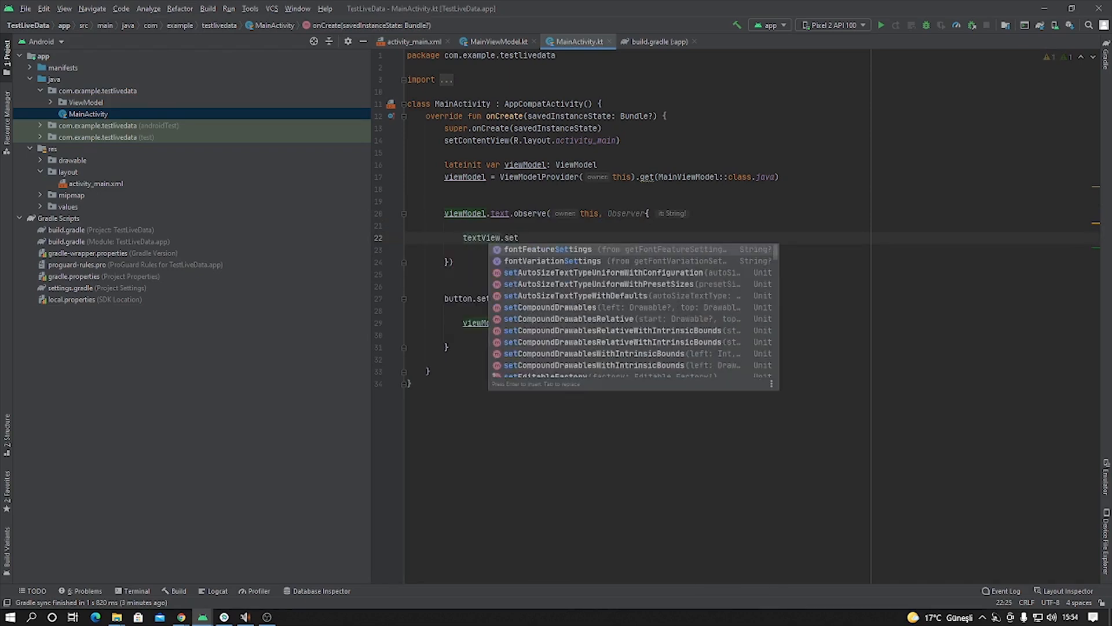
pyautogui.write('e')
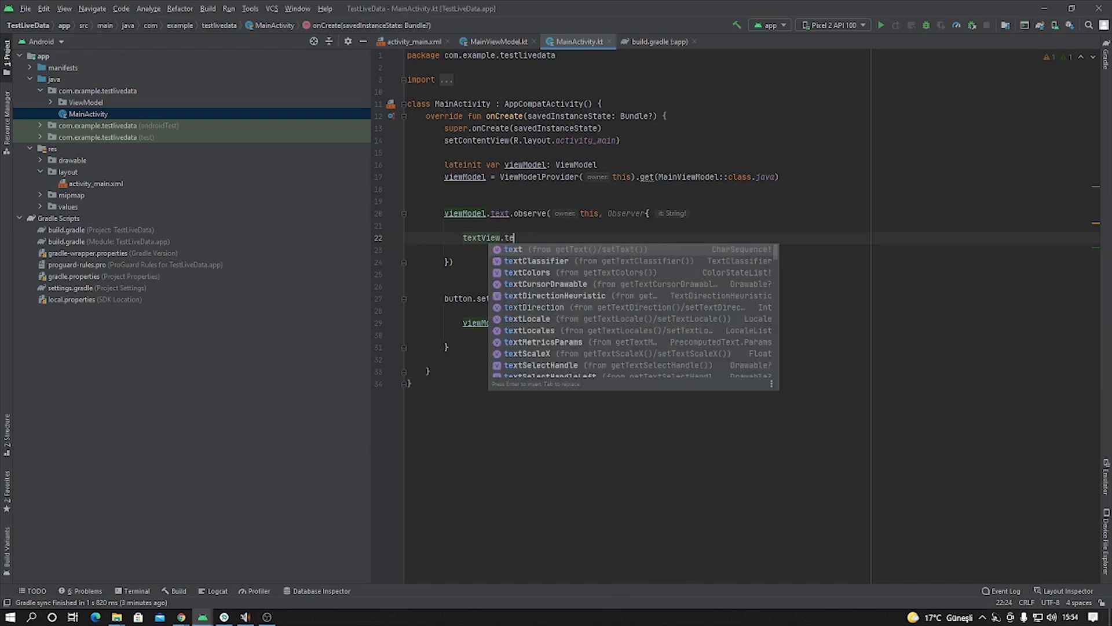
pyautogui.press('Enter')
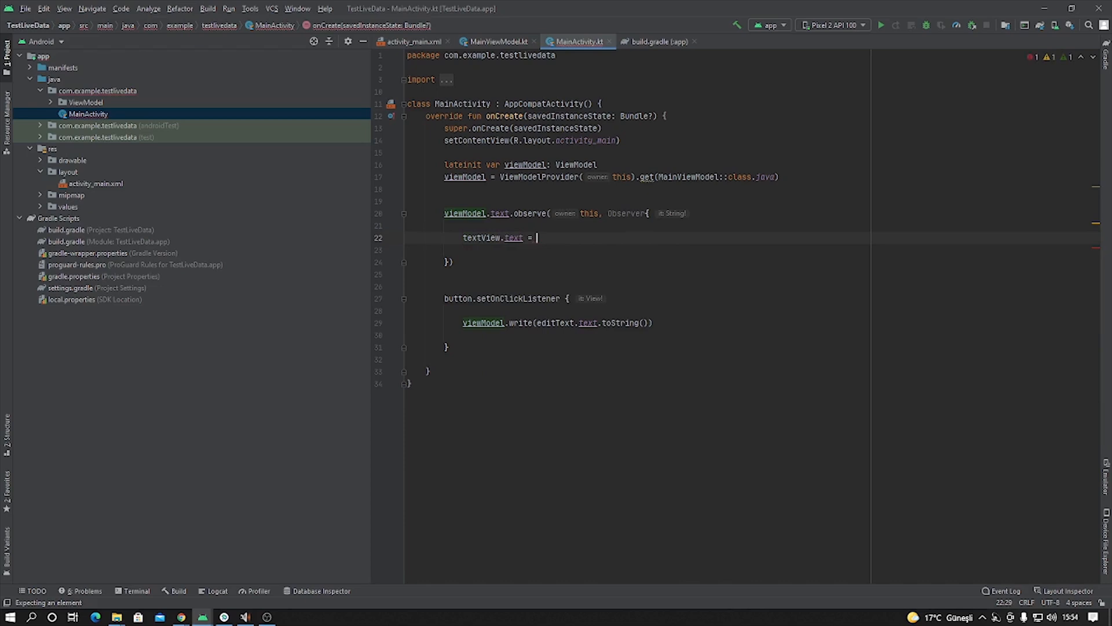
pyautogui.write('it.')
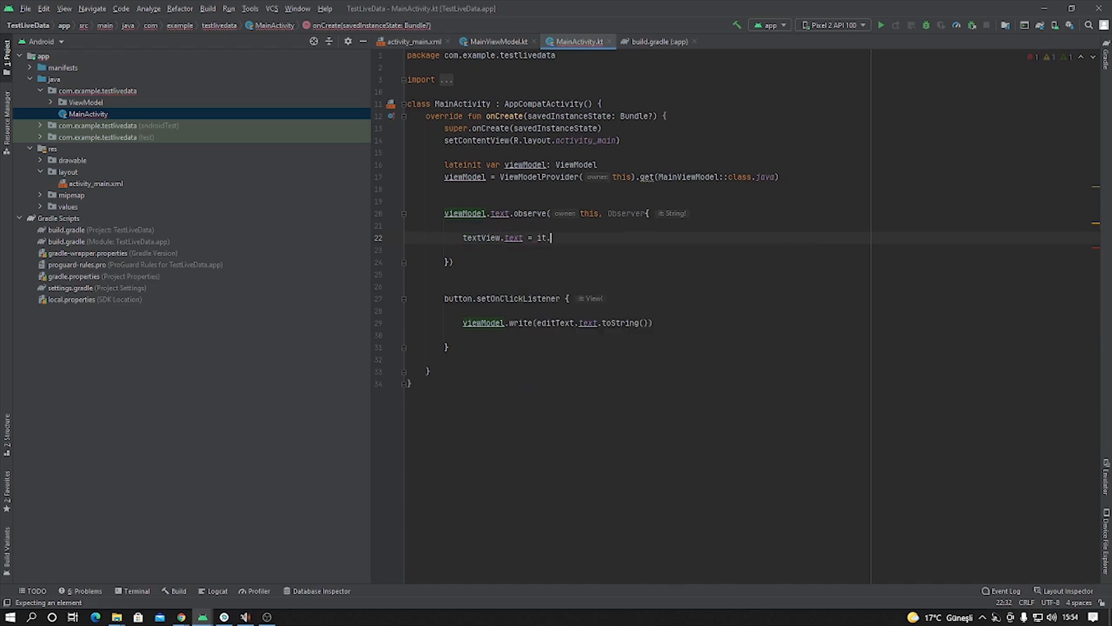
pyautogui.write('toS')
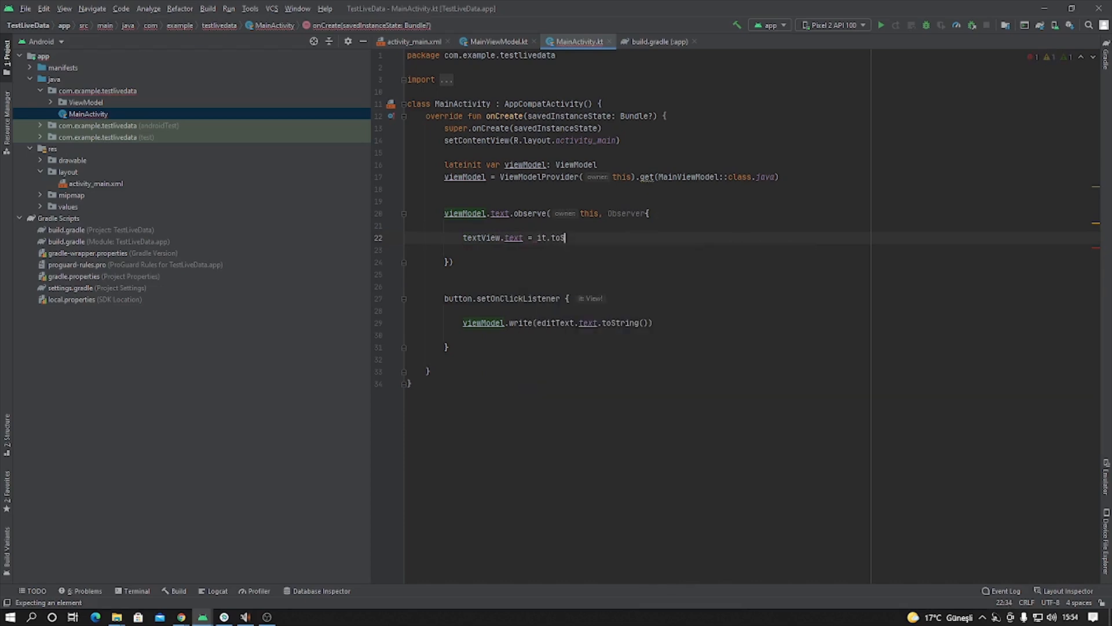
pyautogui.write('tring(')
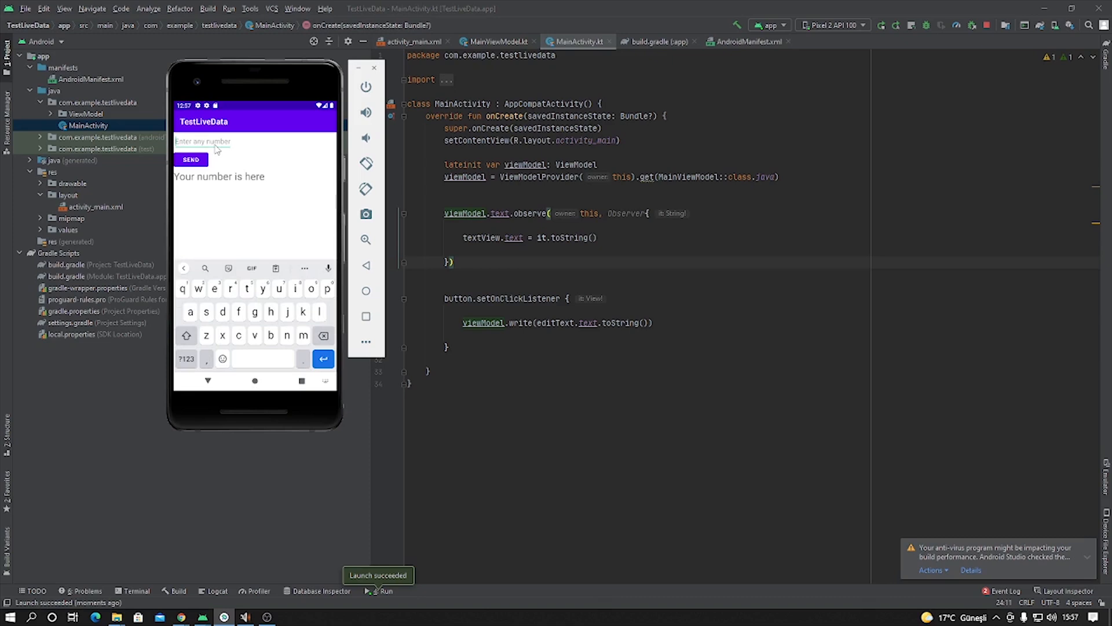
# In the emulator enter burak and SEND, then selcuk and SEND, updating the result text
pyautogui.write('burak')
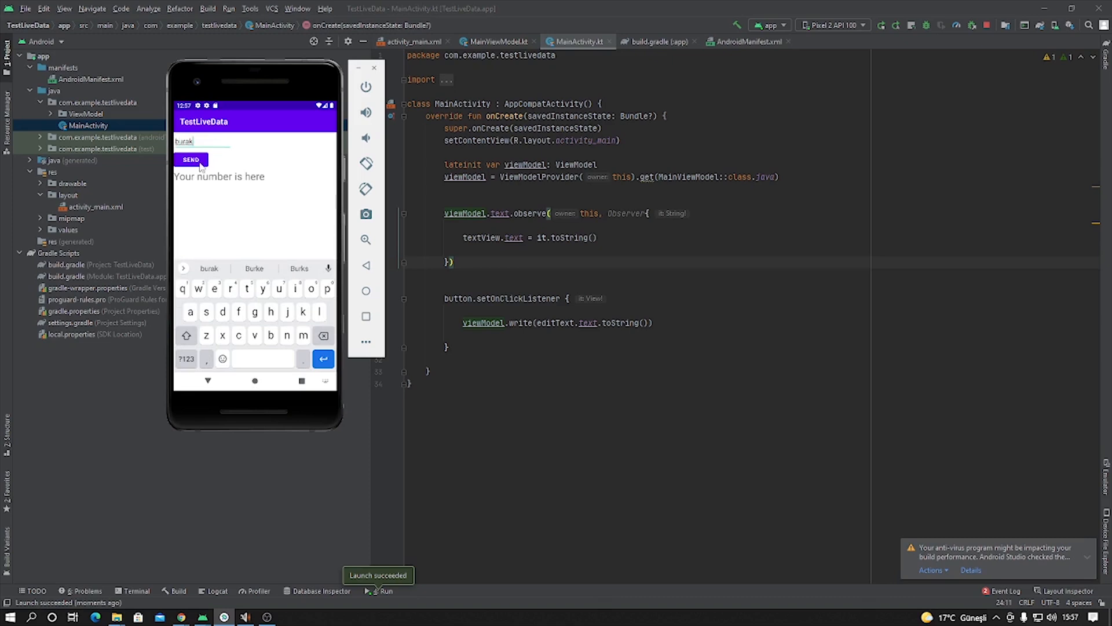
pyautogui.click(190, 159)
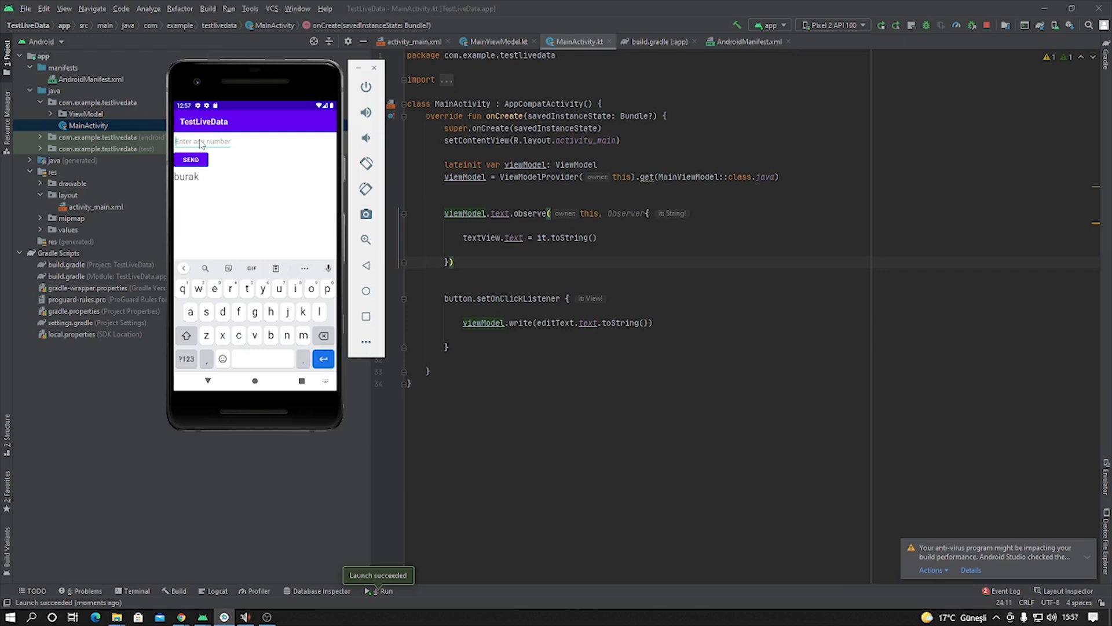
pyautogui.write('selcuk')
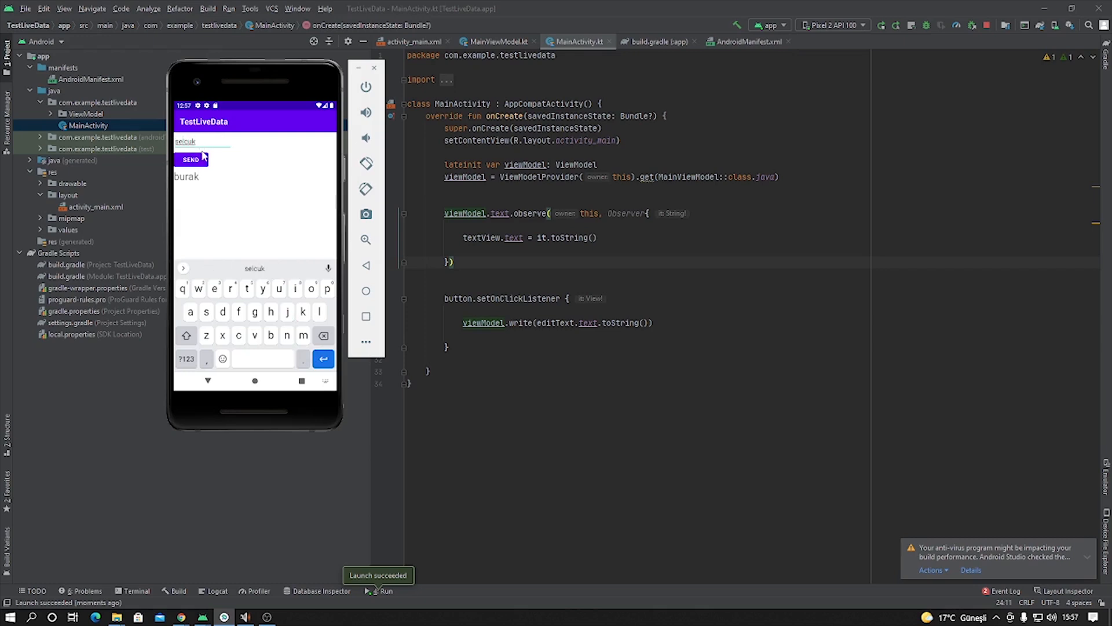
pyautogui.click(191, 159)
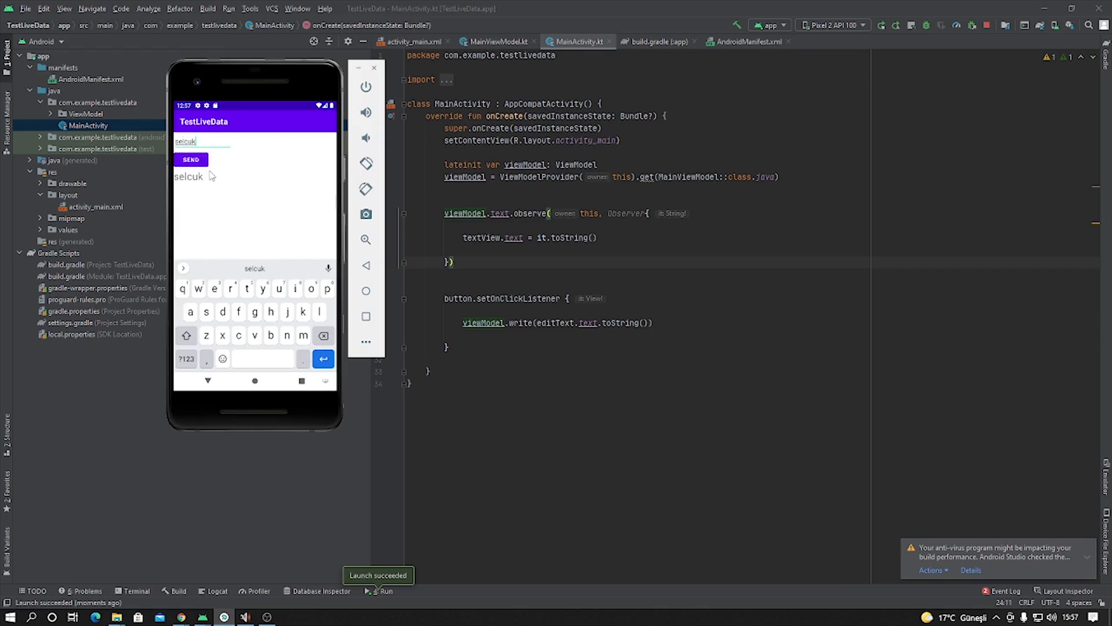